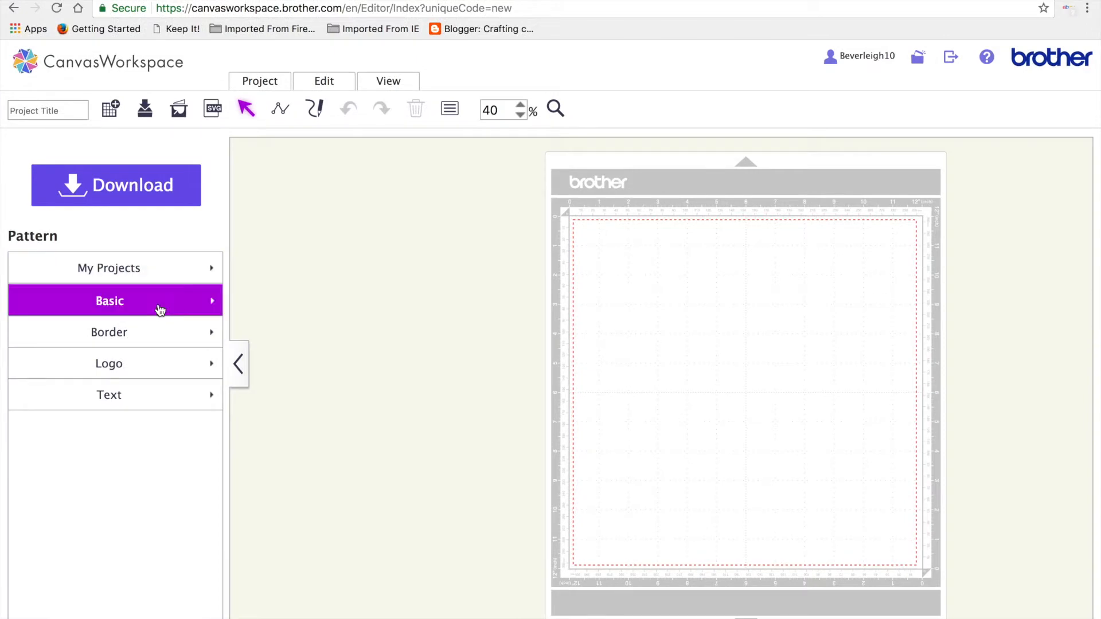
- Open the Basic shape library and scroll down toward the pointed oval shape
click(114, 301)
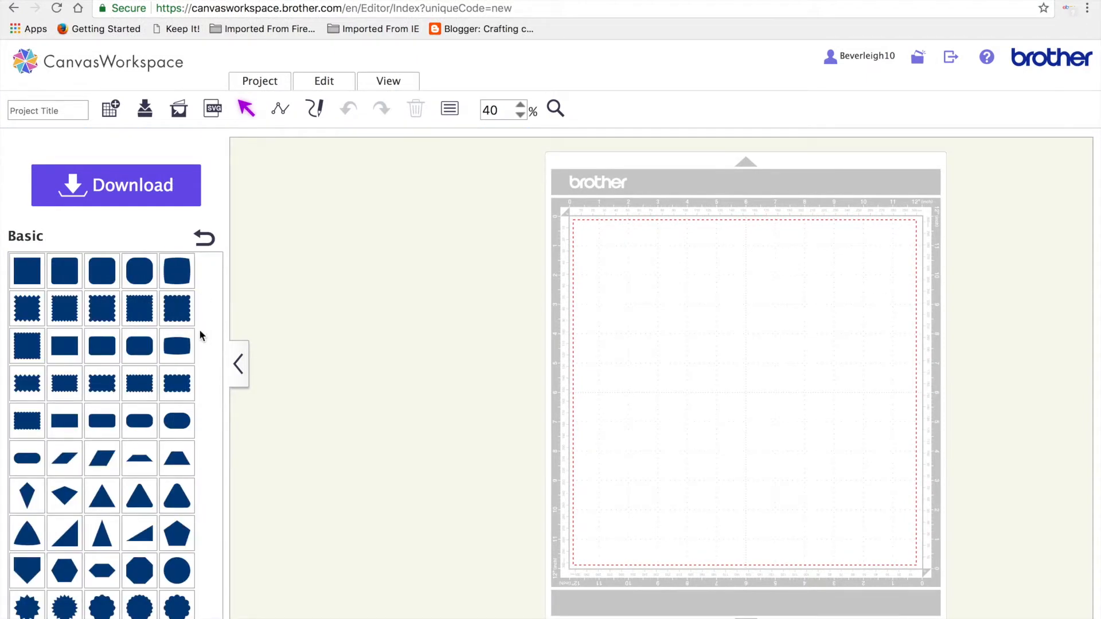
click(176, 494)
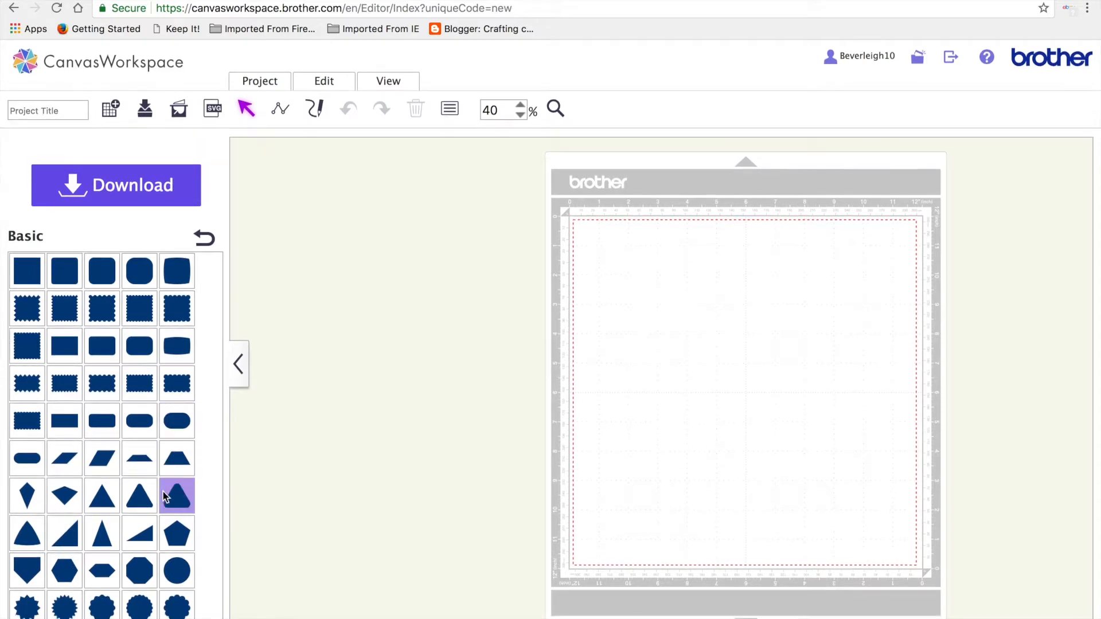
scroll(down, 3)
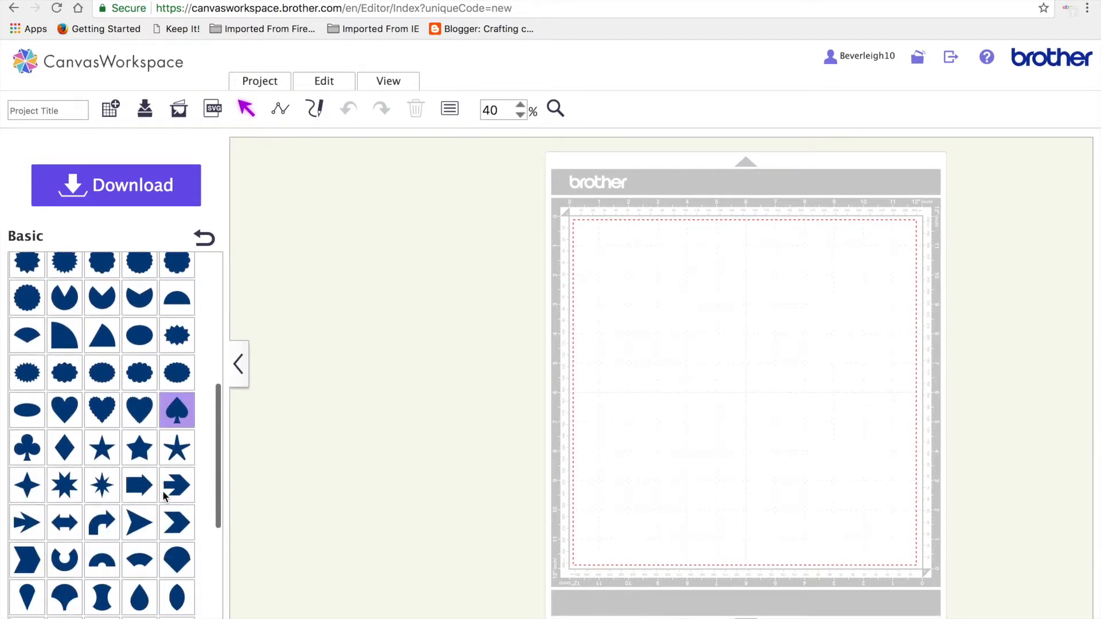
scroll(down, 3)
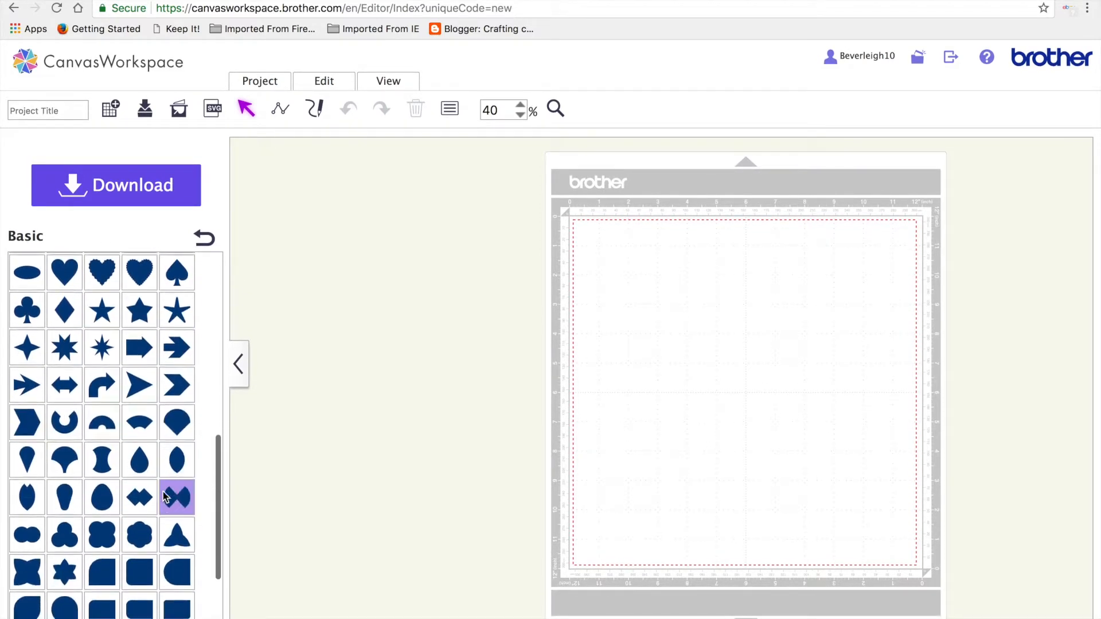
scroll(down, 3)
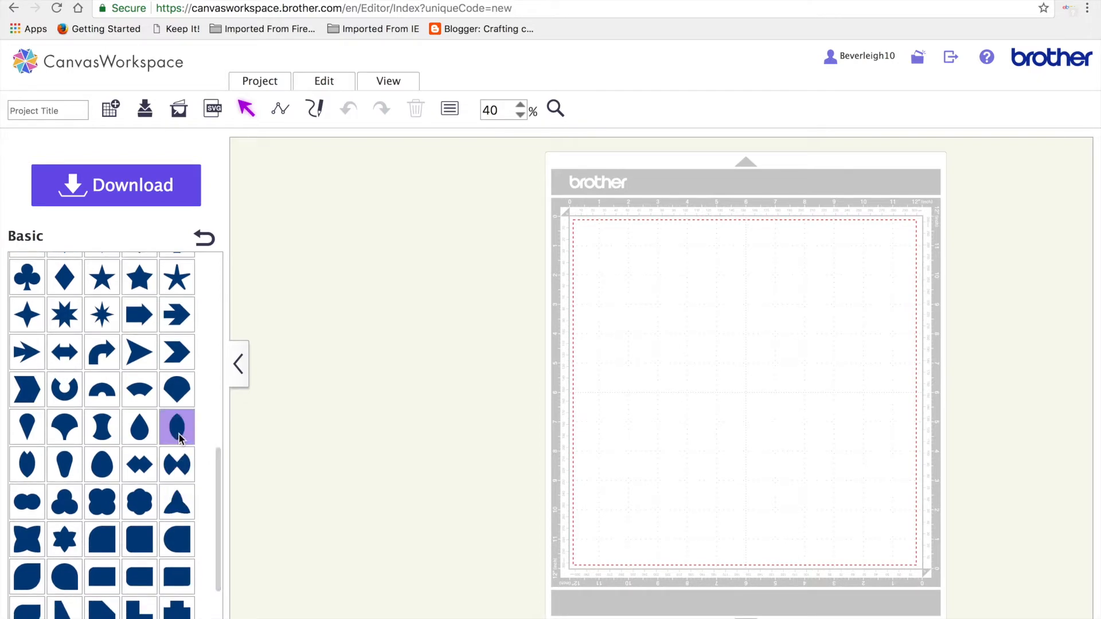
- Add a pointed oval, slim it to about 3.94 by 0.81 inches, and move it upper left
click(177, 426)
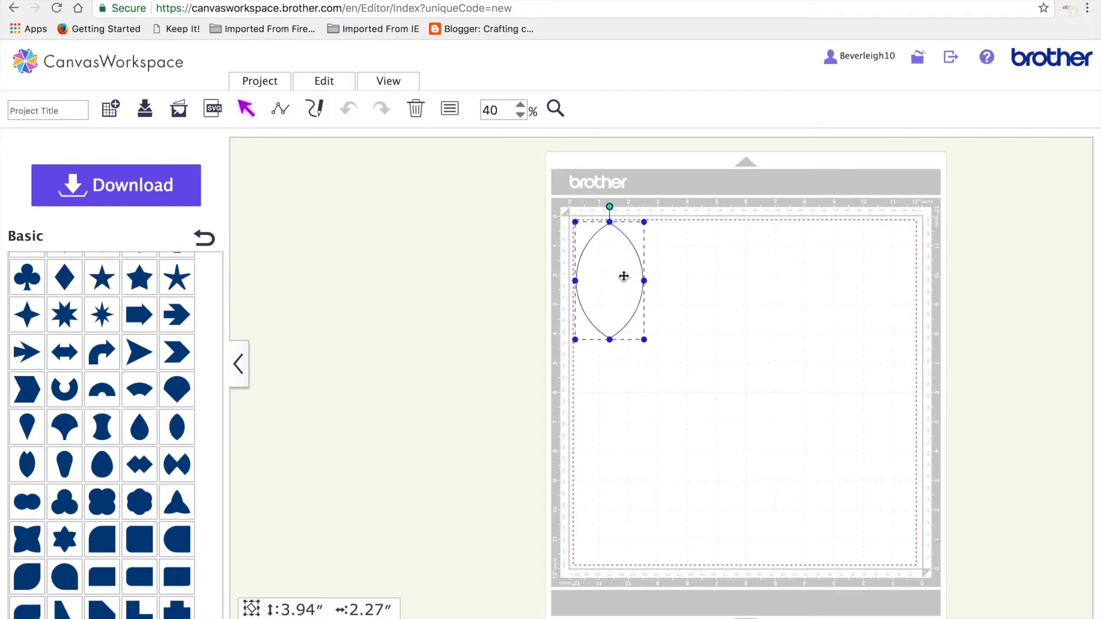
drag(623, 277, 734, 334)
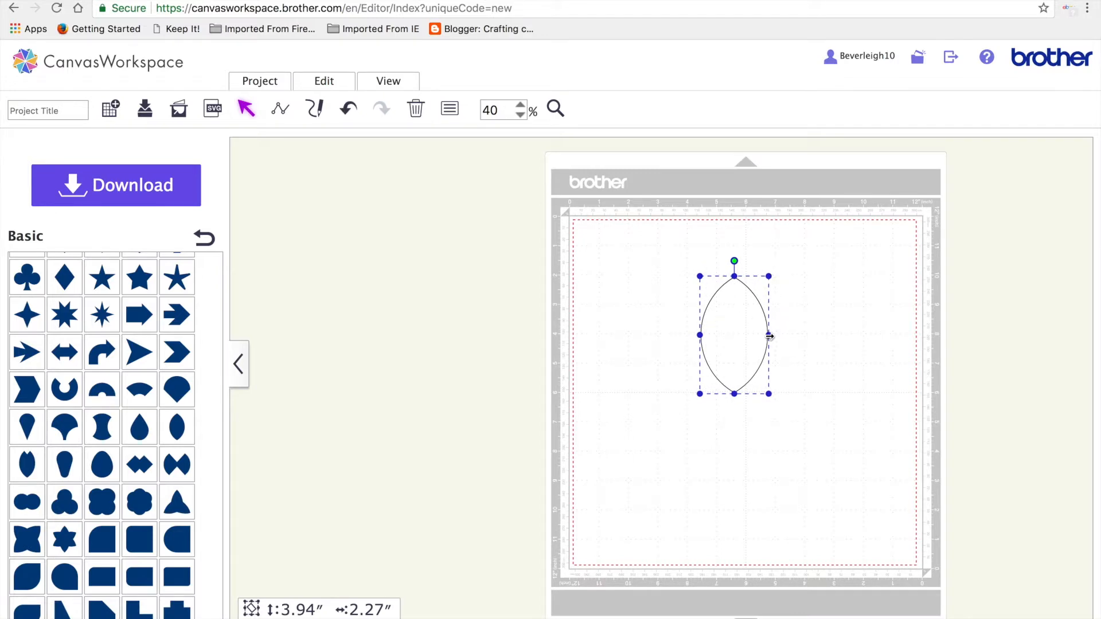
drag(768, 336, 745, 335)
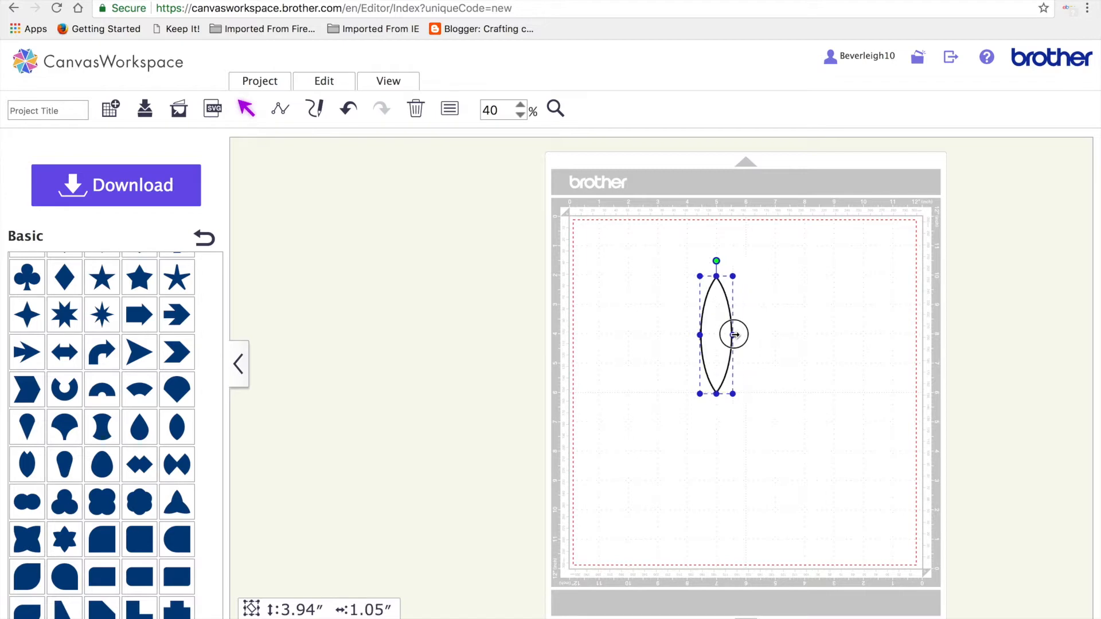
drag(735, 334, 725, 335)
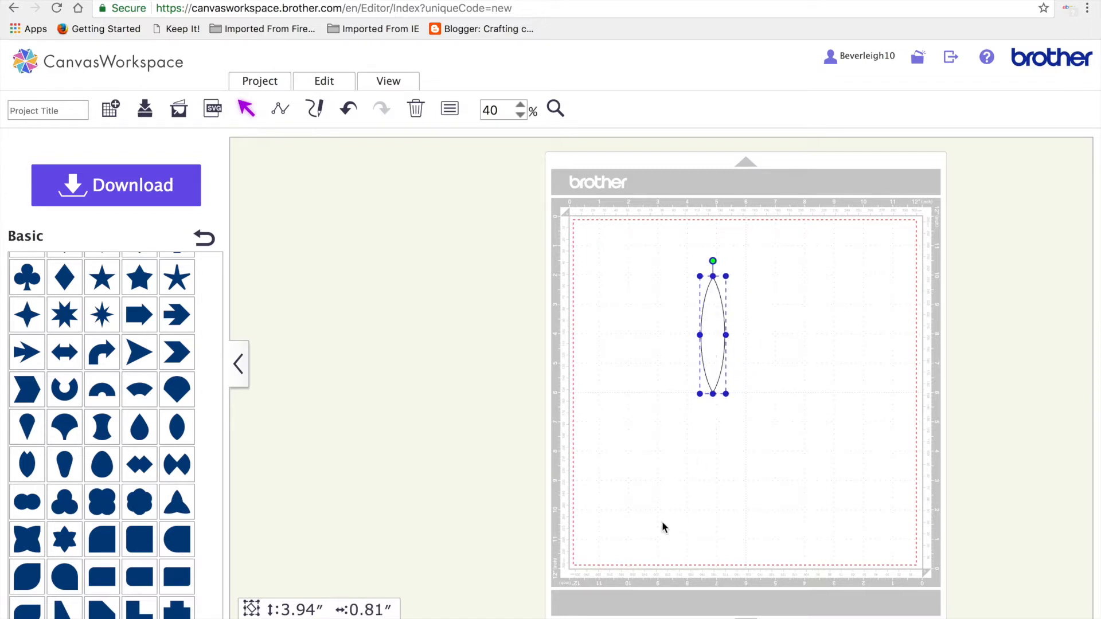
drag(712, 333, 682, 295)
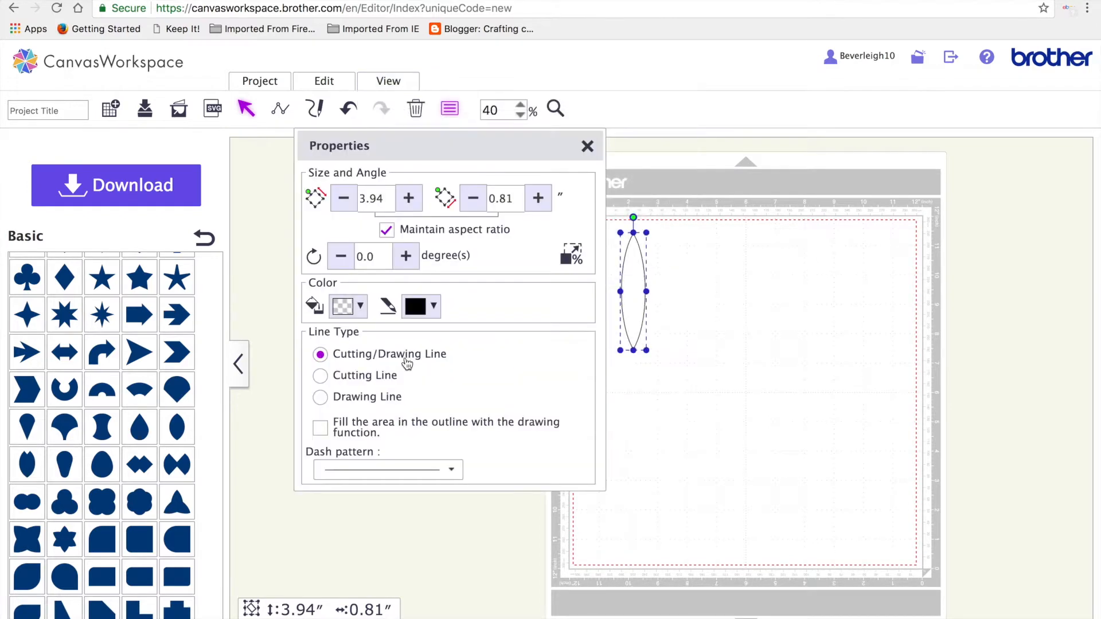
- Fill the petal yellow and duplicate it into two staggered columns of four petals
click(360, 306)
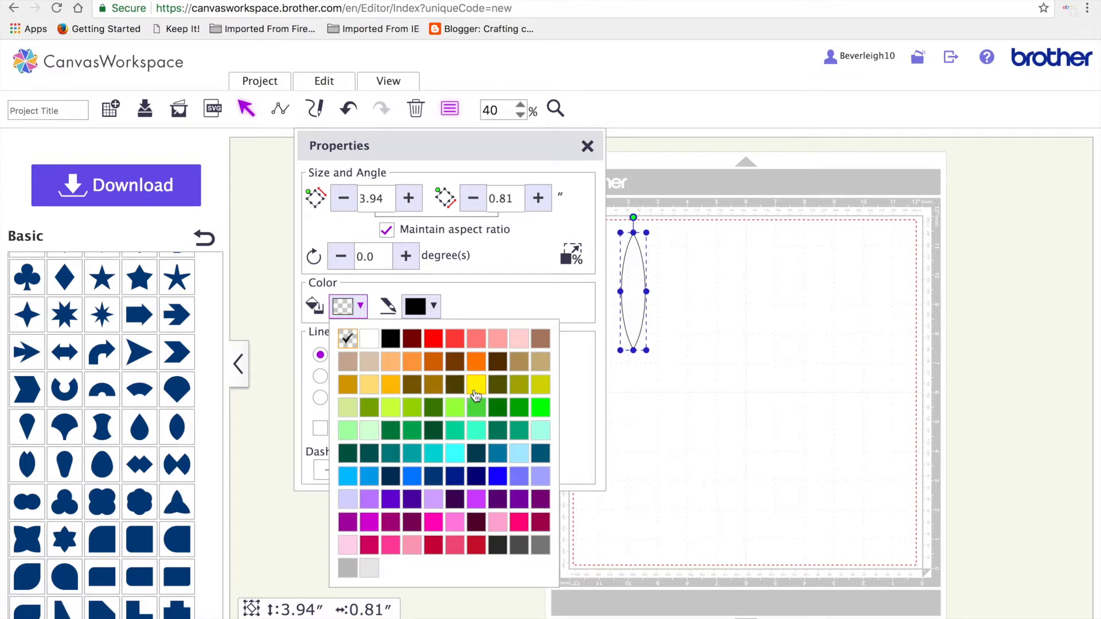
click(475, 386)
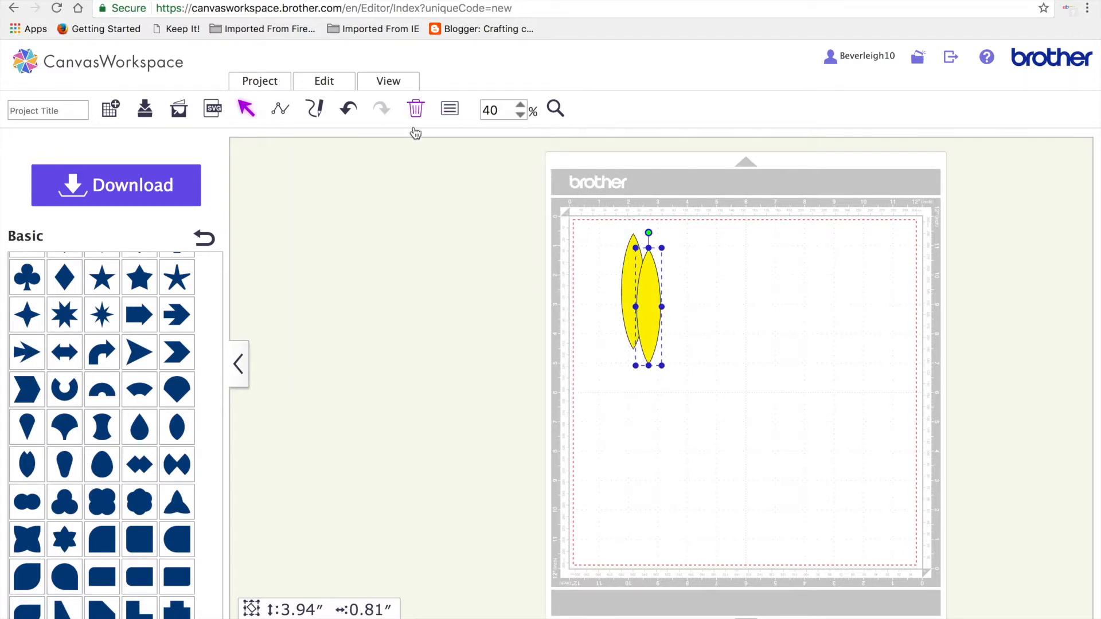
drag(646, 305, 637, 414)
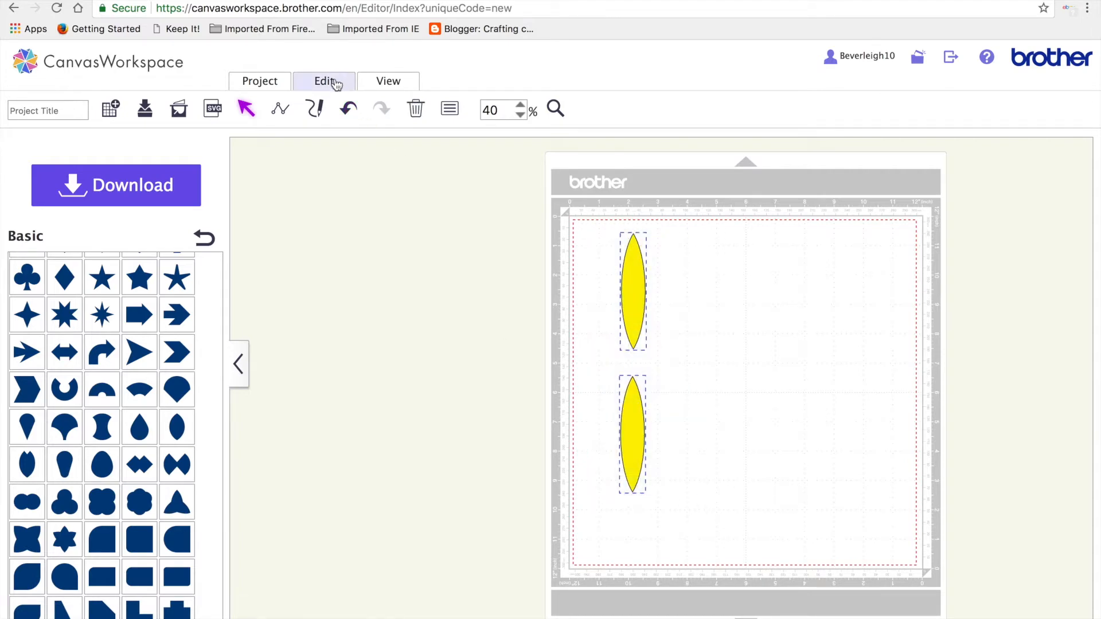
click(323, 81)
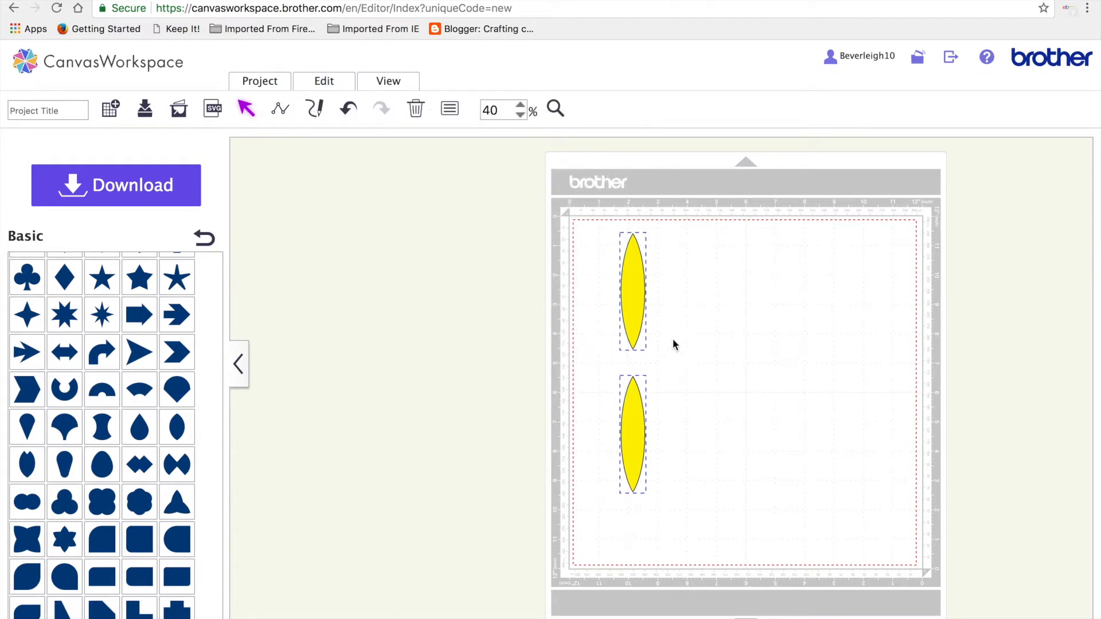
click(324, 80)
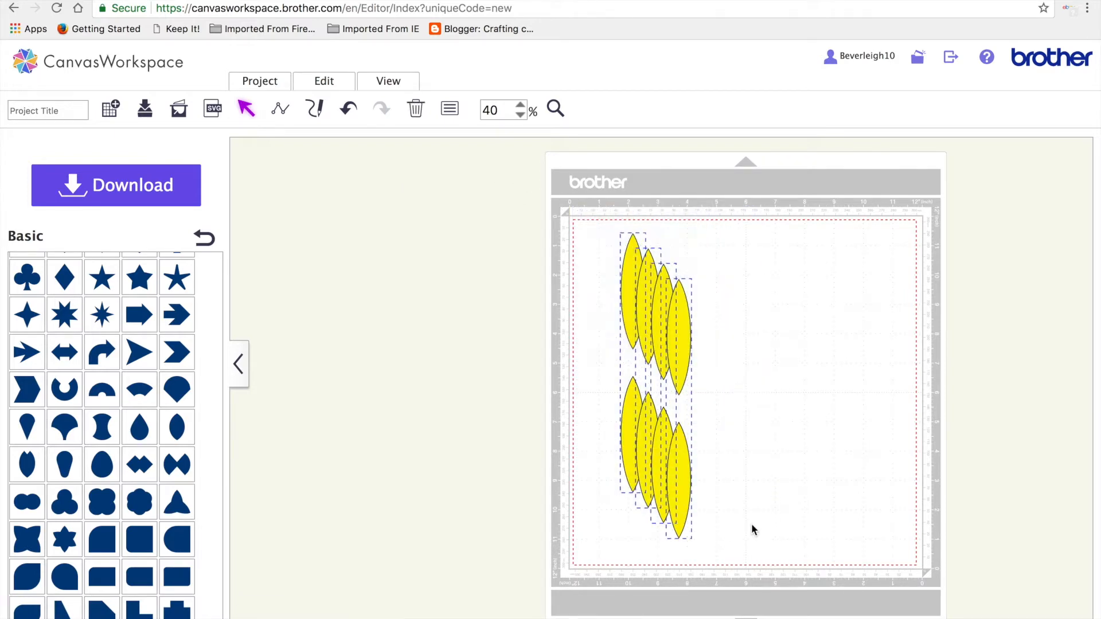
- Align the eight petals on one vertical centre line and open their properties
click(323, 80)
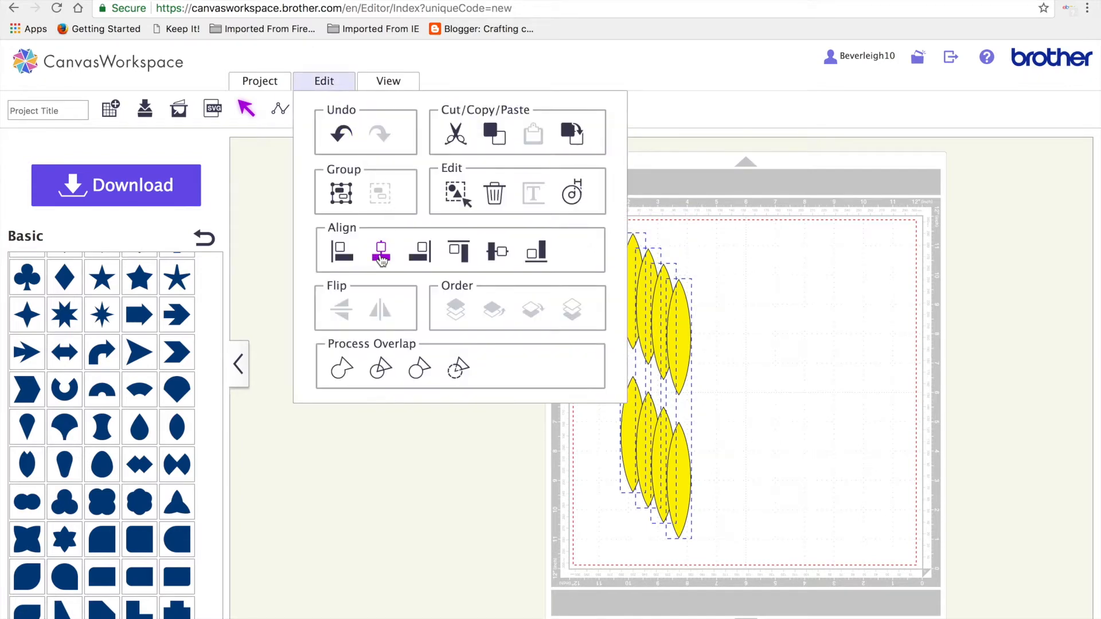
click(380, 251)
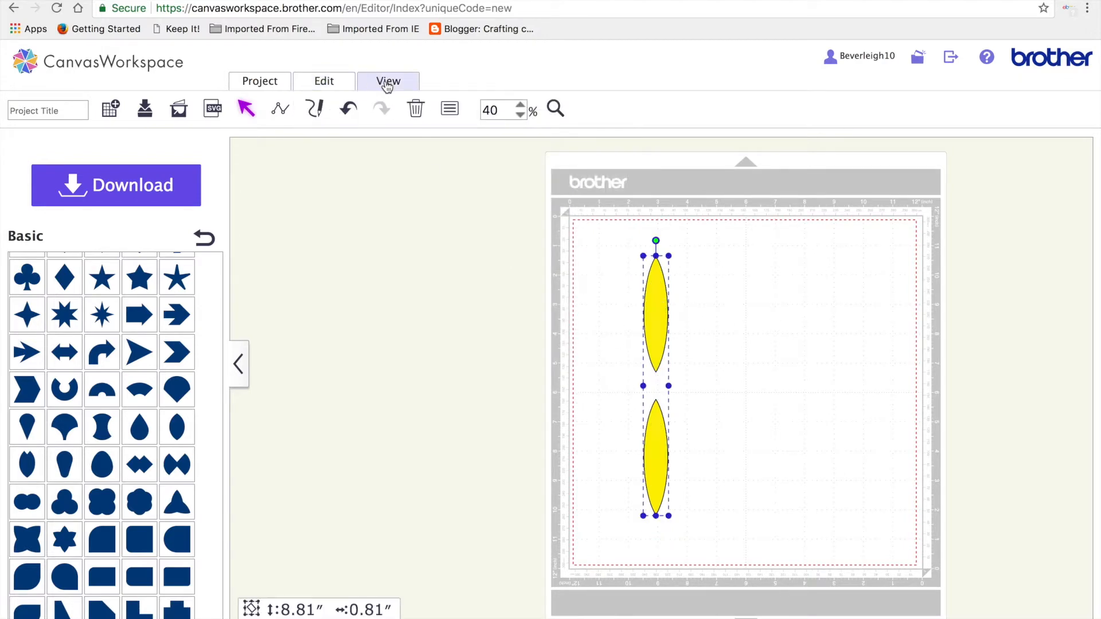
click(450, 109)
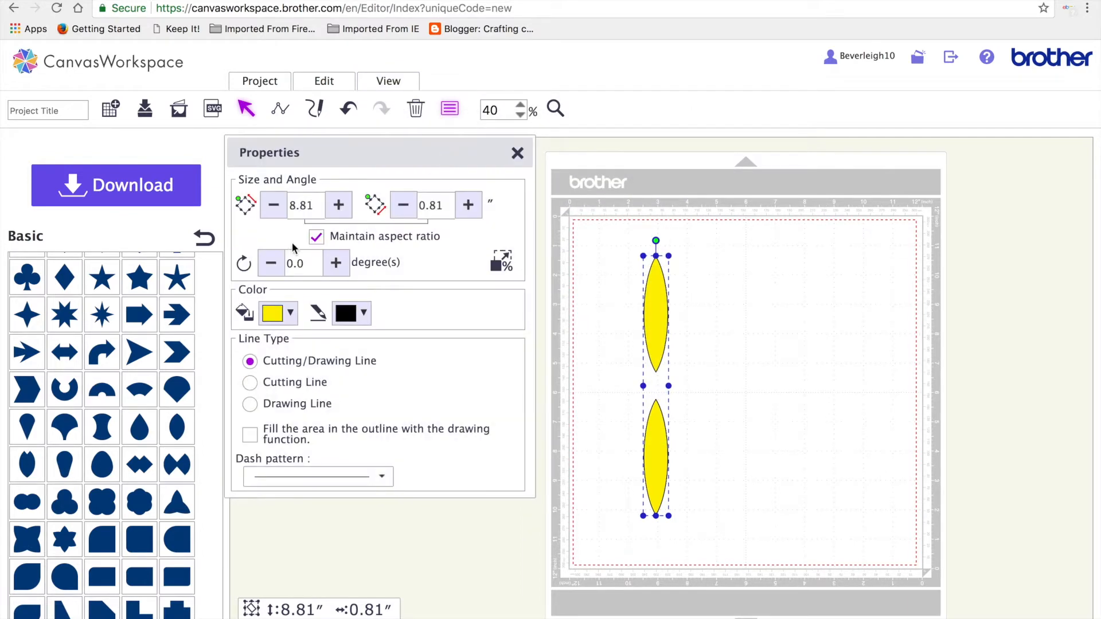
- Rotate the stacked petal pairs to 45, 90 and 135 degrees, then deselect
click(303, 263)
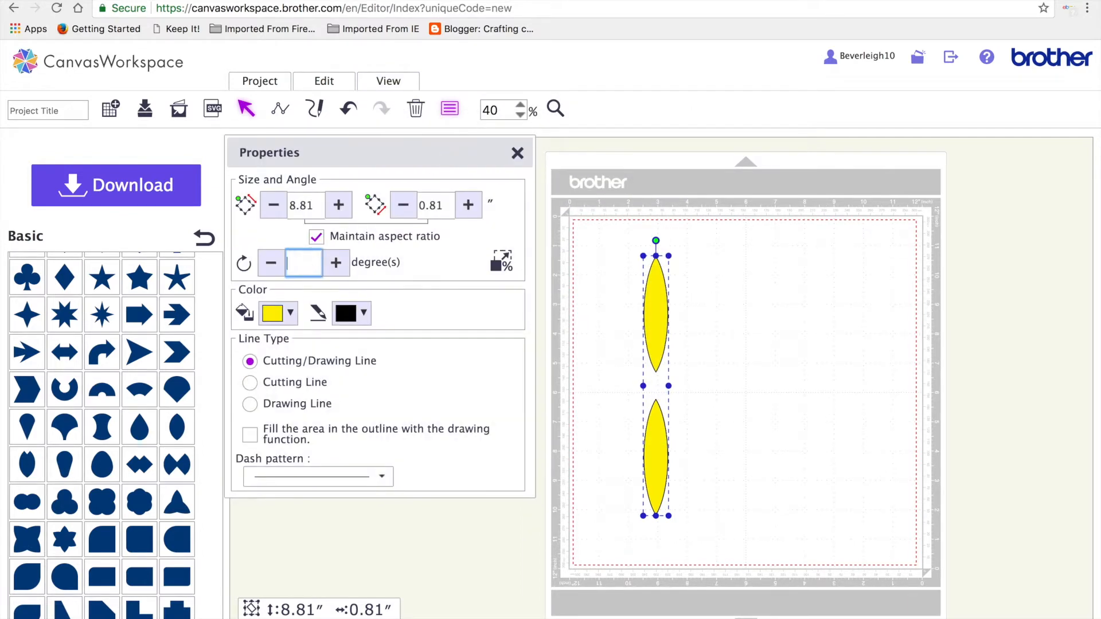
text(45.)
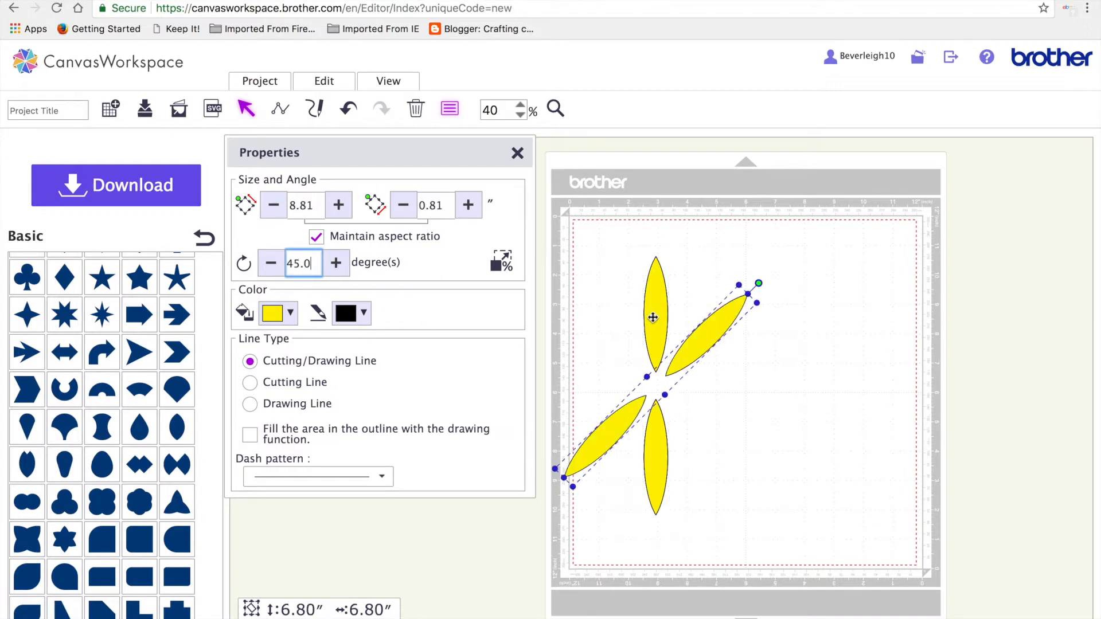
text(0.0)
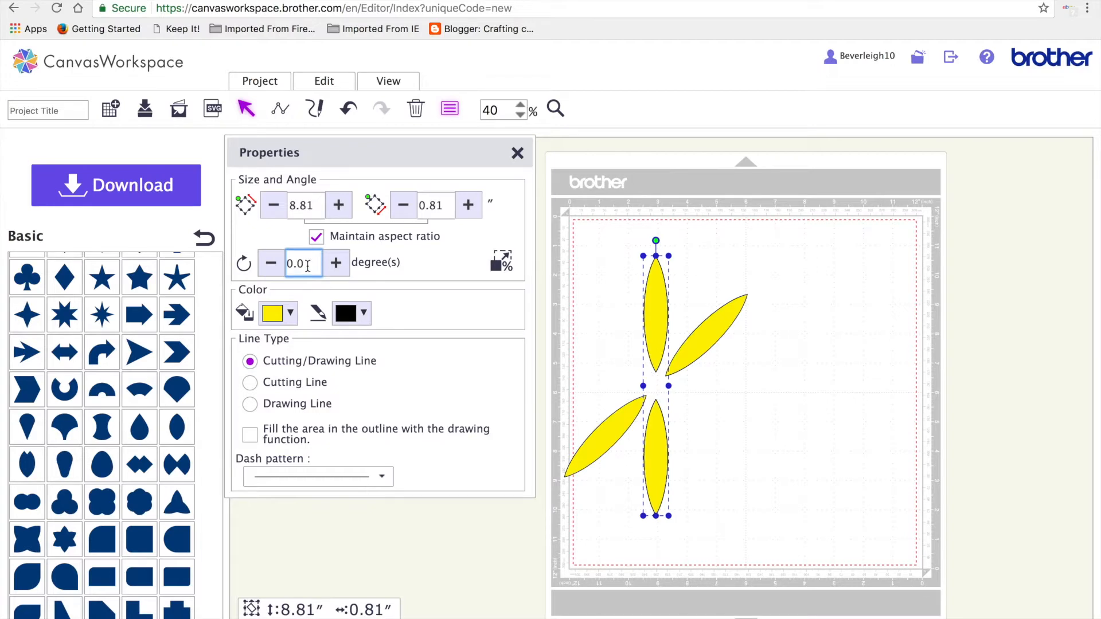
click(303, 263)
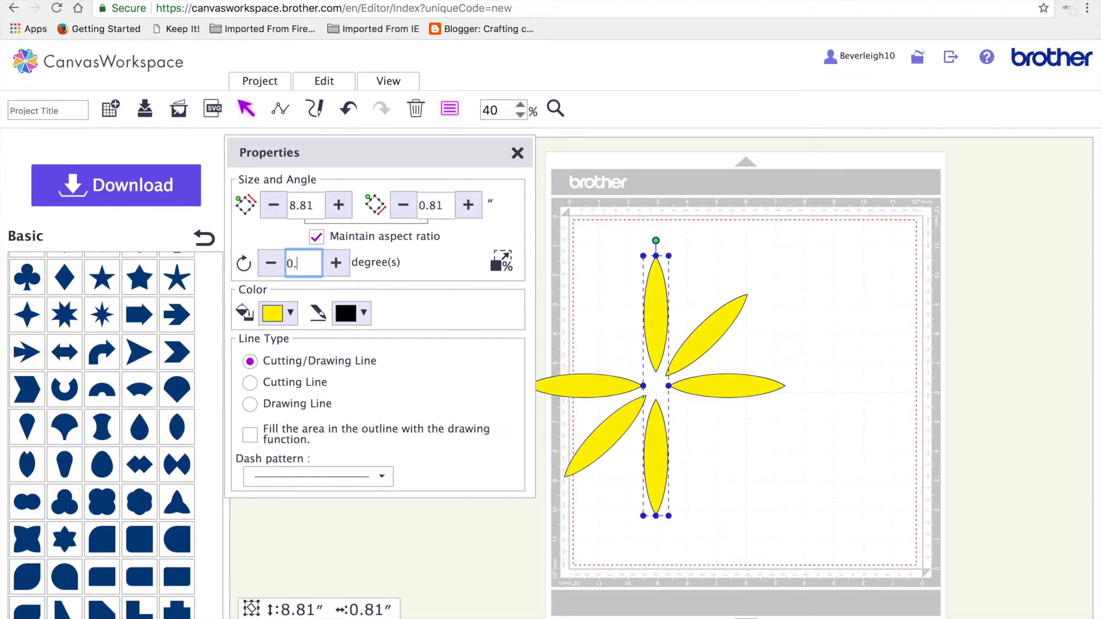
text(135.)
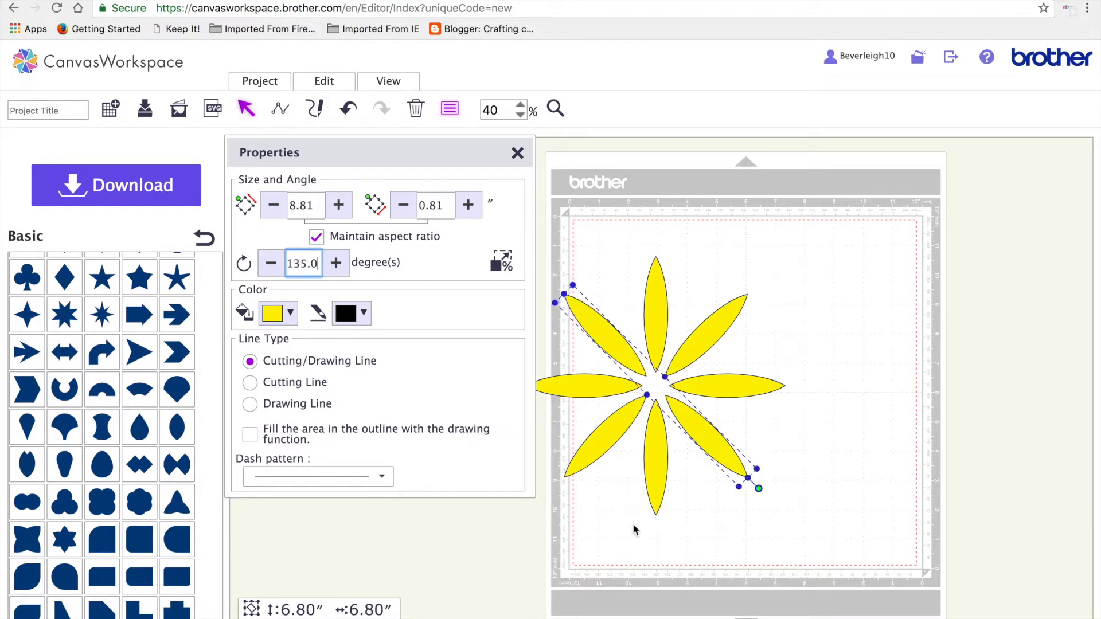
click(420, 434)
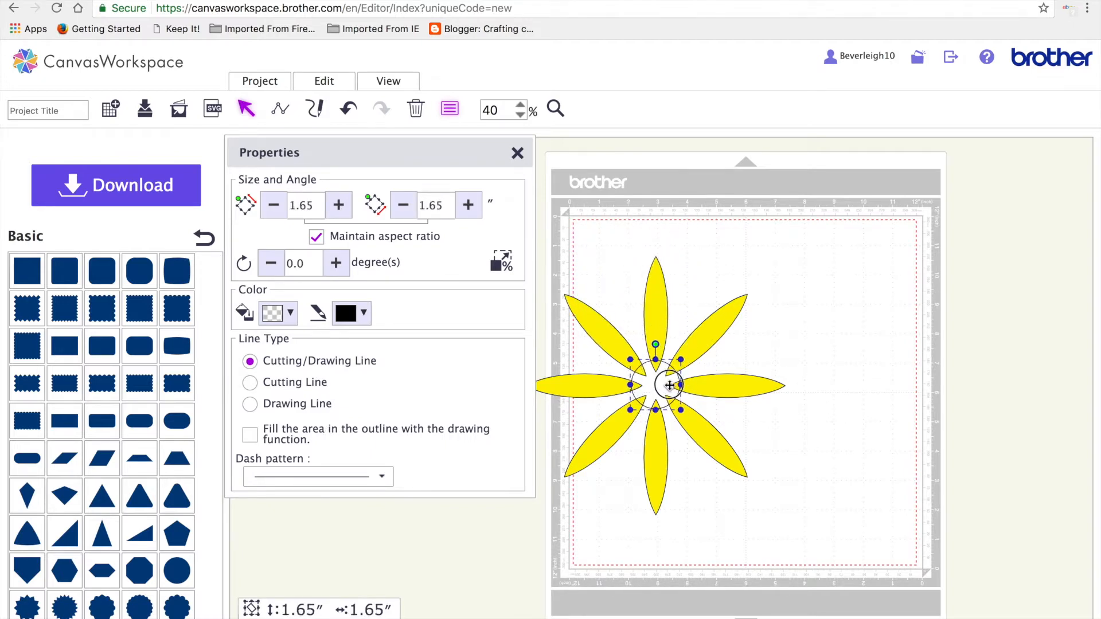
- Shrink the small circle and place it at the centre of the petals
drag(668, 384, 811, 347)
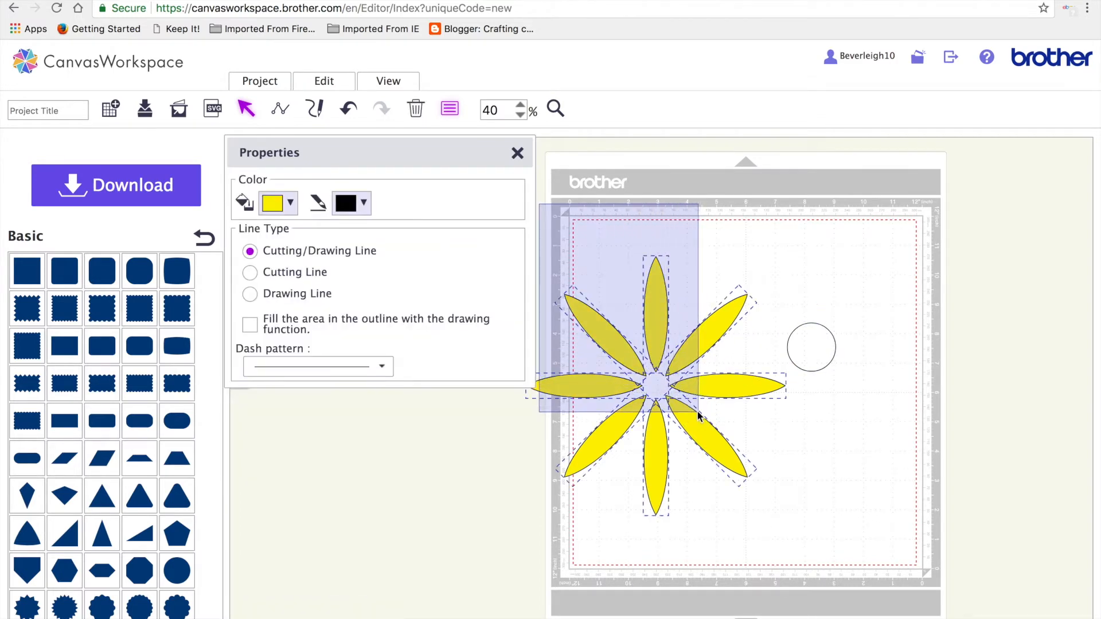
click(324, 81)
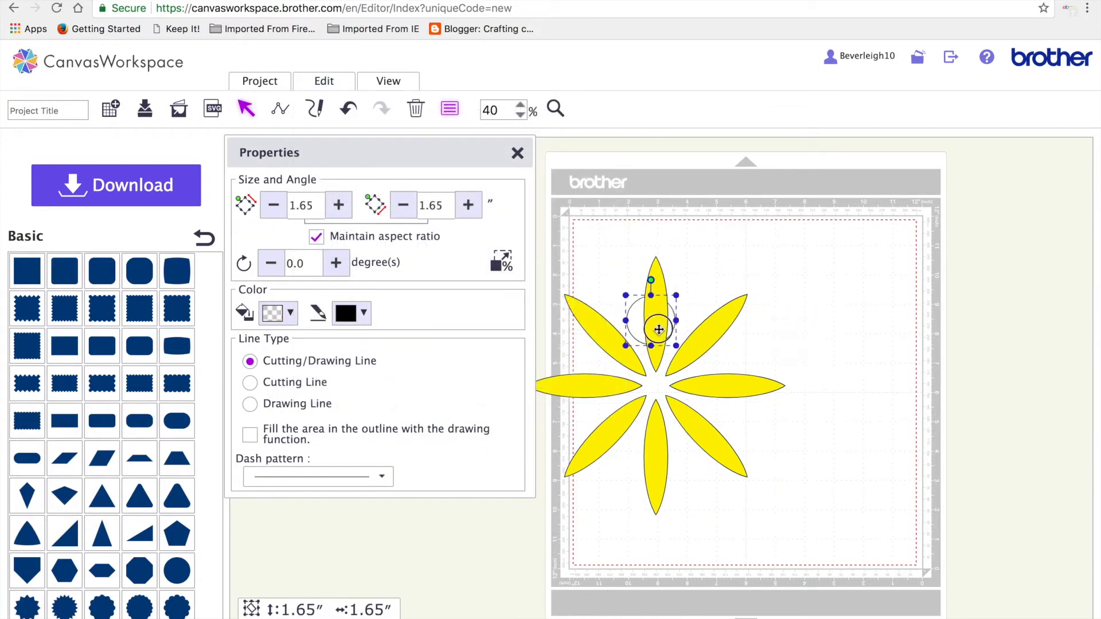
drag(656, 329, 861, 323)
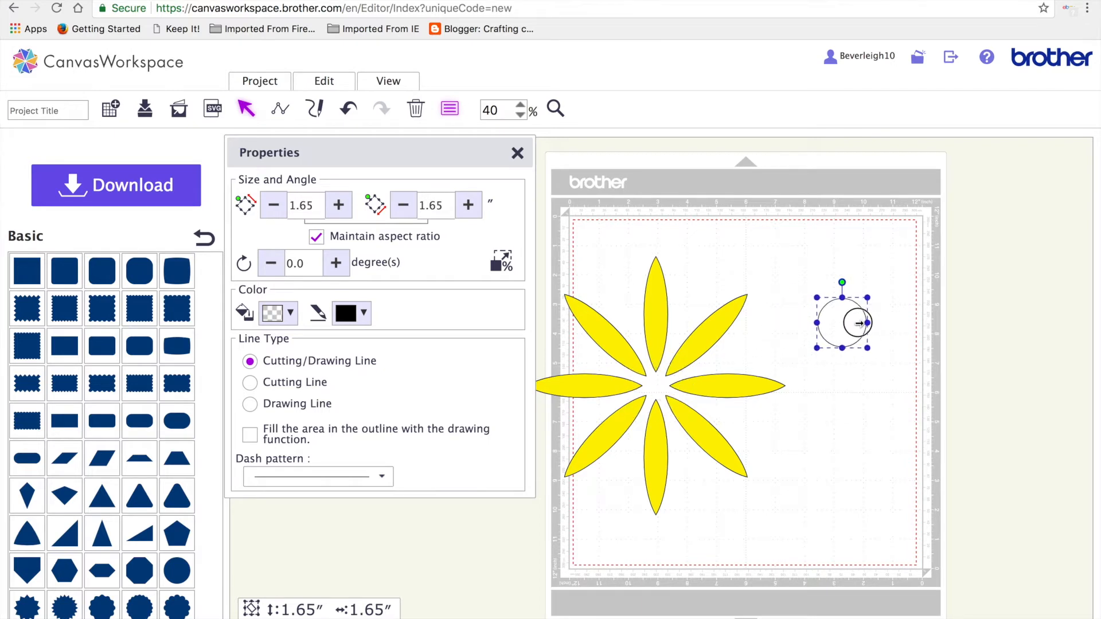
drag(841, 323, 681, 370)
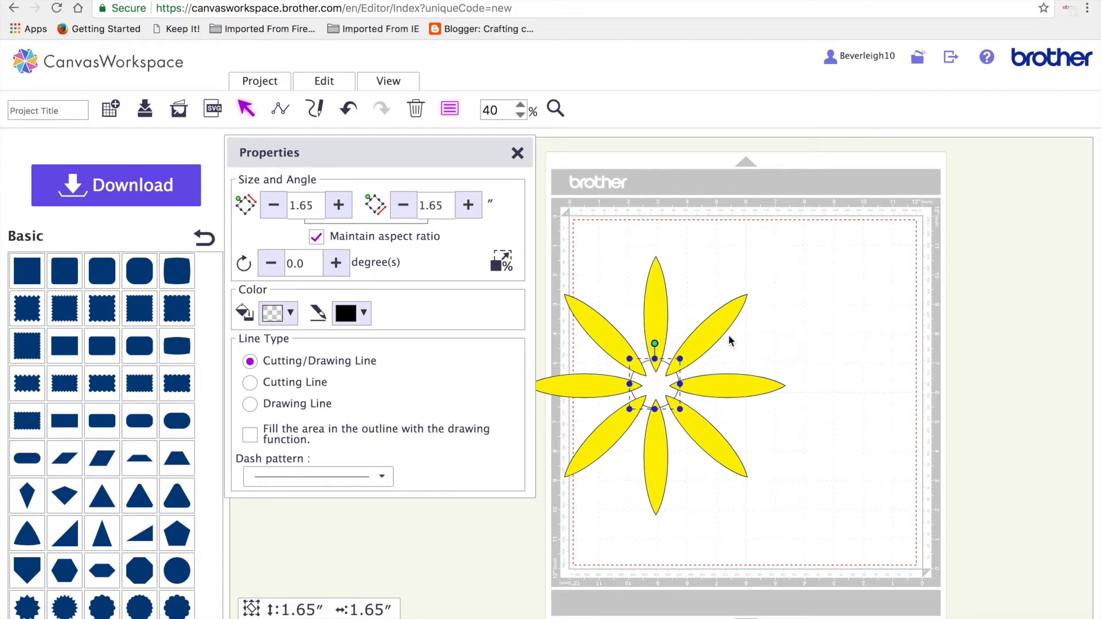
- Select the petals and circle together and weld them into one shape
click(290, 313)
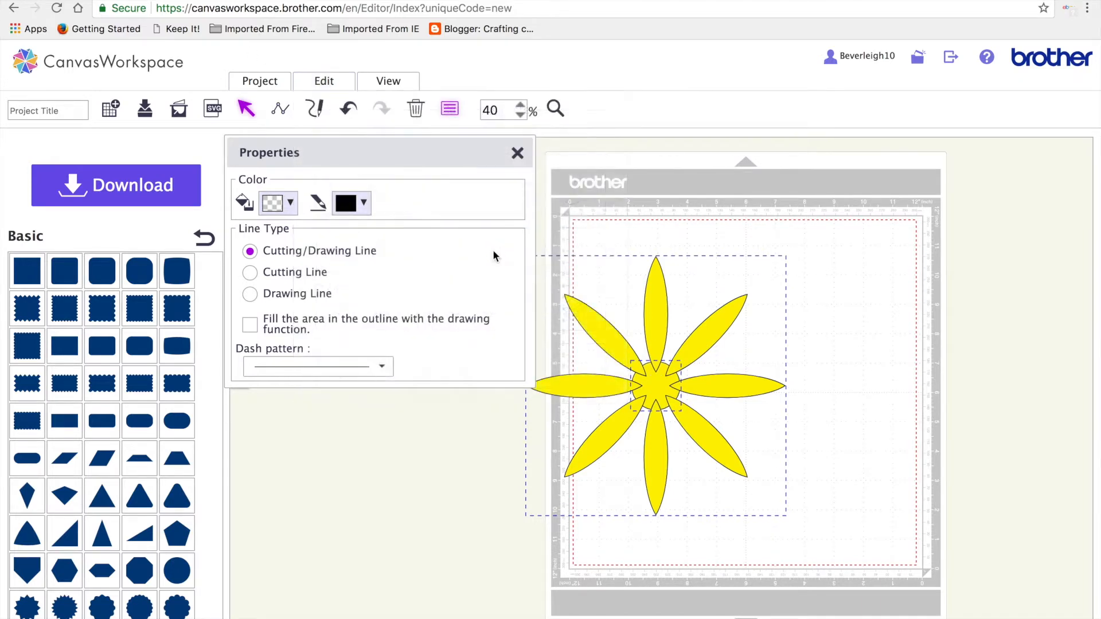
click(324, 81)
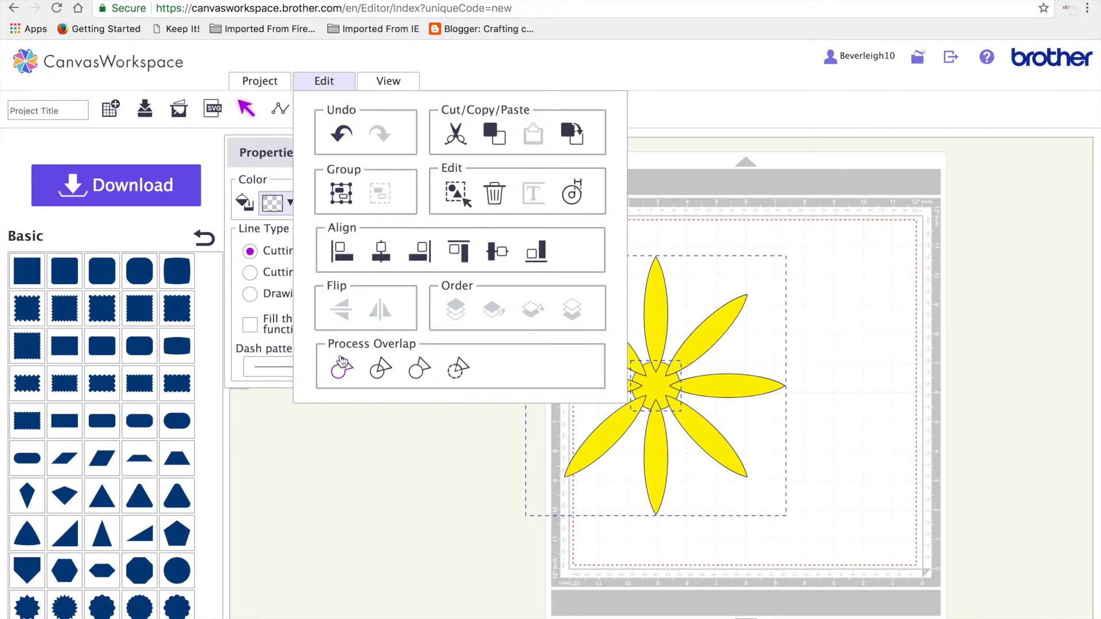
click(341, 369)
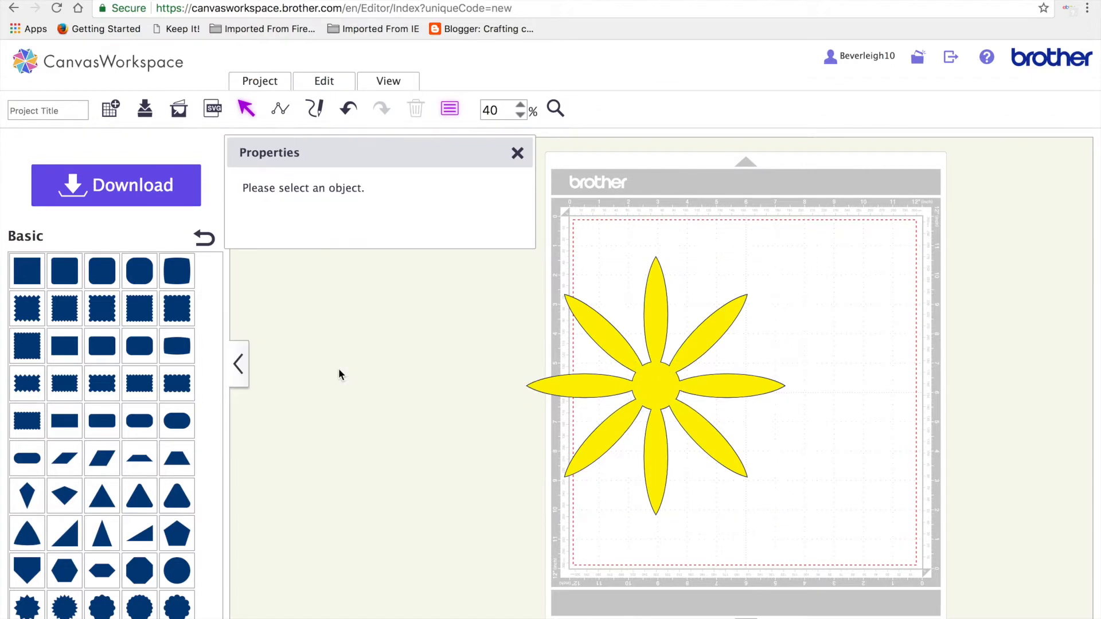
- Shrink the daisy to about 2.43 inches and move it to the top-right corner
click(653, 392)
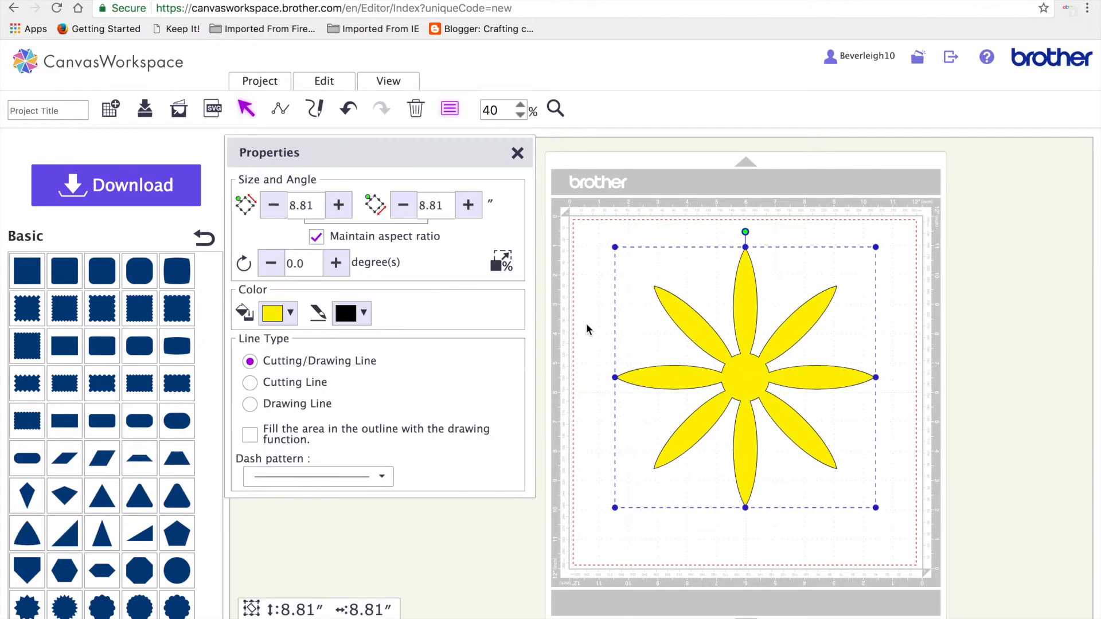
drag(614, 247, 717, 350)
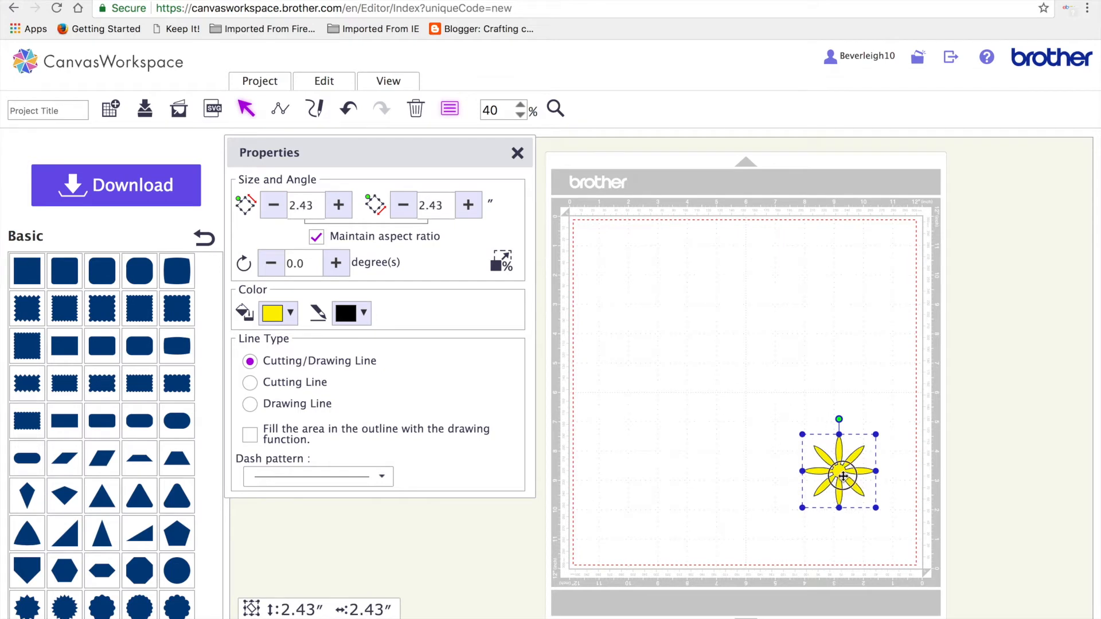
drag(838, 472, 856, 263)
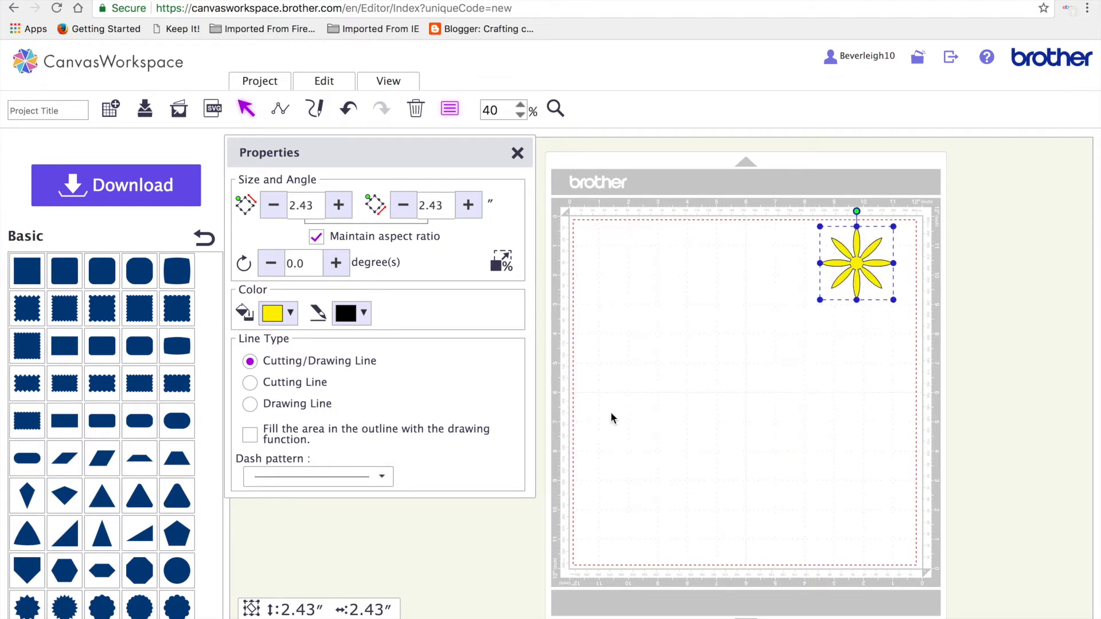
mouse_move(414, 236)
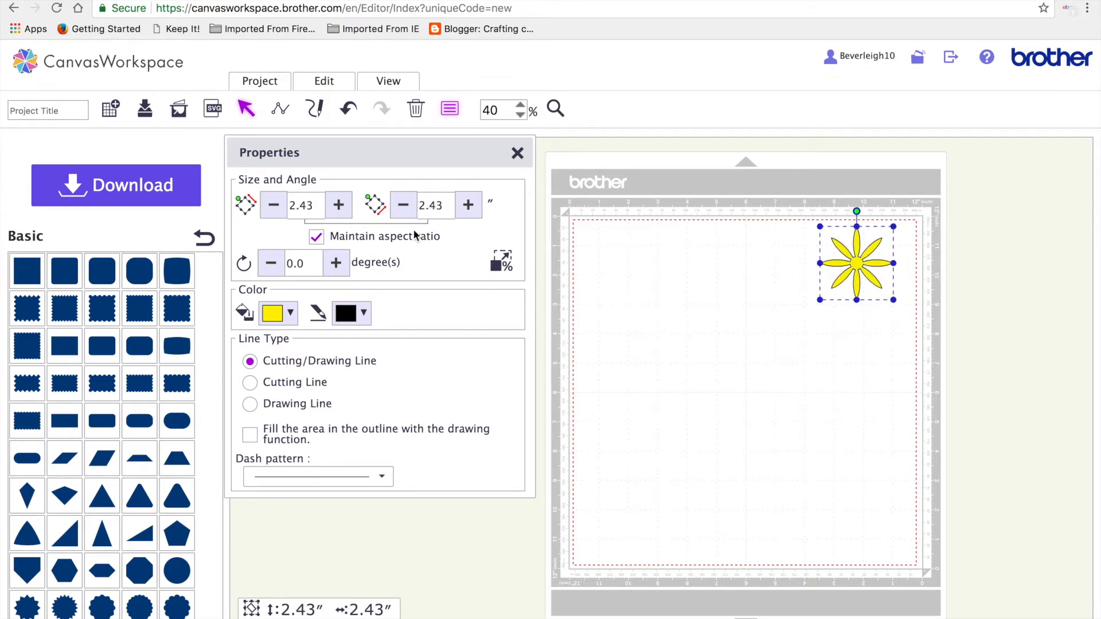
- Add a notched petal shape, narrow it to about 3.94 by 0.85 inches, and reopen properties
click(517, 152)
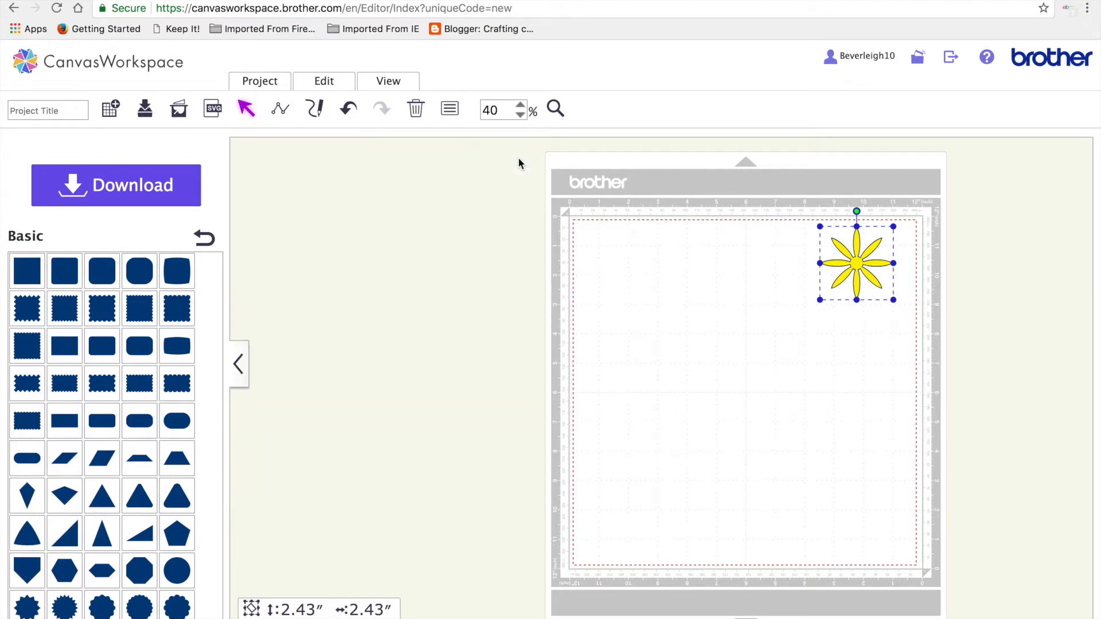
scroll(down, 3)
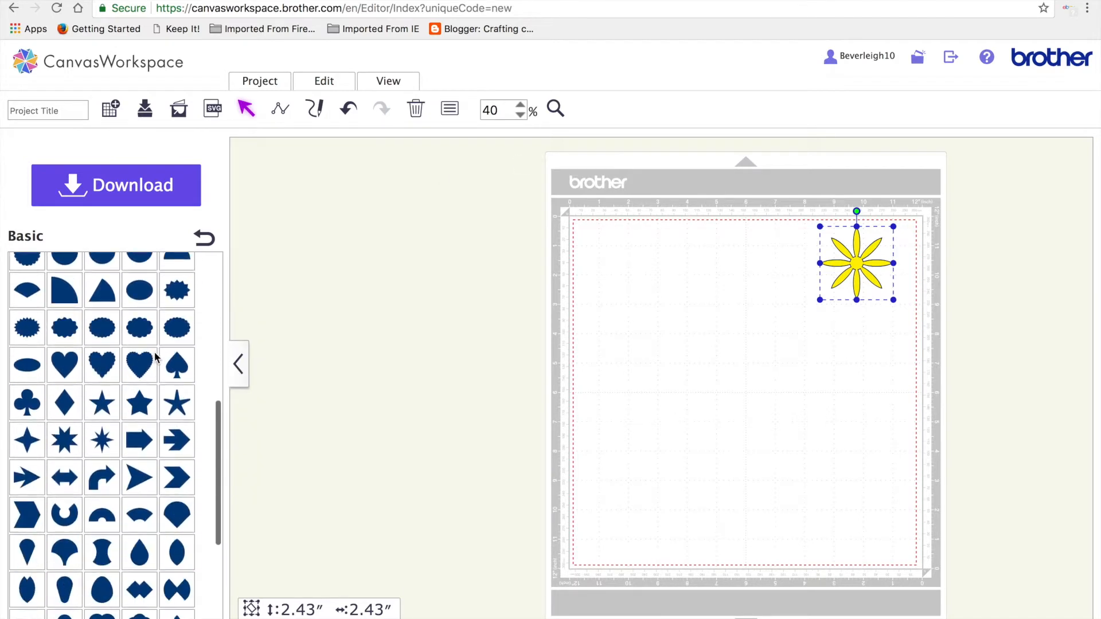
click(26, 481)
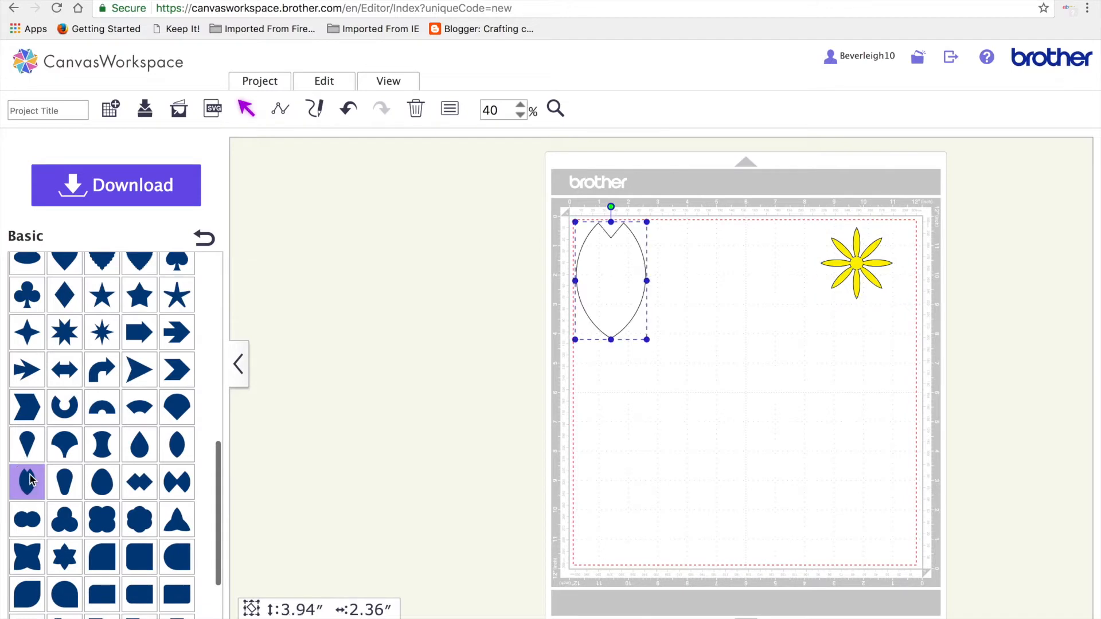
drag(610, 279, 676, 343)
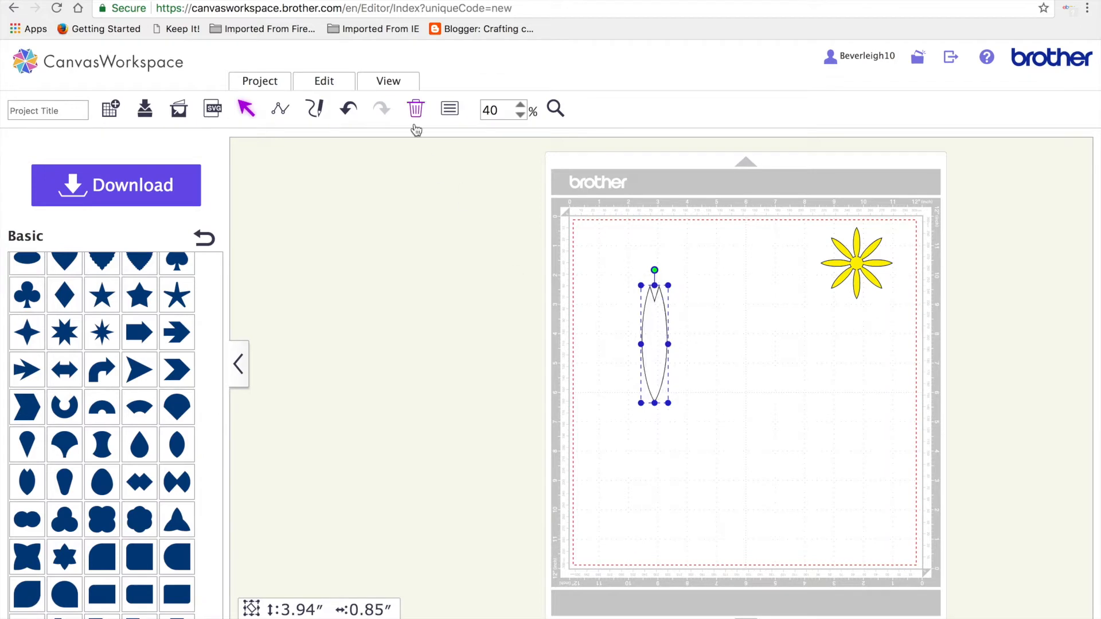
click(448, 108)
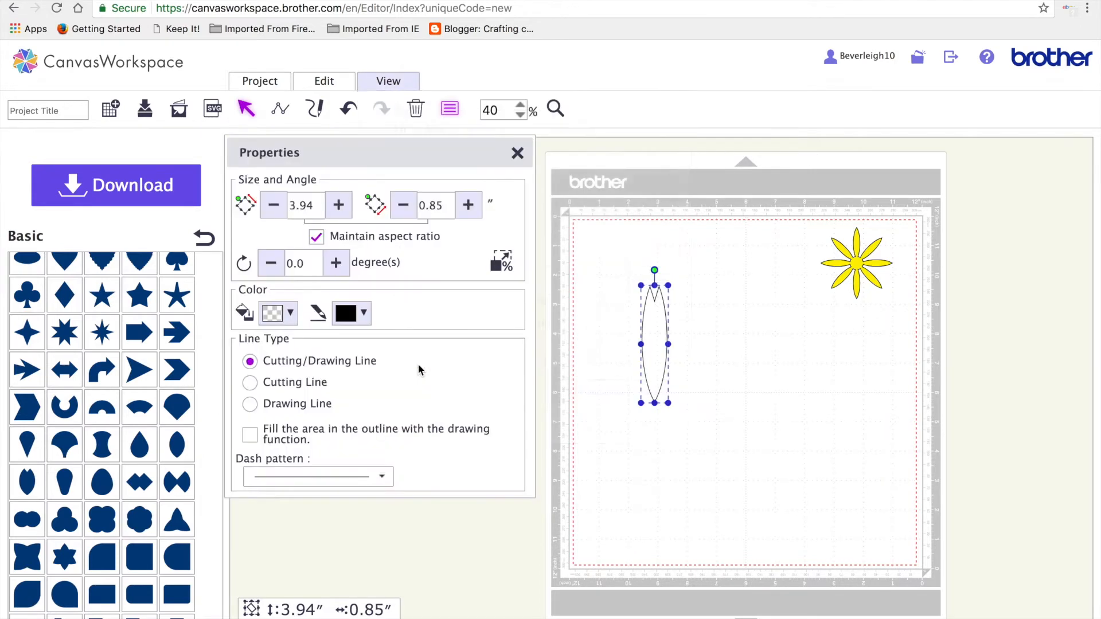
- Fill the notched petal blue, place an upside-down copy below, and copy the pair
click(290, 313)
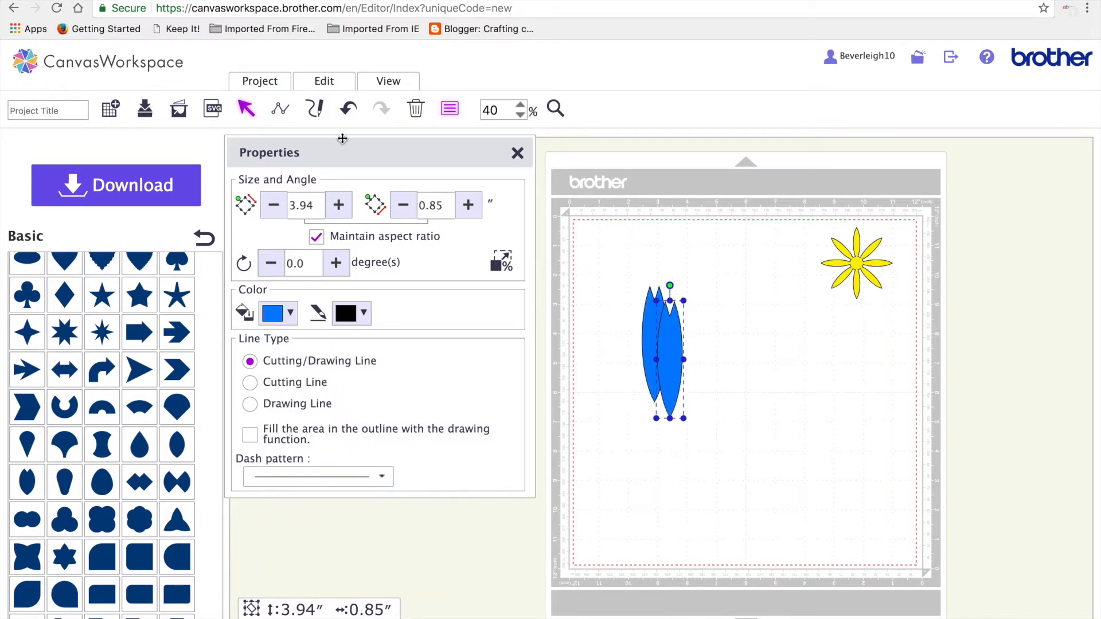
click(324, 81)
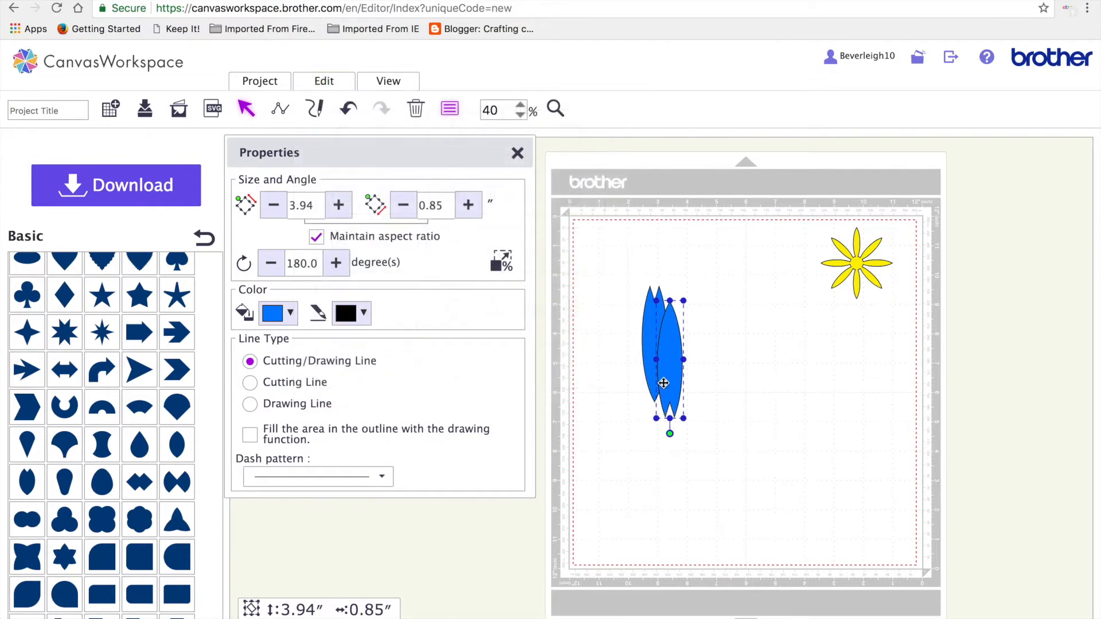
drag(662, 383, 659, 492)
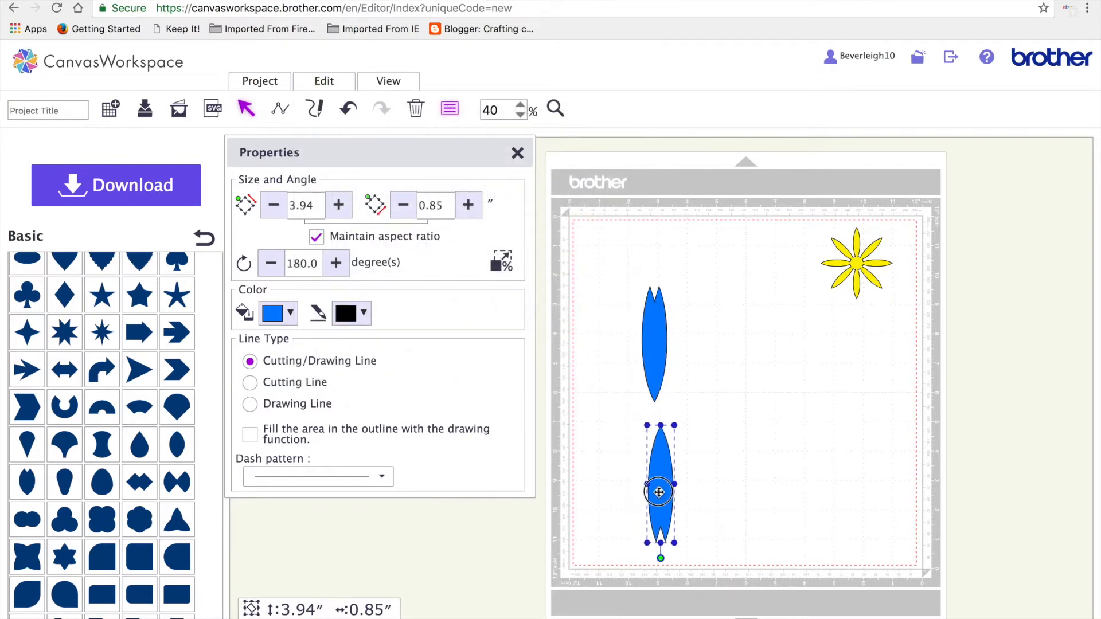
drag(658, 492, 650, 488)
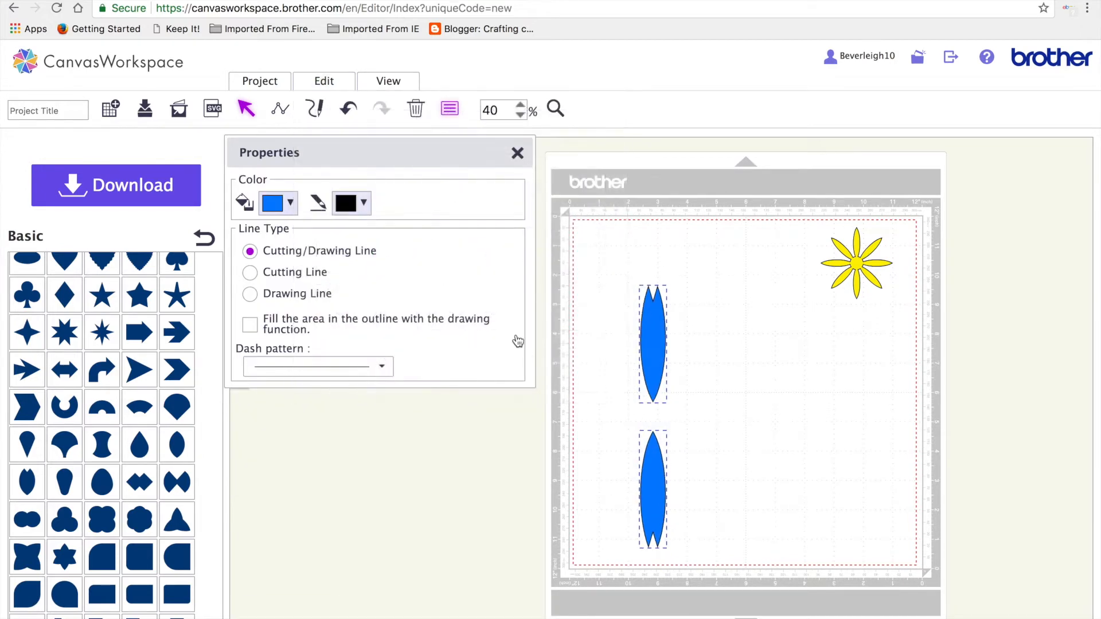
click(324, 81)
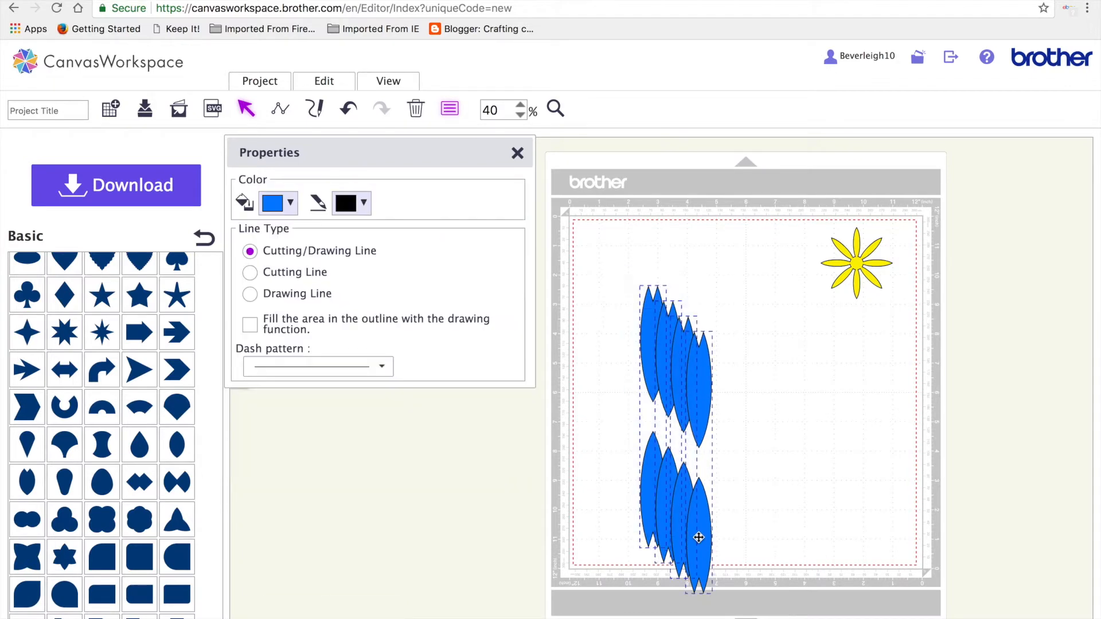
click(323, 81)
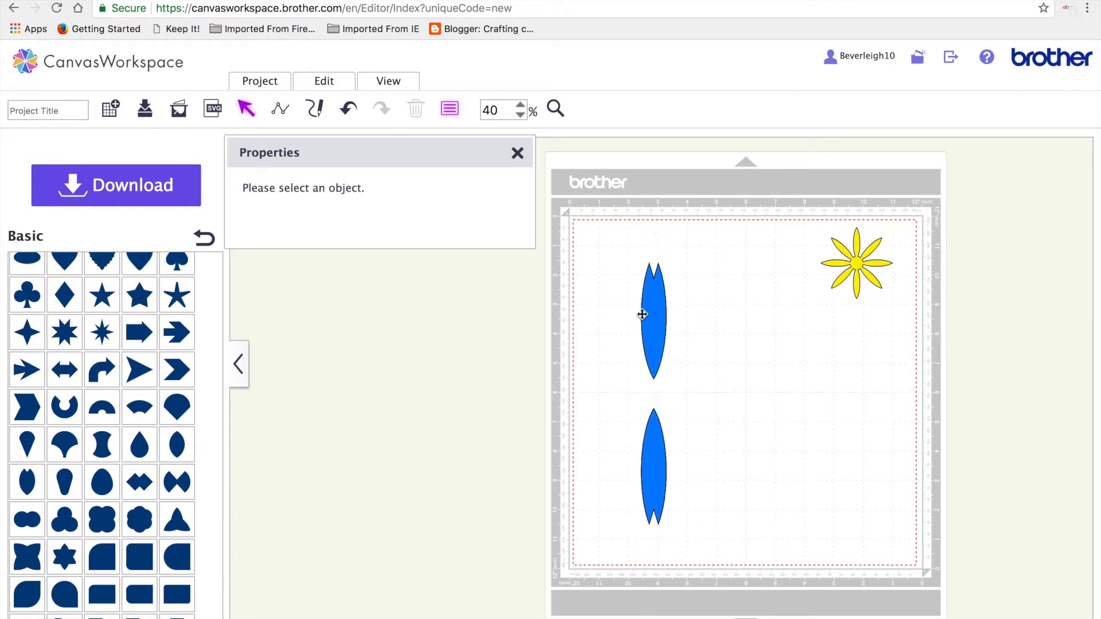
- Rotate the blue petal pair copies into an eight-petal ring, then select all petals
click(653, 316)
text(45)
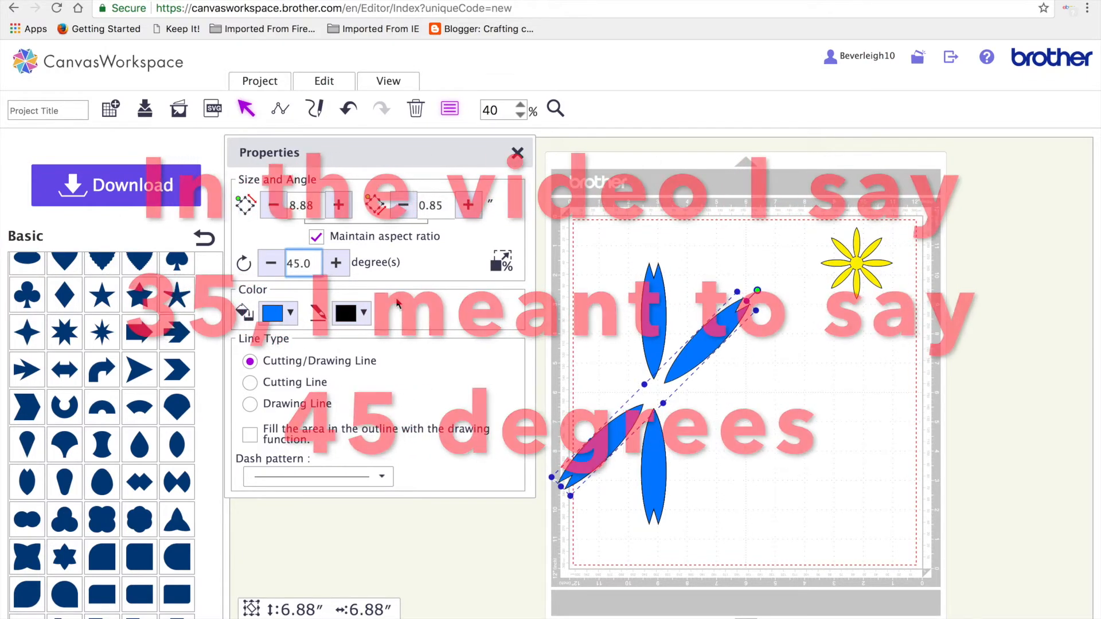
text(0.0)
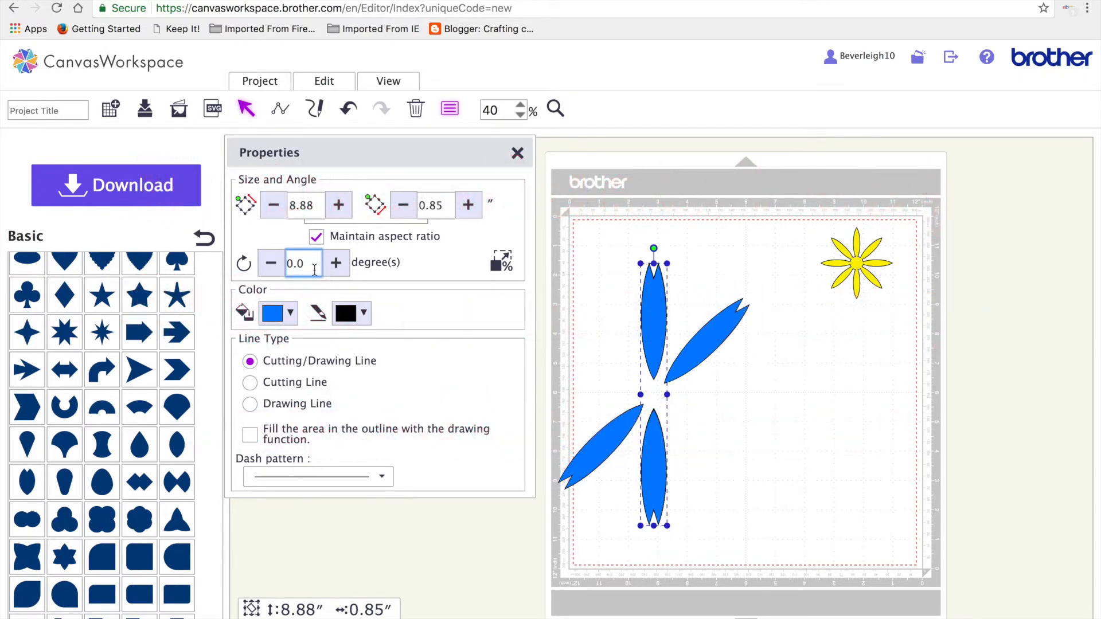
text(90)
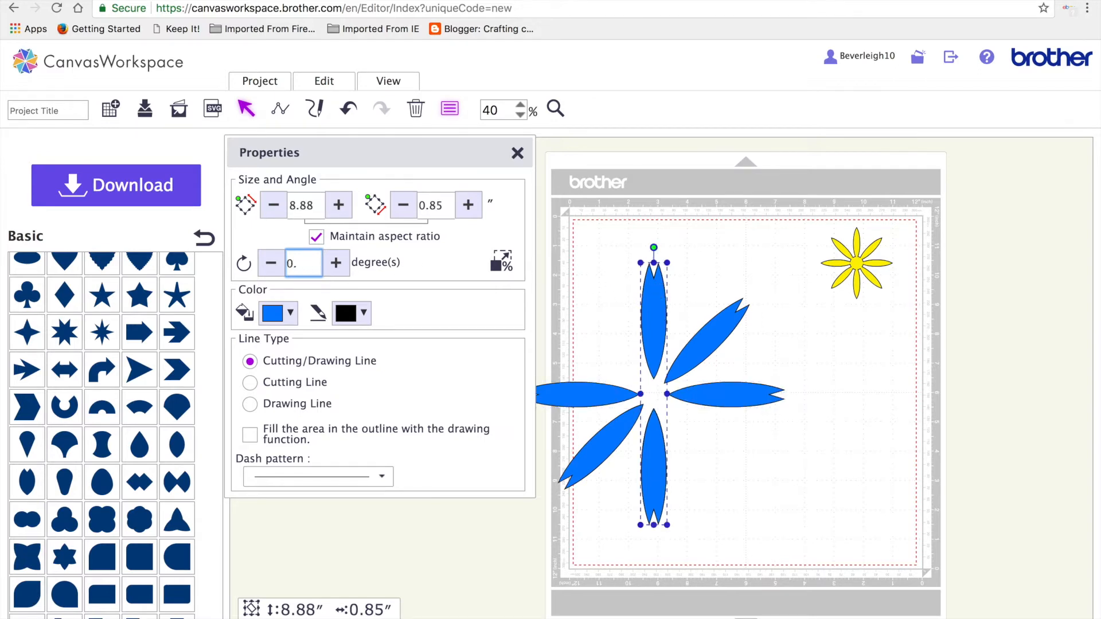
text(1235)
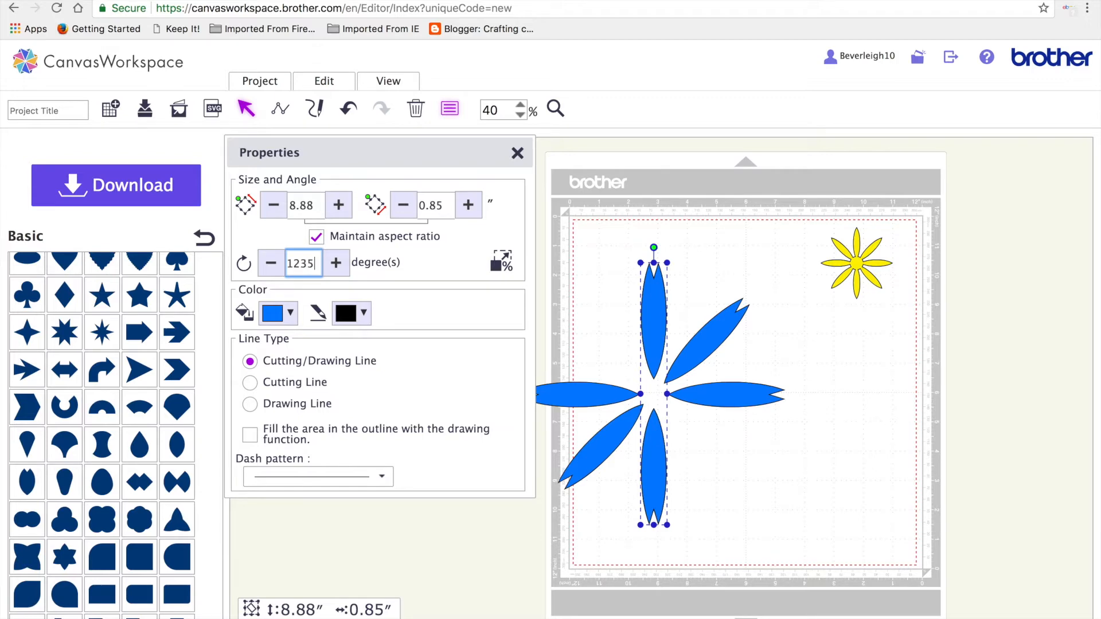
text(155.0)
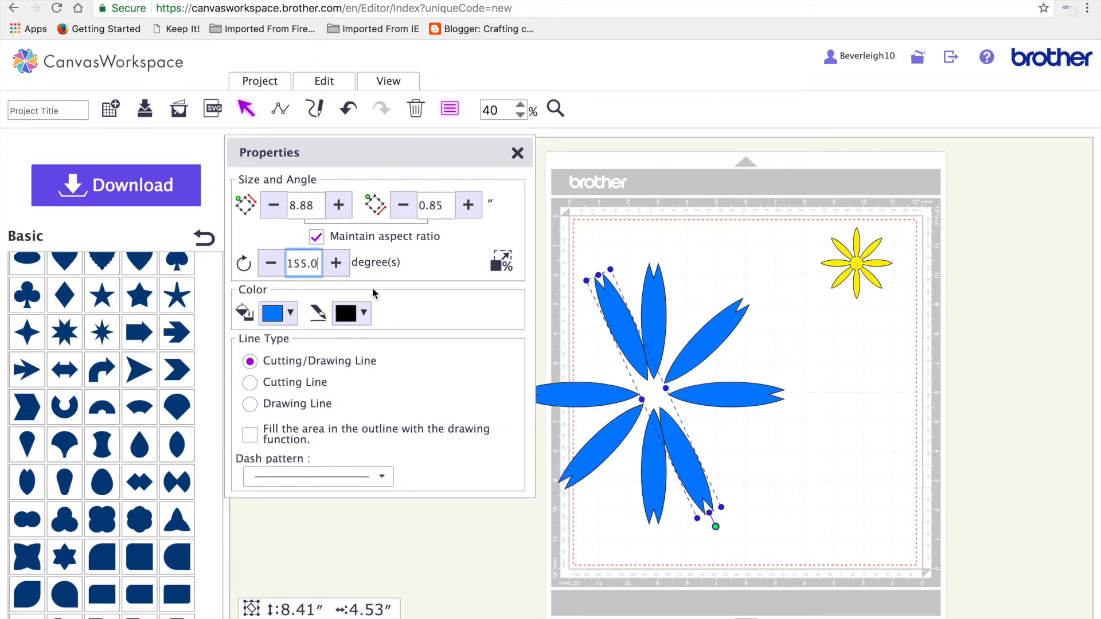
click(302, 263)
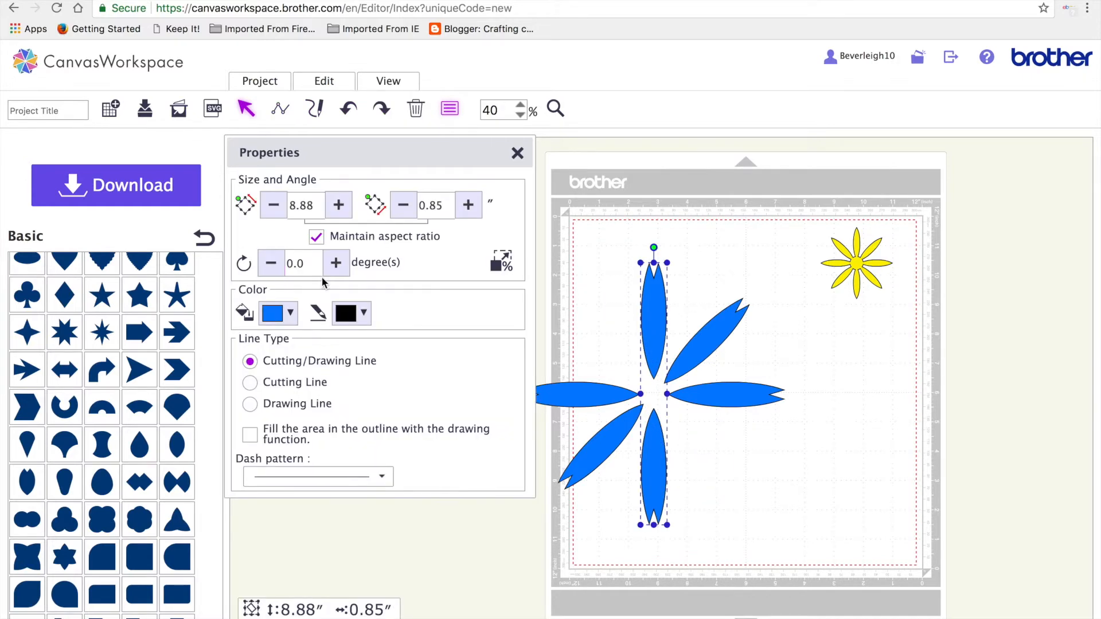
text(135)
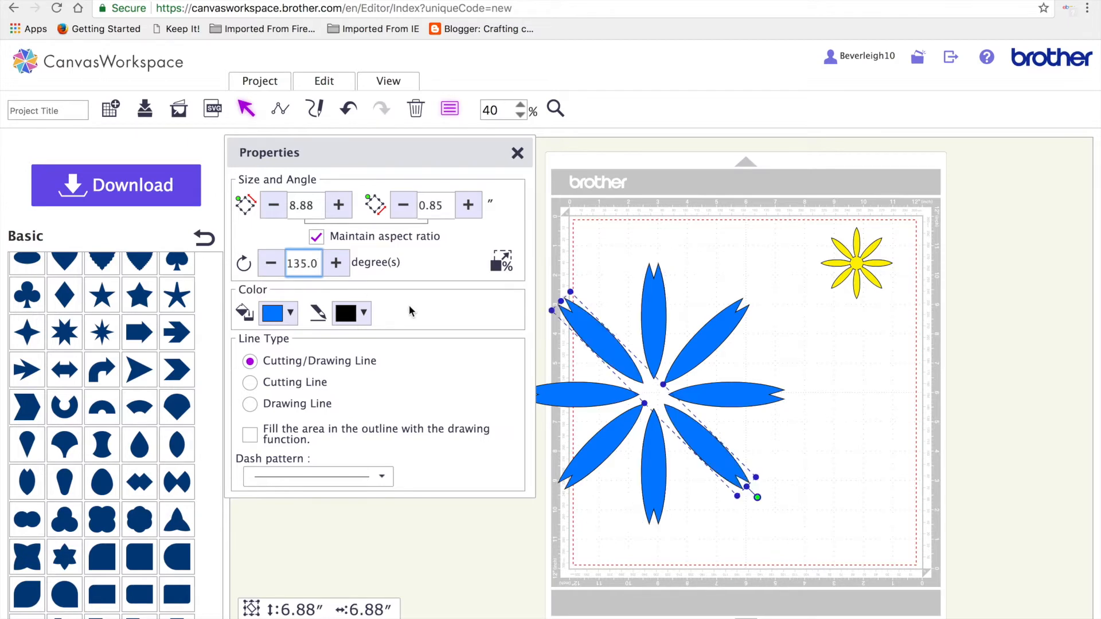
click(783, 541)
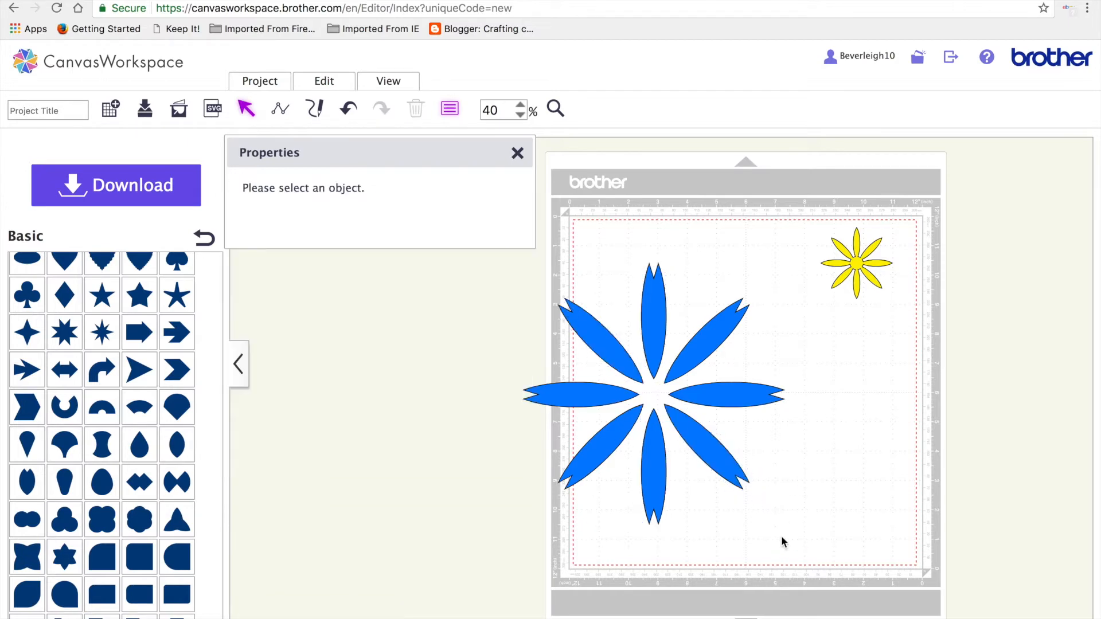
click(653, 396)
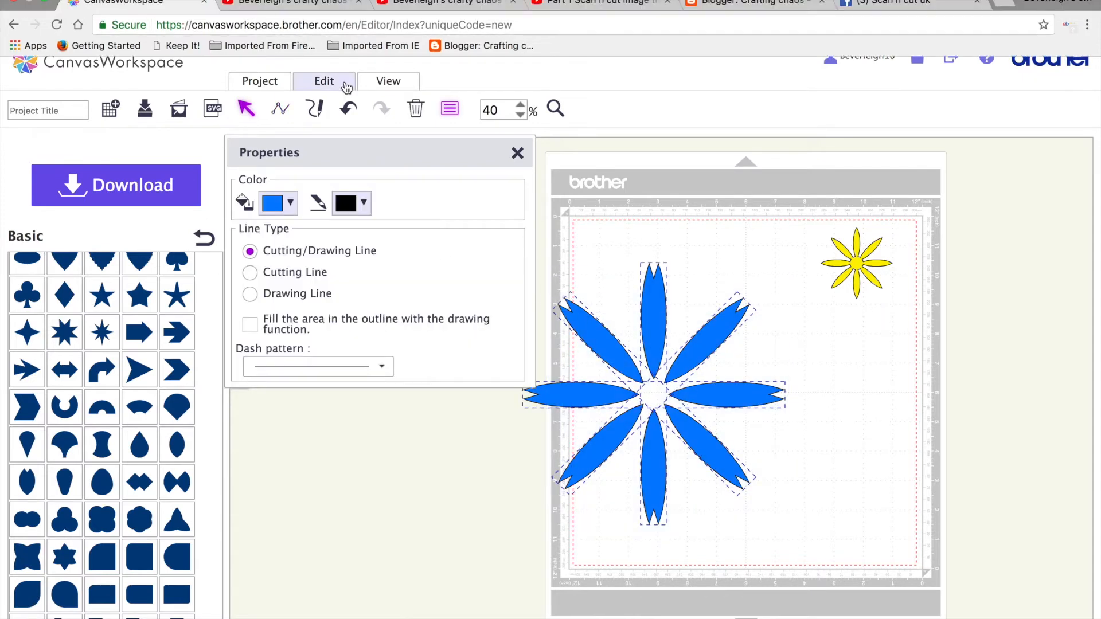
- Add a circle, centre it among the blue petals, and weld everything into one shape
click(656, 401)
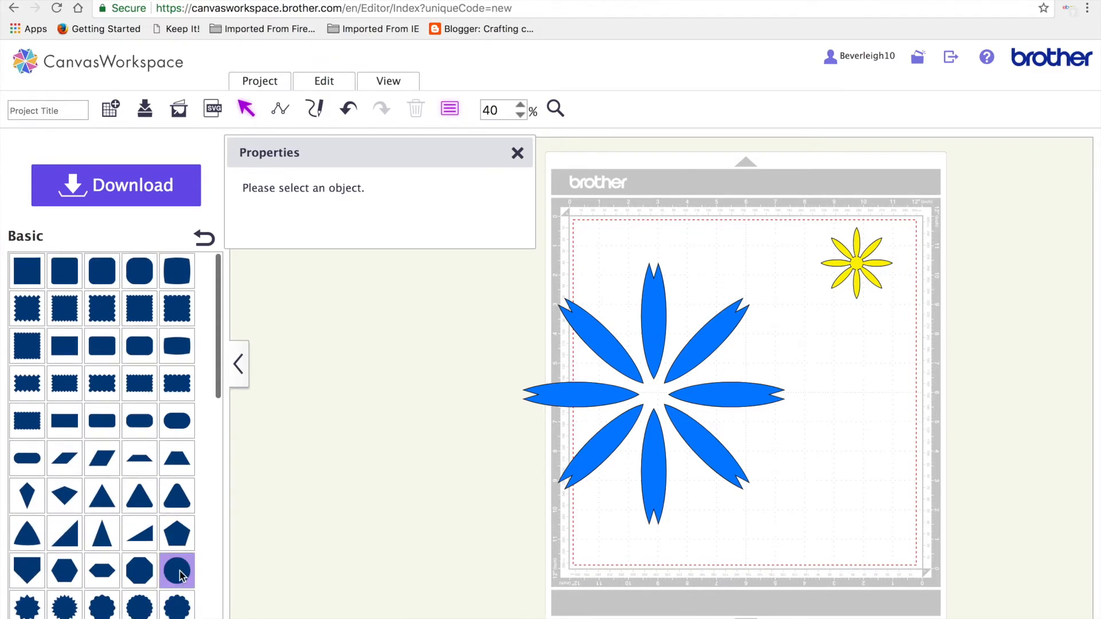
click(176, 570)
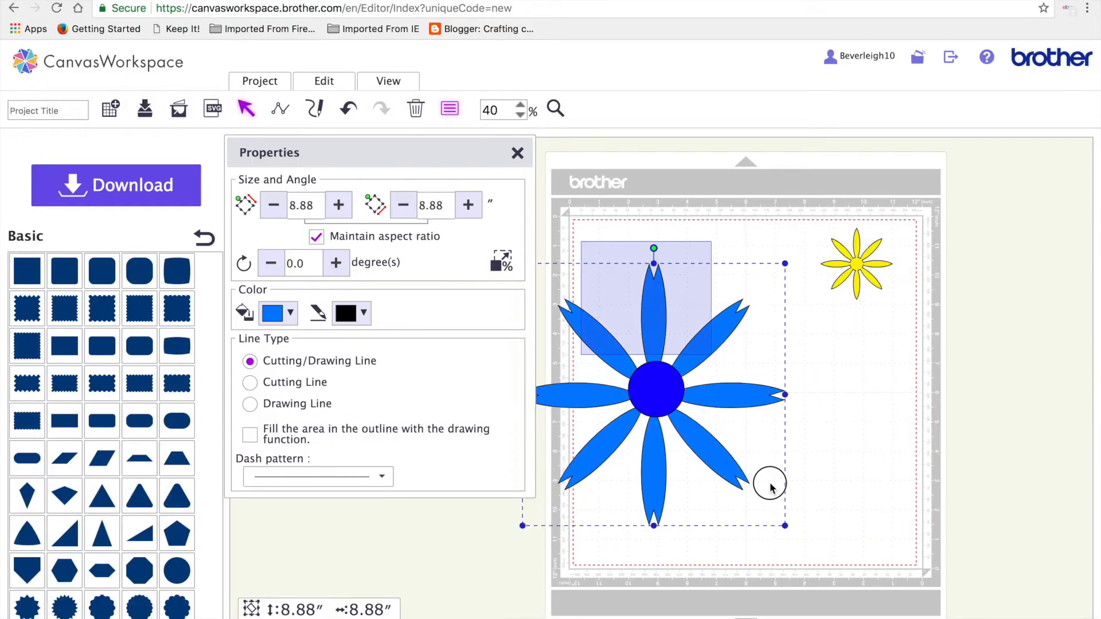
click(324, 81)
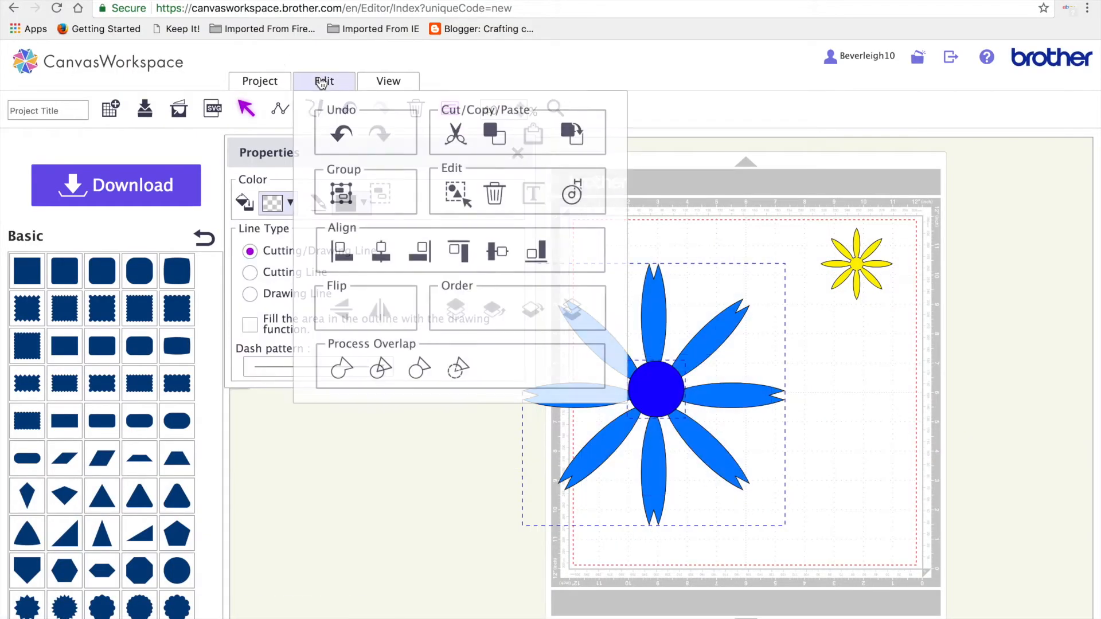
click(324, 81)
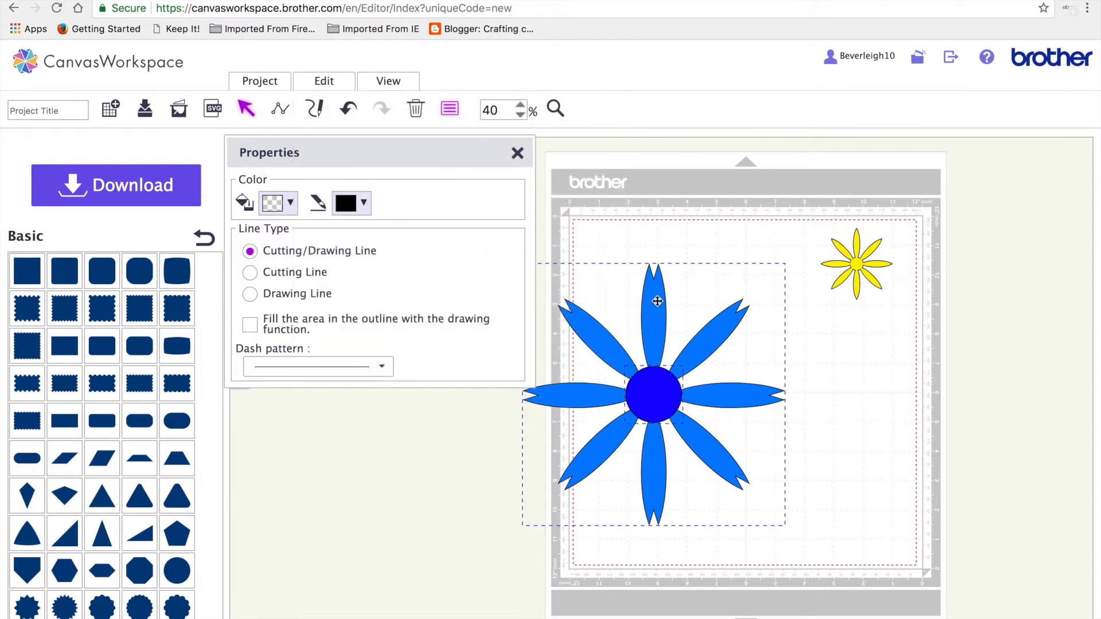
click(324, 81)
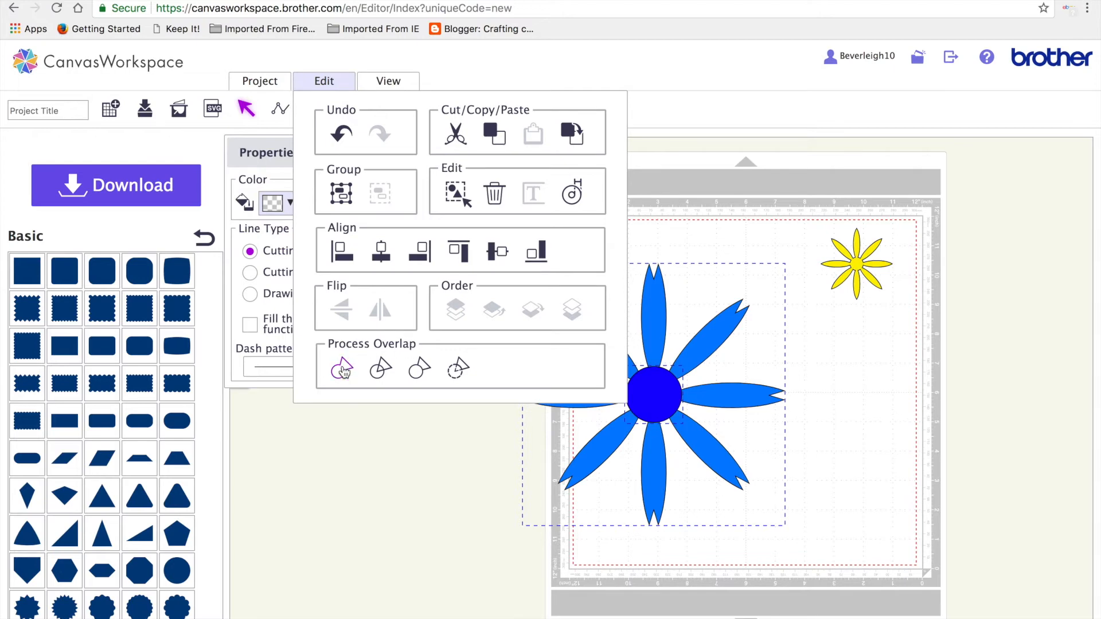
click(341, 368)
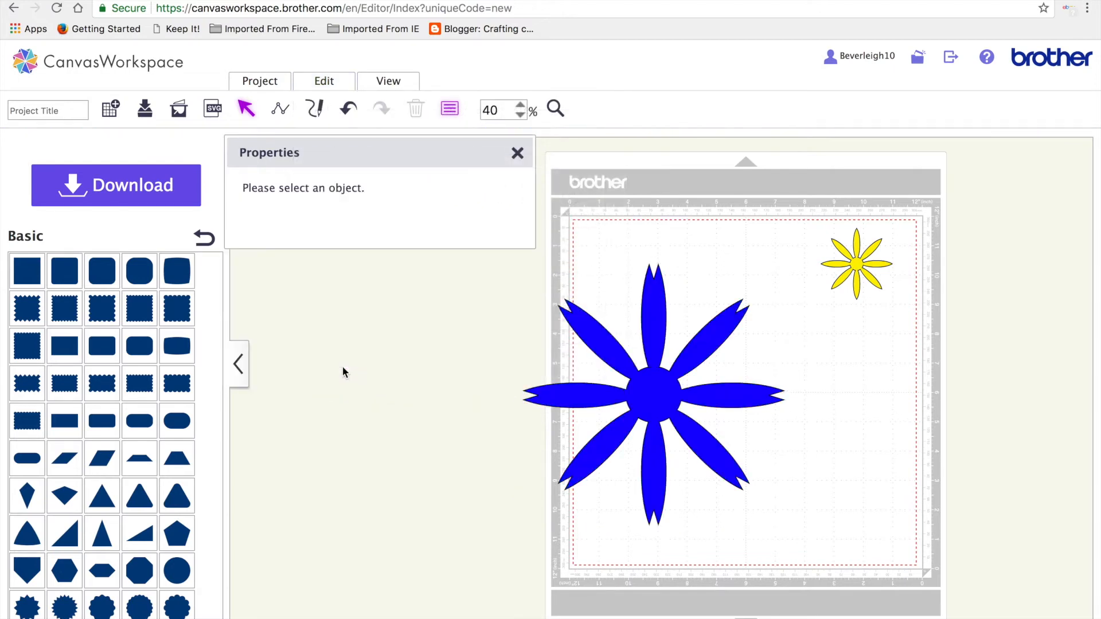
click(652, 398)
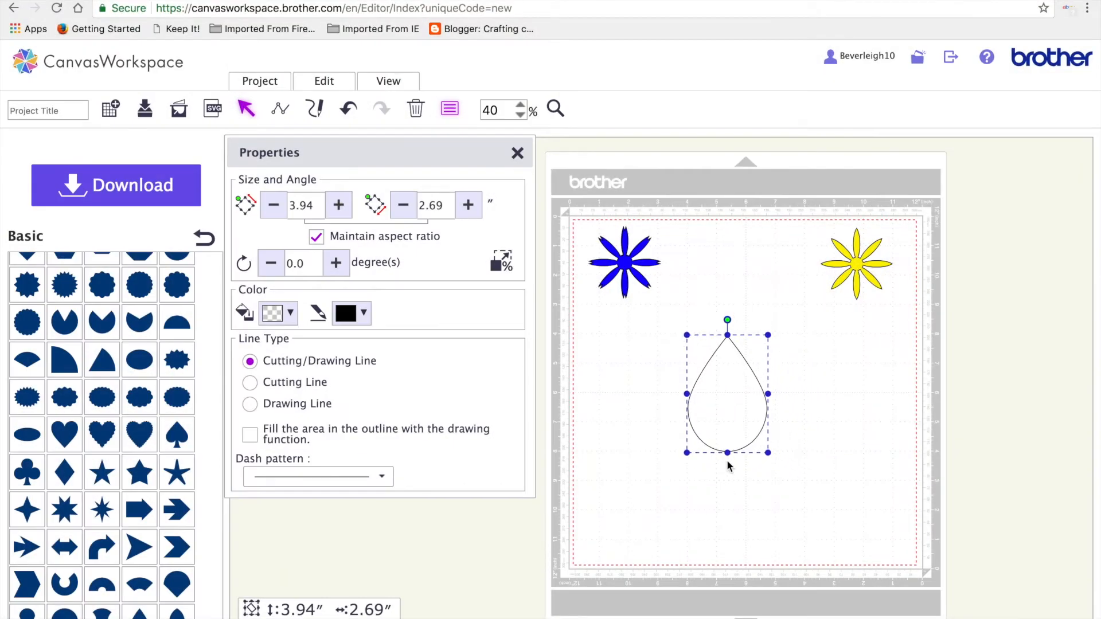
- Shrink the teardrop into a slim petal, duplicate it, and flip the copy vertically
drag(727, 456, 722, 429)
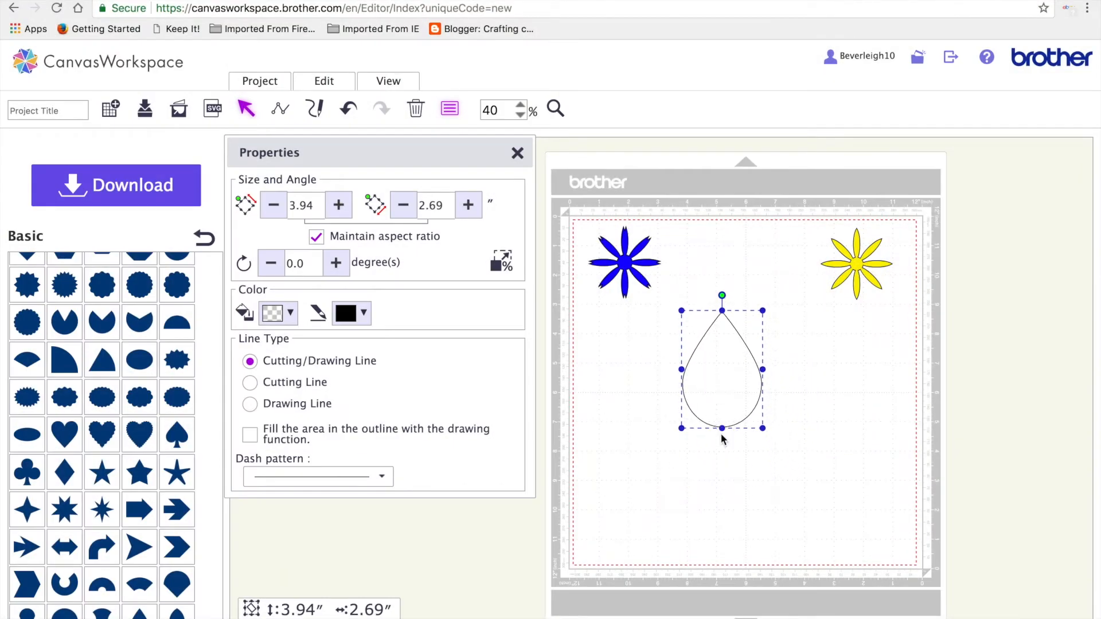
drag(721, 429, 721, 513)
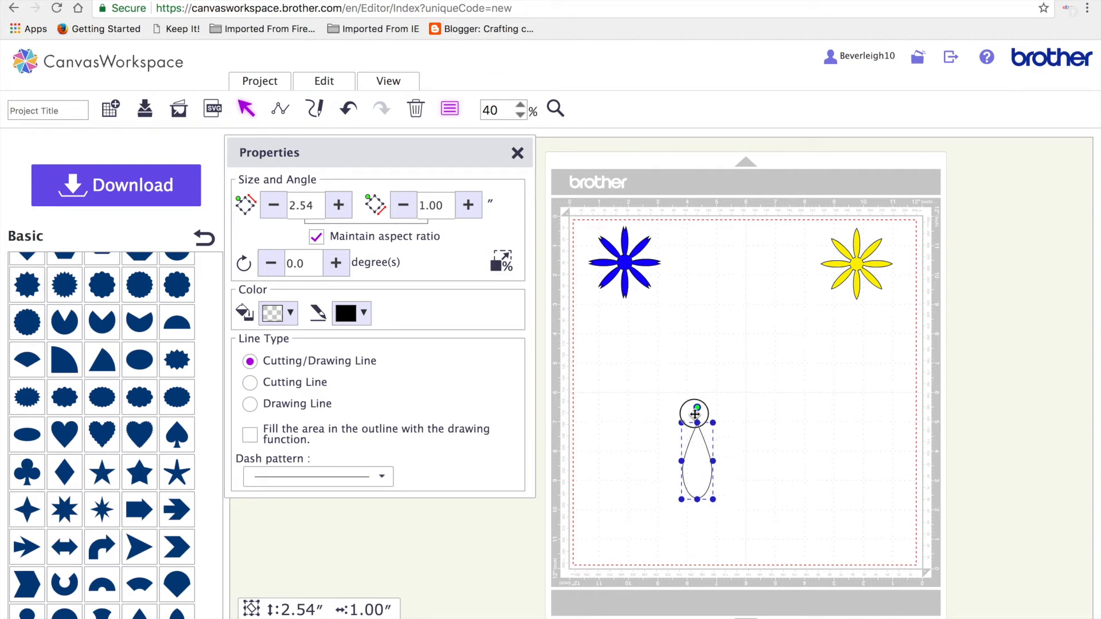
drag(695, 455, 707, 346)
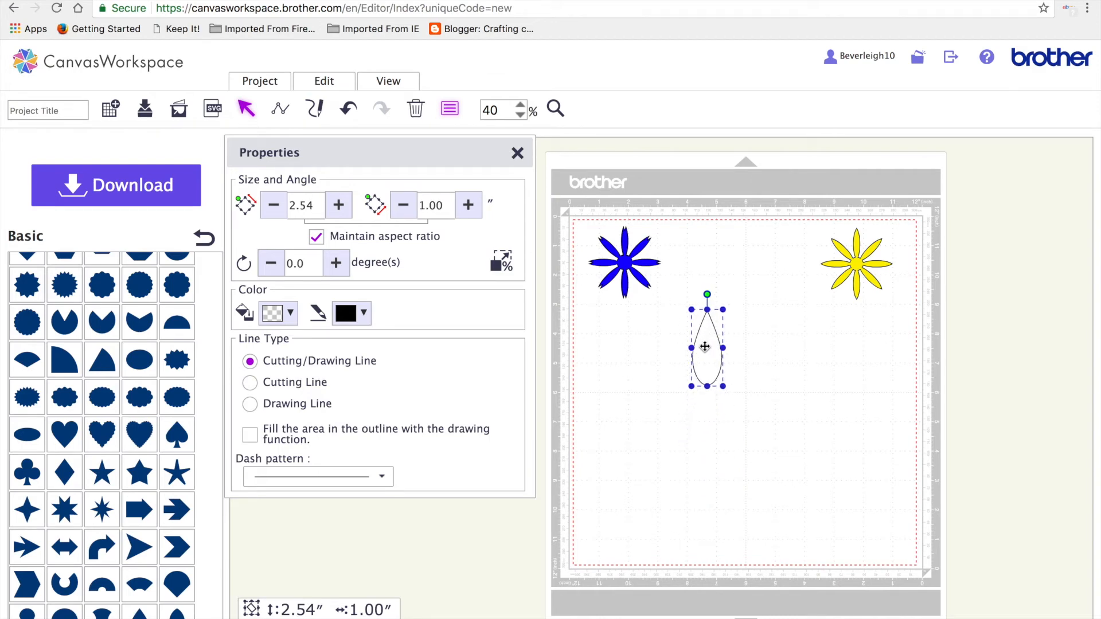
right_click(705, 347)
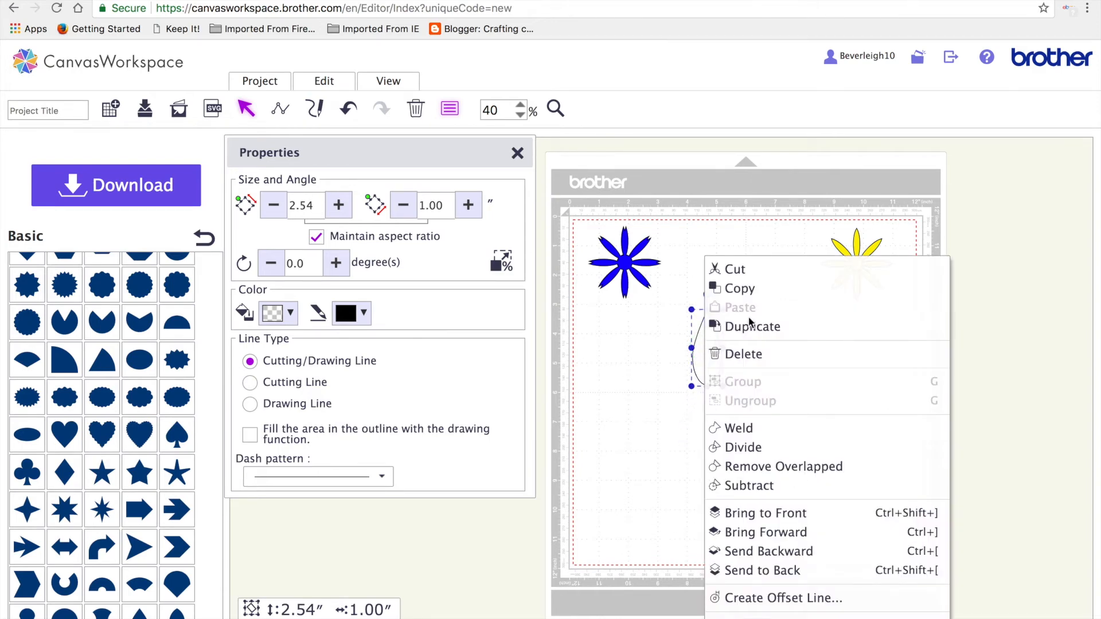
click(752, 326)
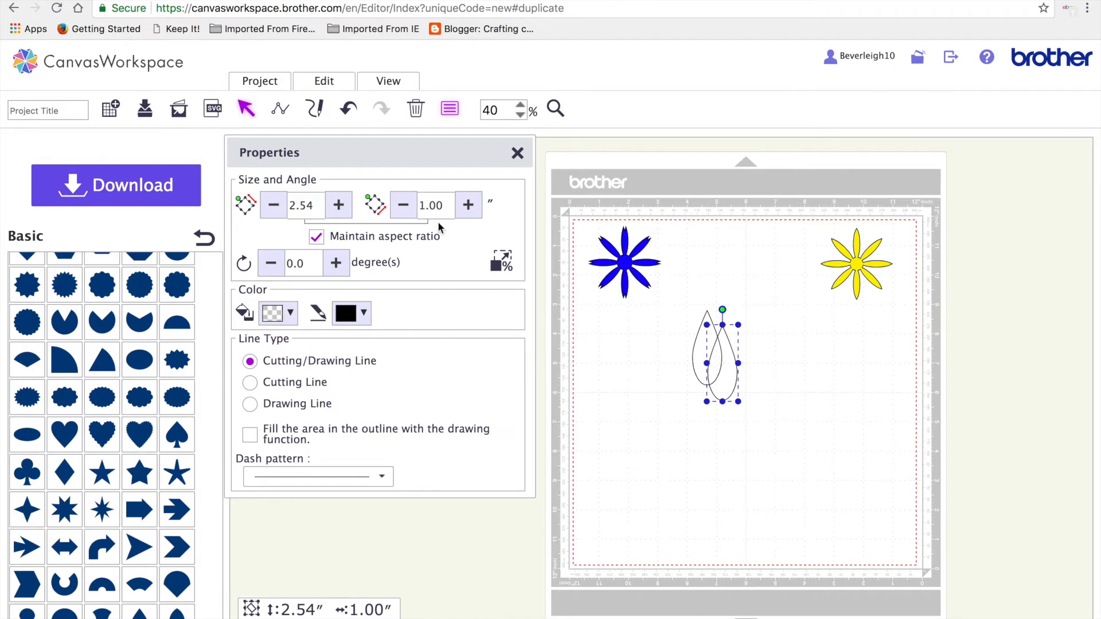
click(323, 81)
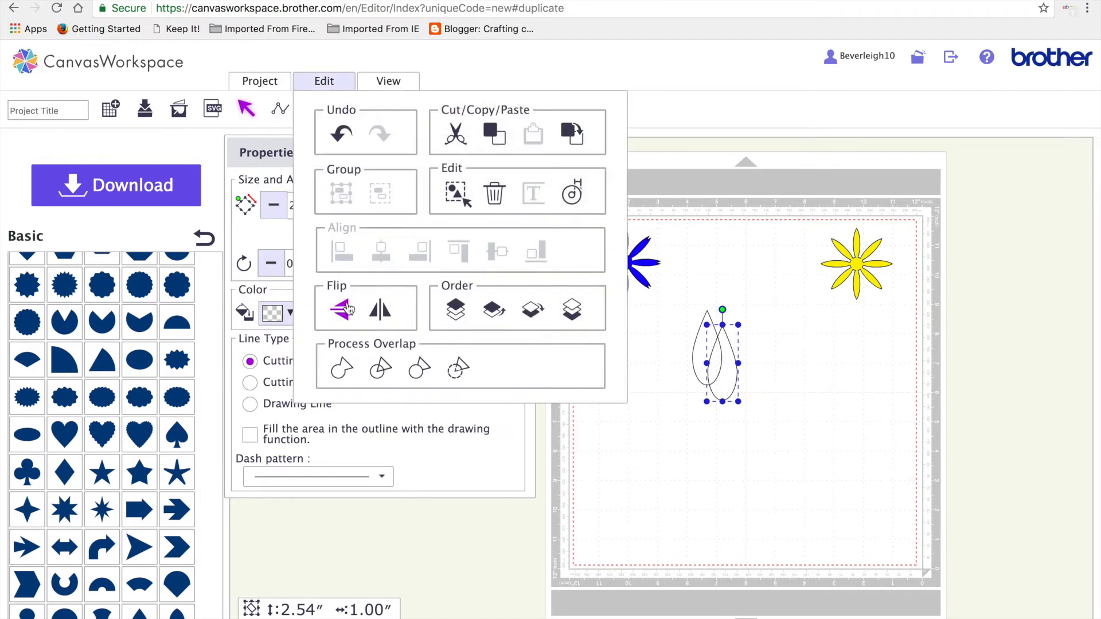
click(342, 308)
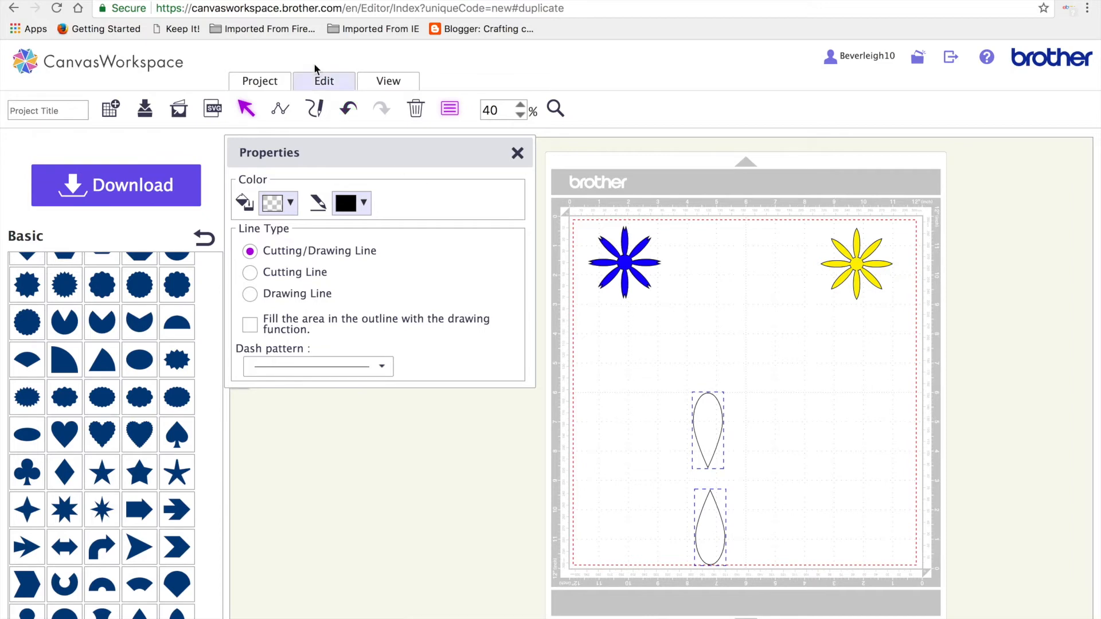
- Group the two opposite petals, move them up, and duplicate the grouped pair
click(324, 81)
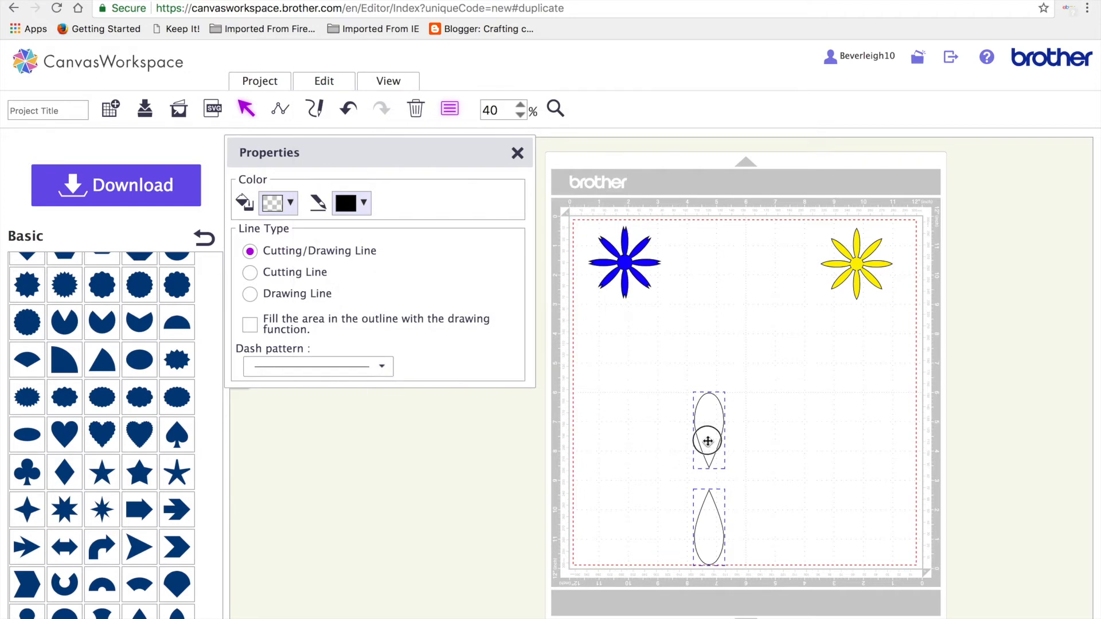
drag(708, 440, 709, 351)
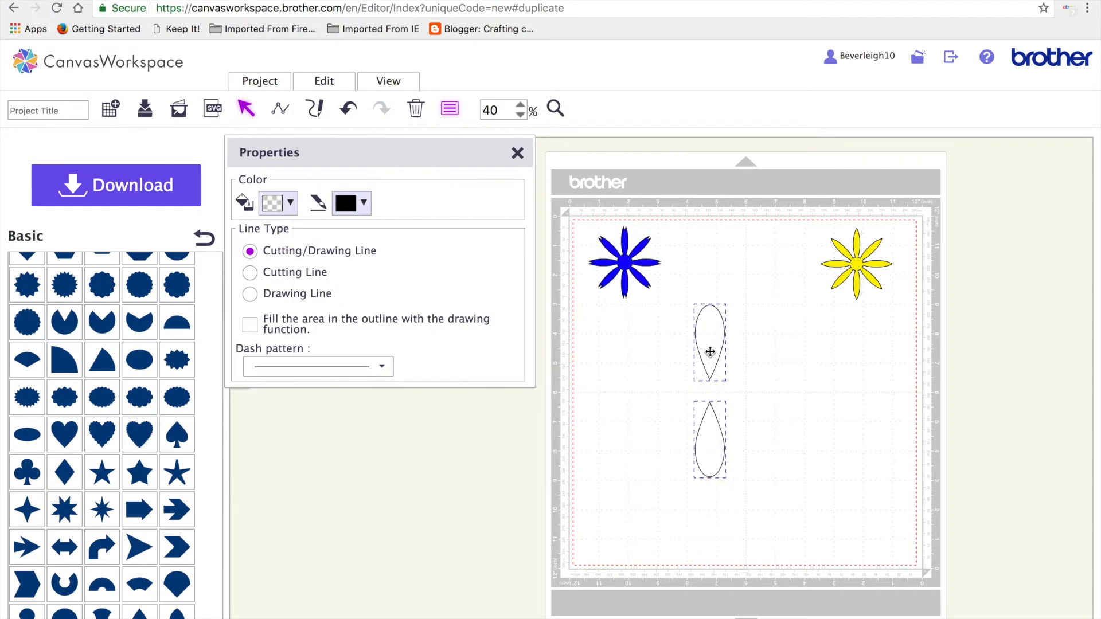
right_click(710, 352)
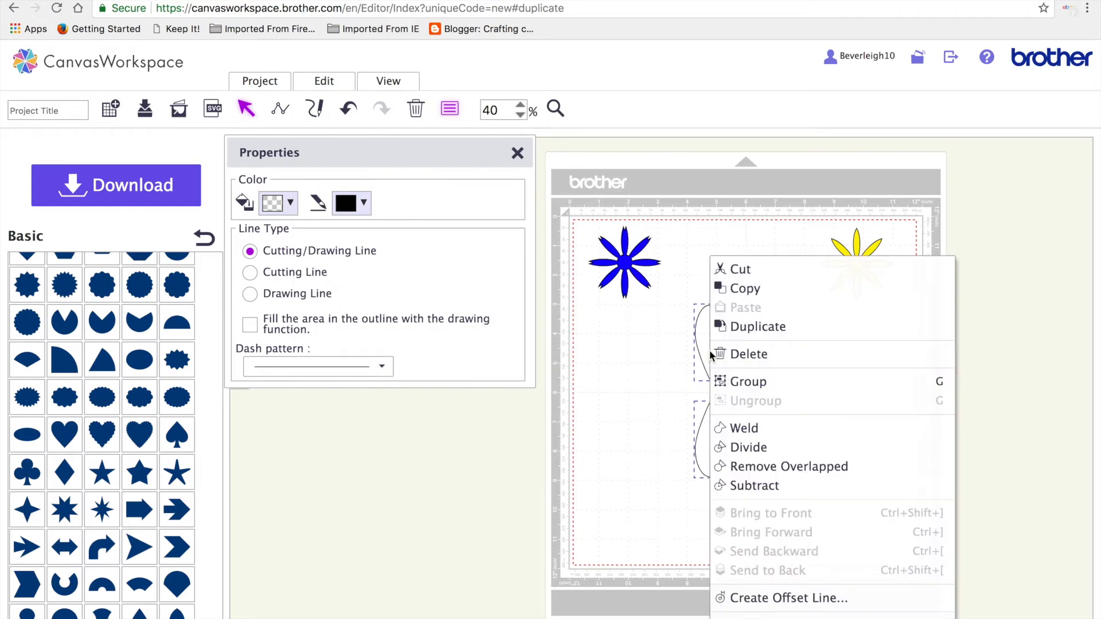
mouse_move(756, 368)
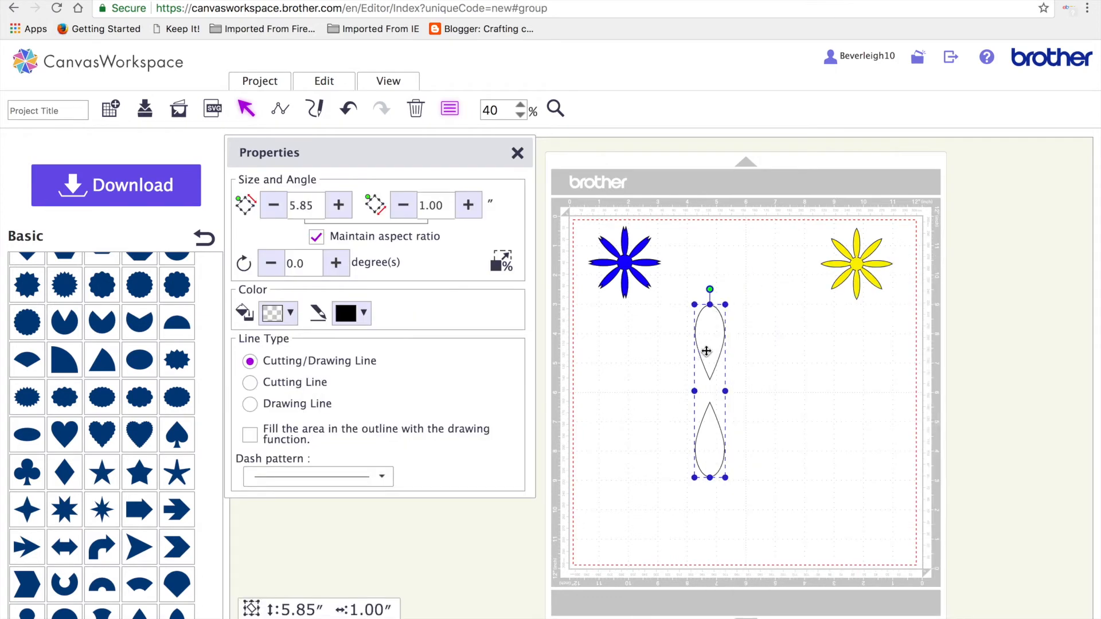
right_click(707, 351)
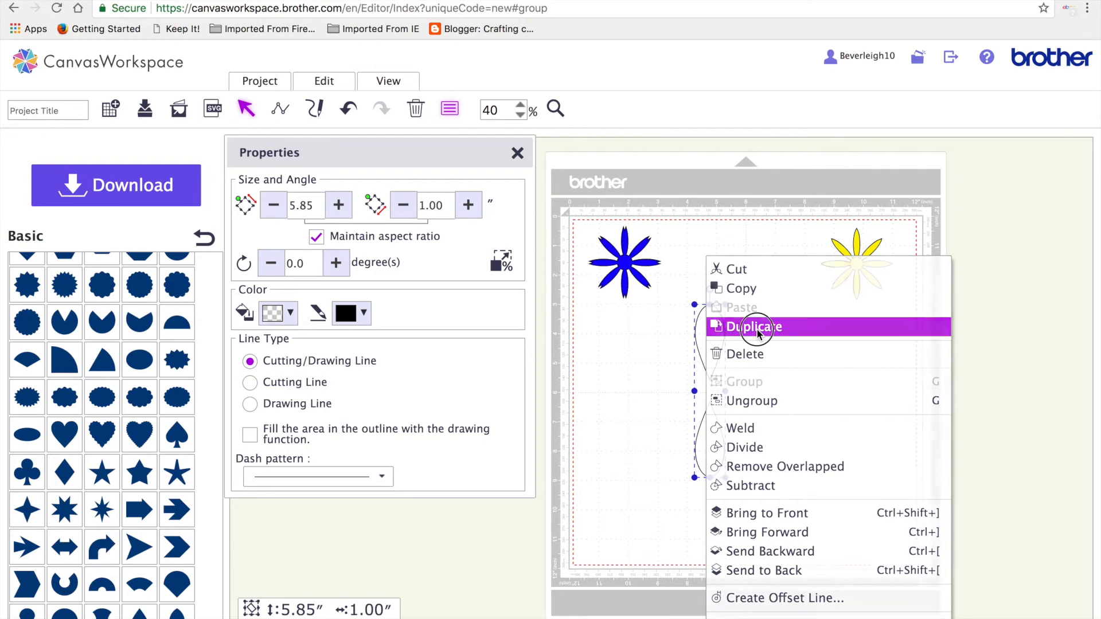
click(754, 327)
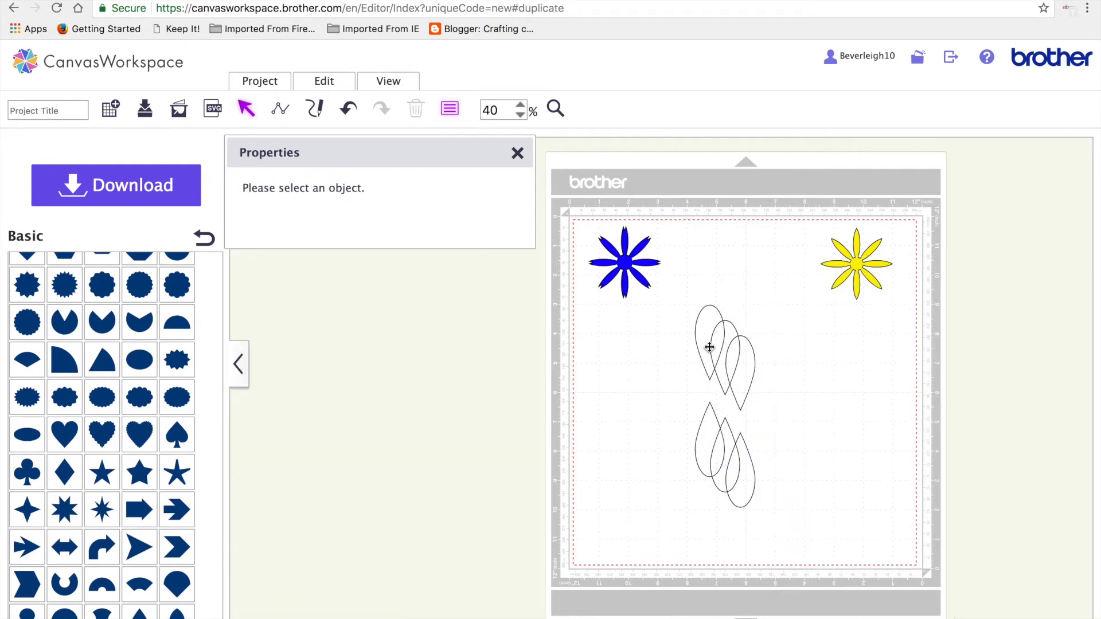
click(719, 353)
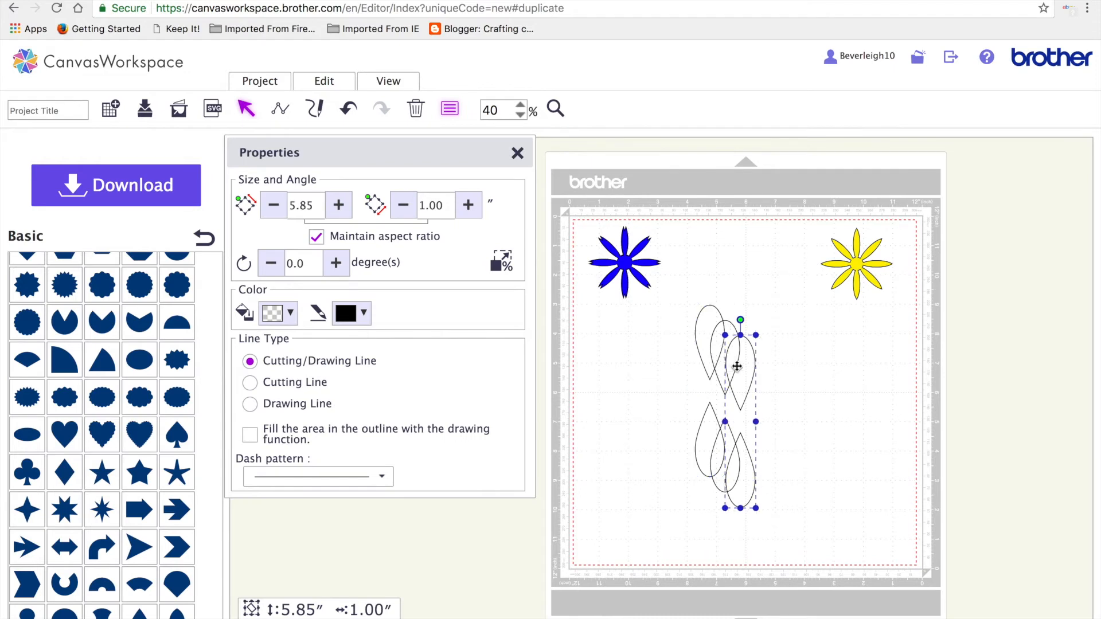
click(687, 280)
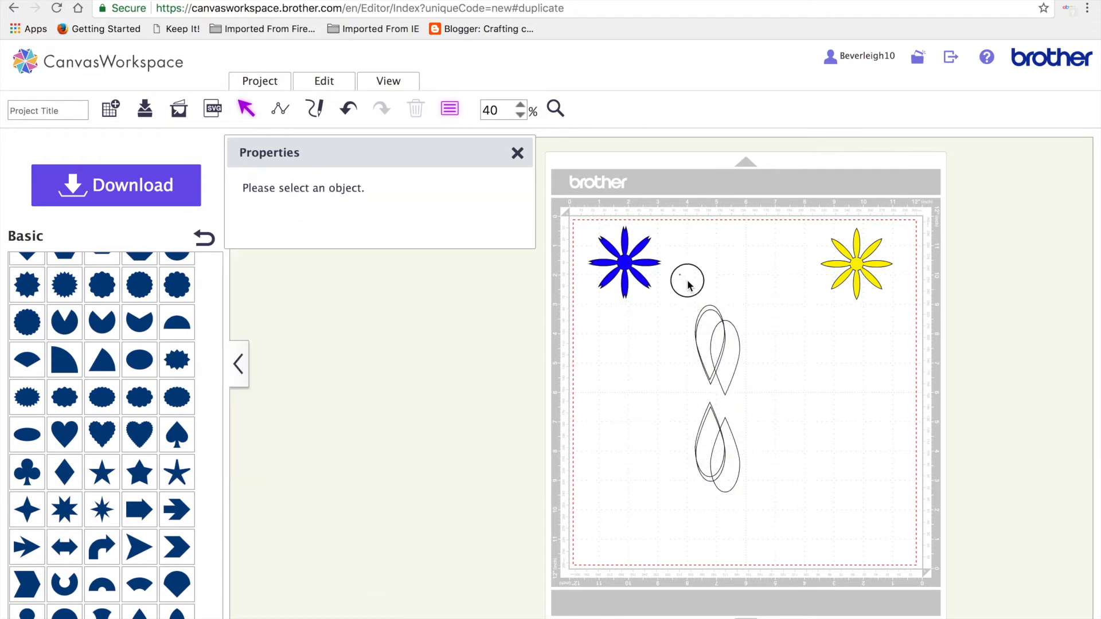
- Rotate a duplicated petal pair to 24 degrees in the Properties angle box
click(324, 81)
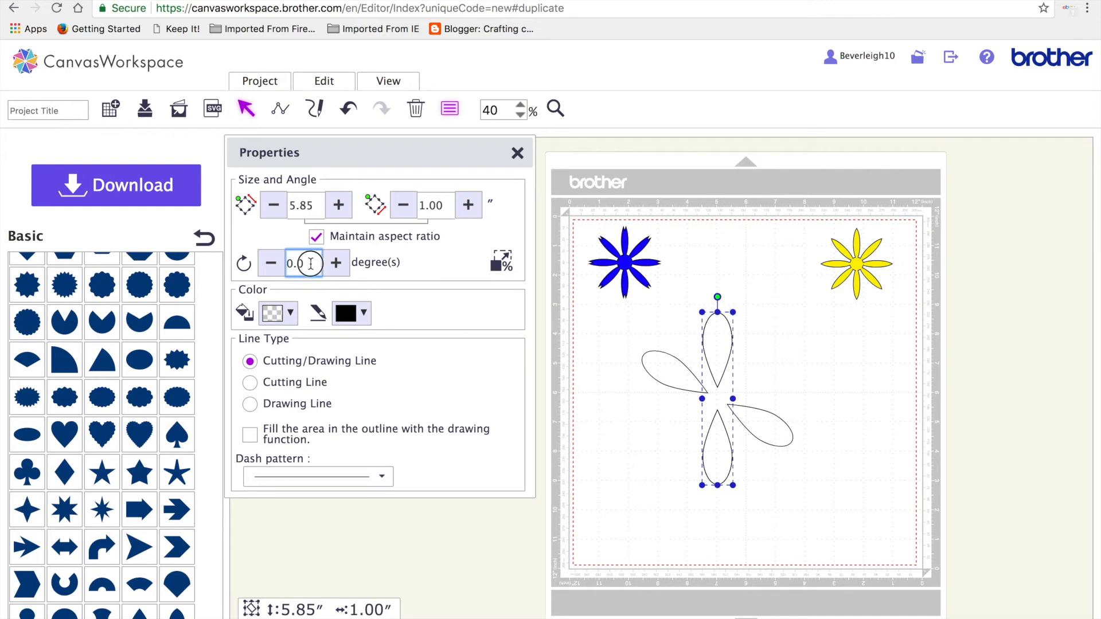
click(303, 262)
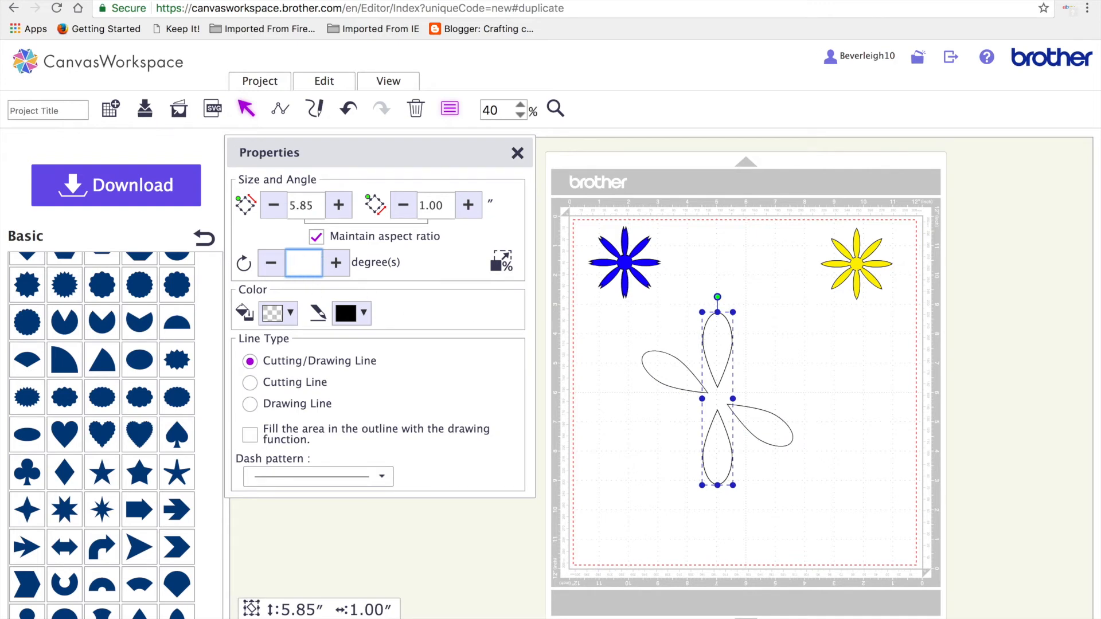
text(24)
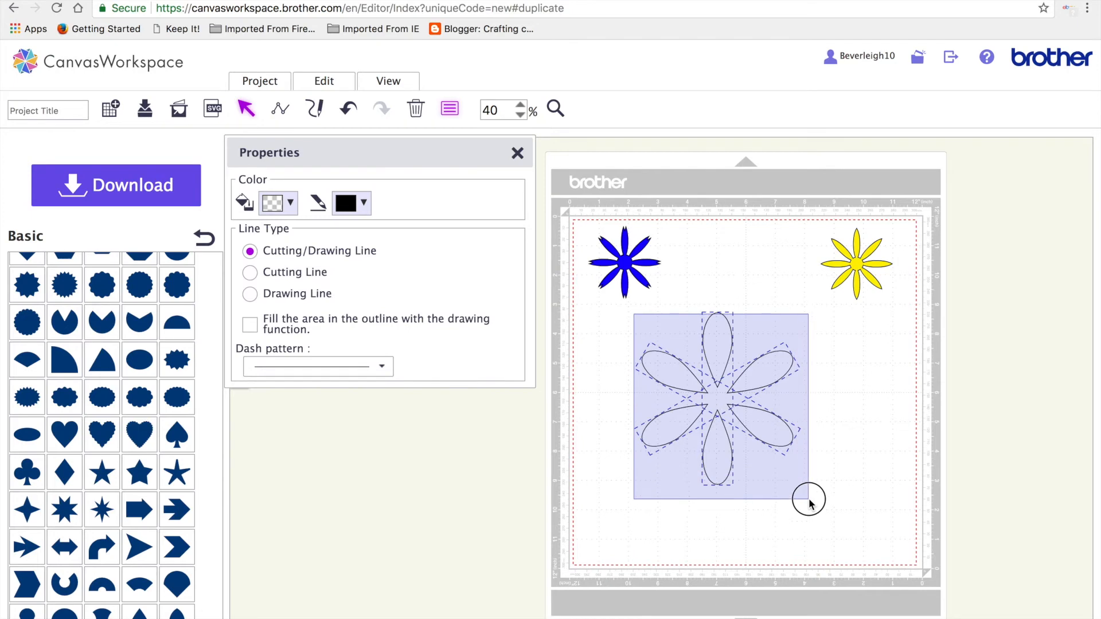
- Move the small circle into the petal centre, weld it with the petals, and fill red
click(323, 81)
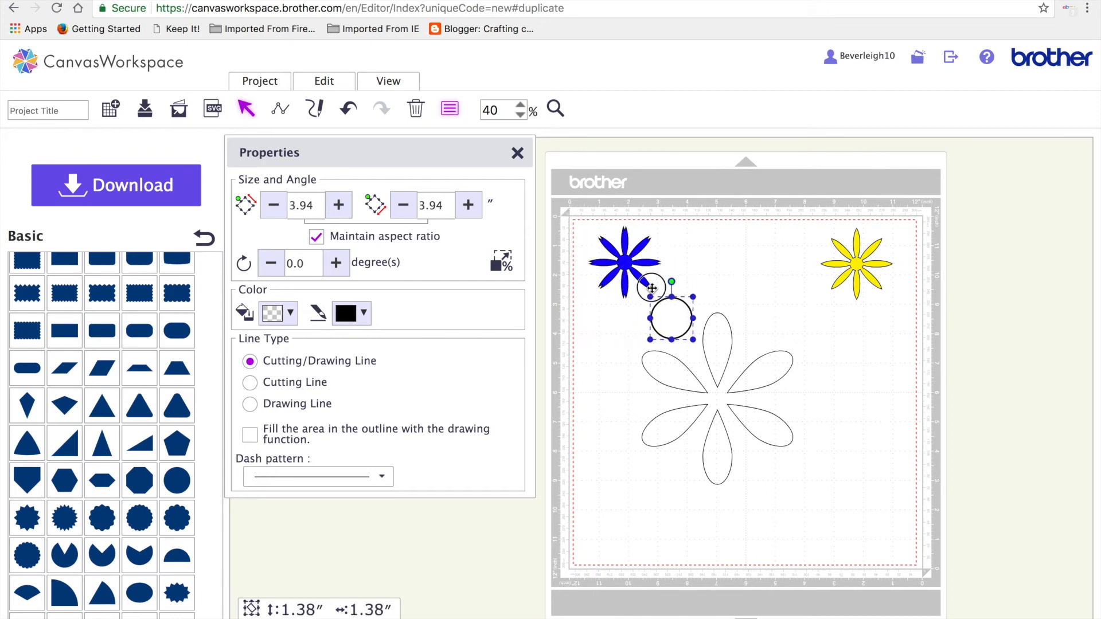
drag(667, 316, 725, 397)
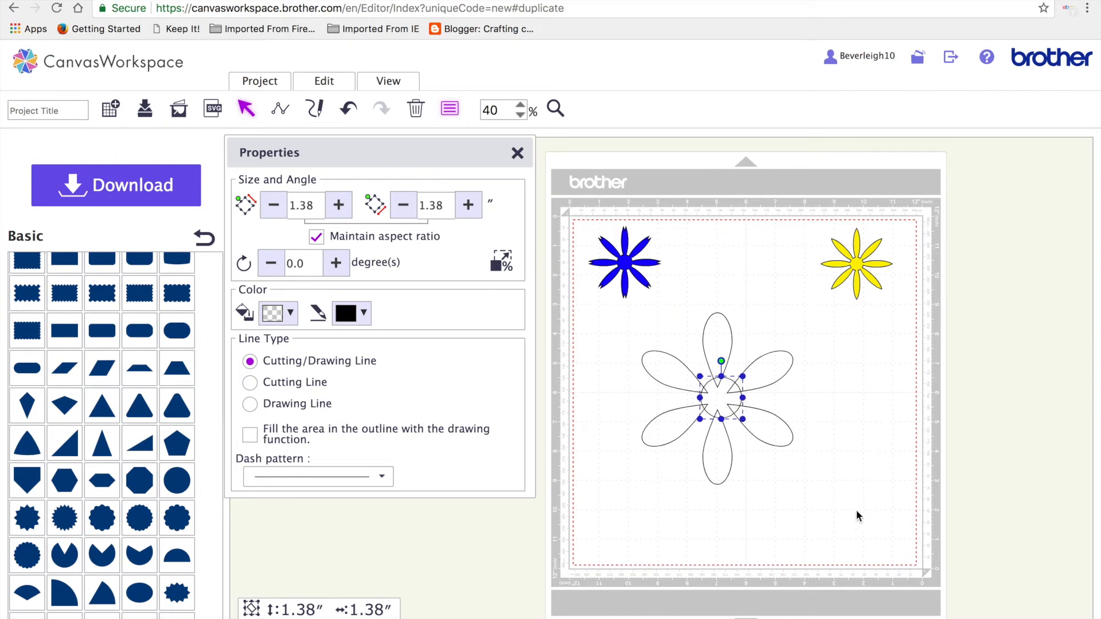
click(323, 81)
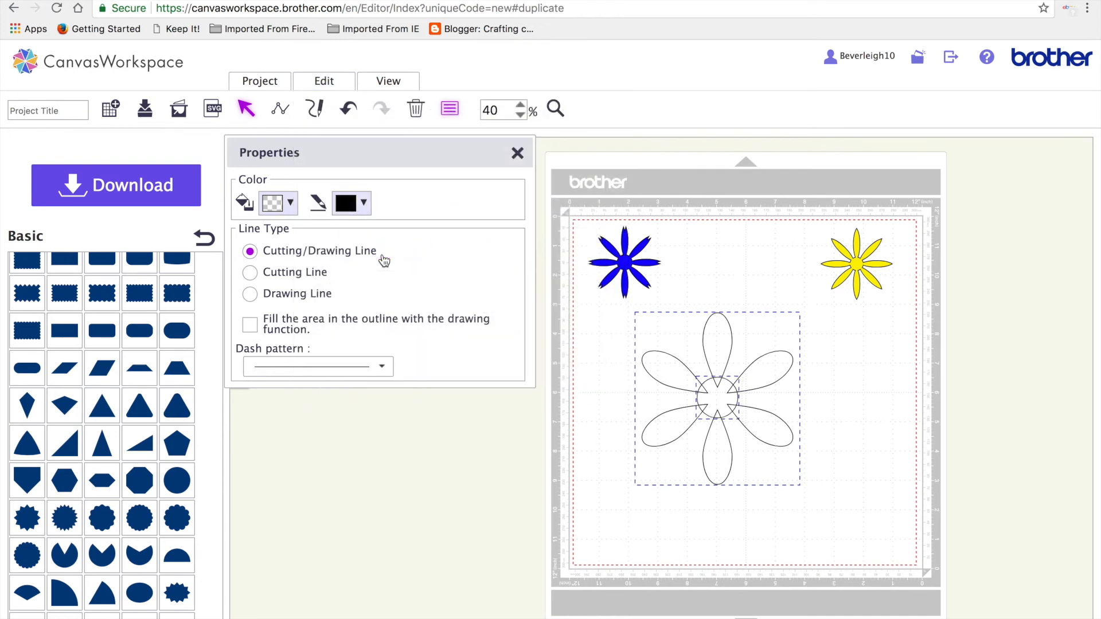
click(324, 81)
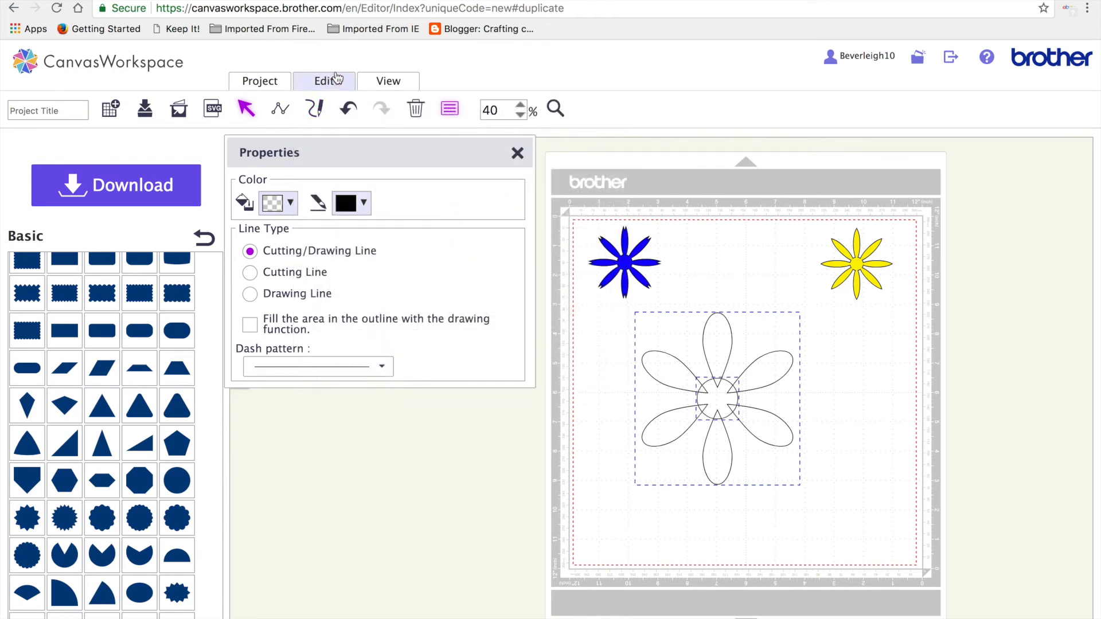
click(324, 81)
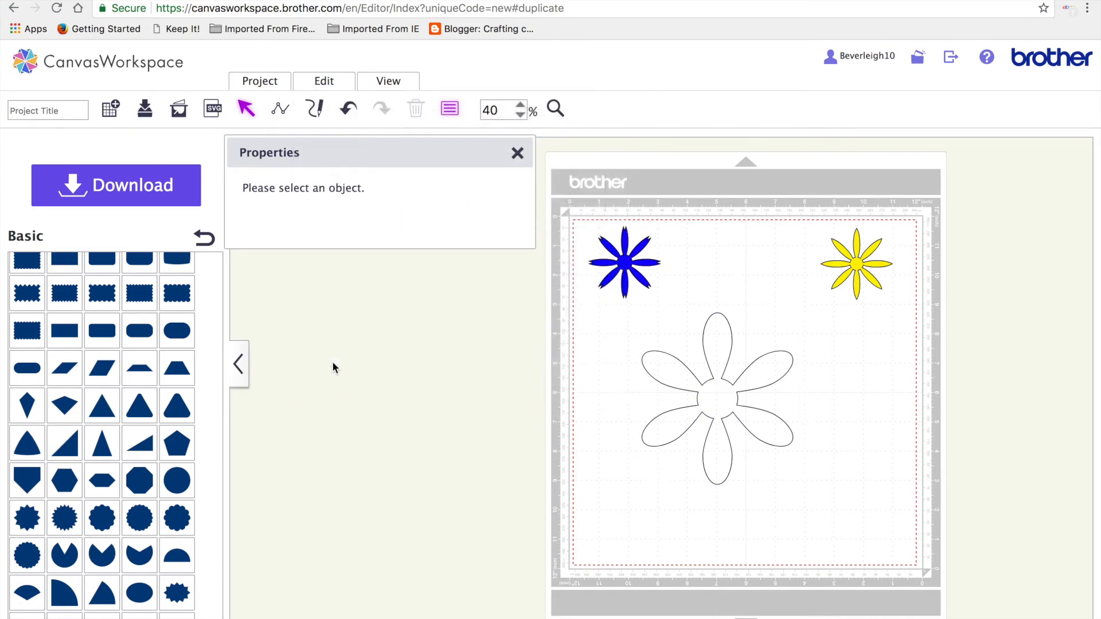
click(717, 406)
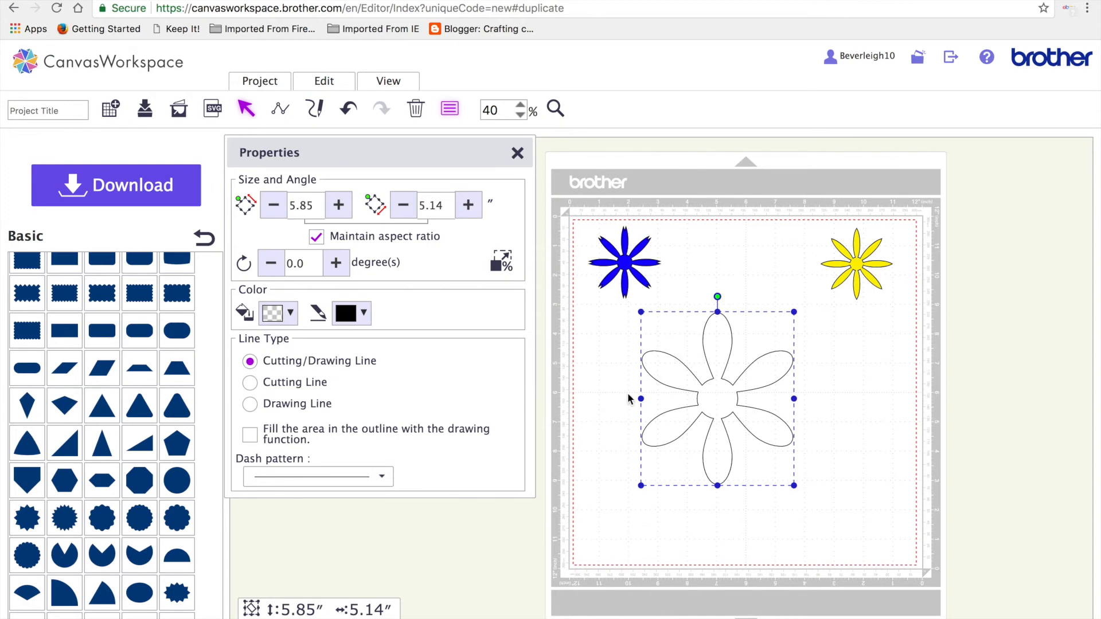
click(272, 314)
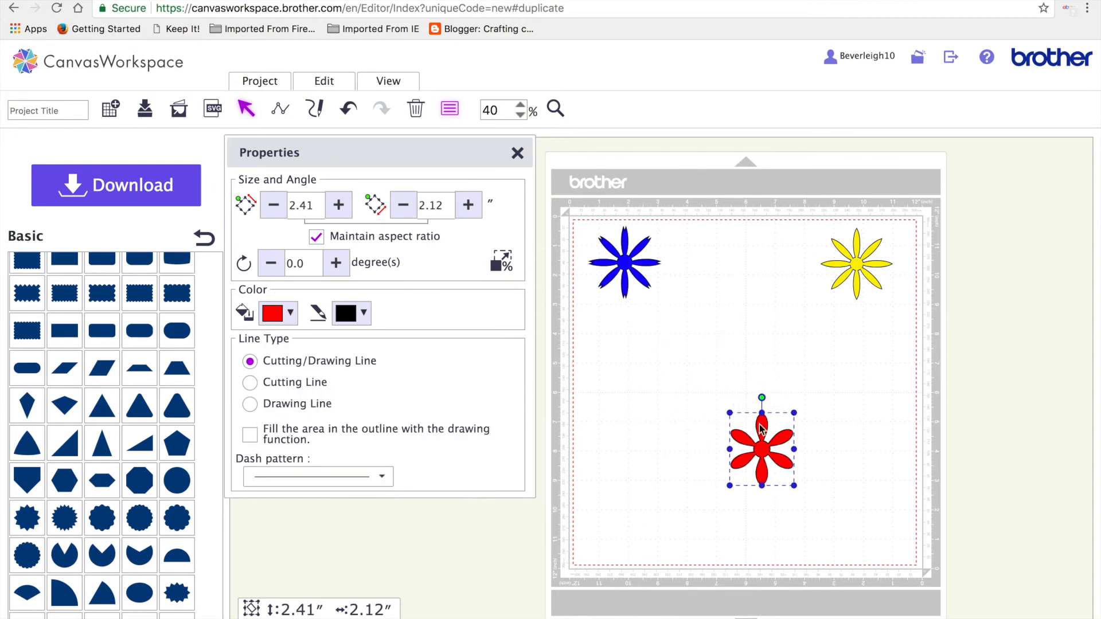
- Drag the red flower up into the top row between the blue and yellow flowers
drag(760, 446, 740, 265)
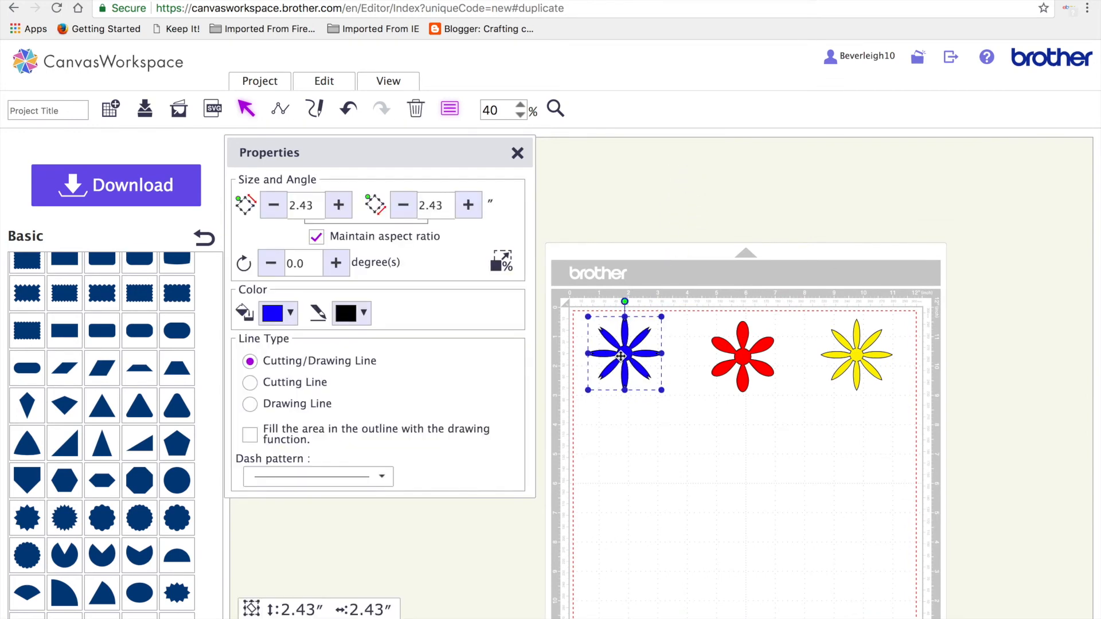
- Duplicate the blue flower and rotate the copy by 22 degrees
right_click(623, 356)
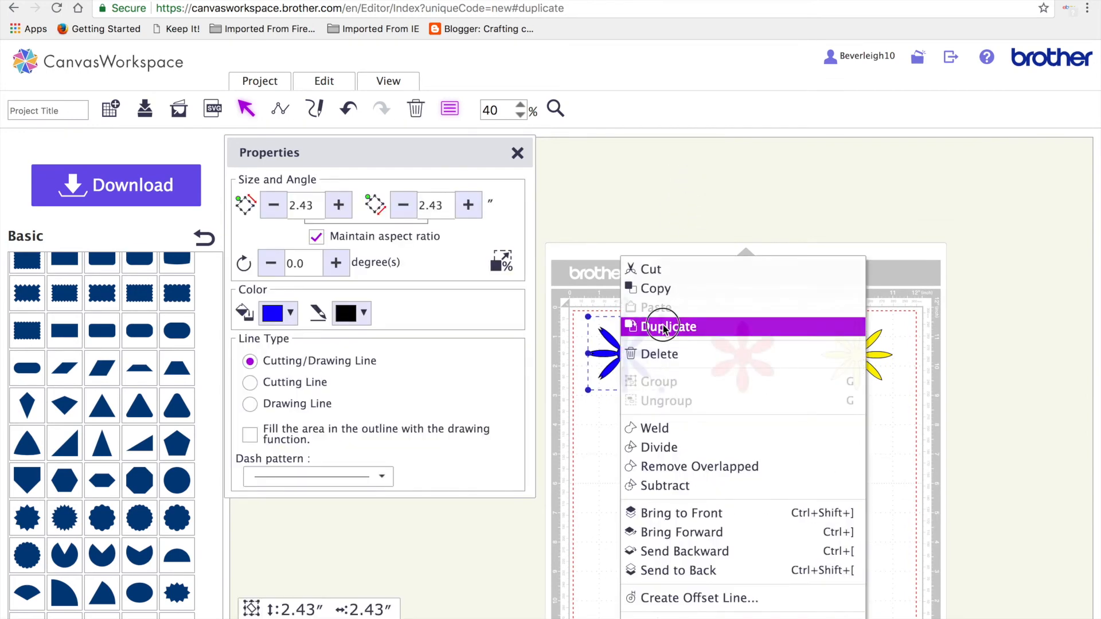
click(668, 326)
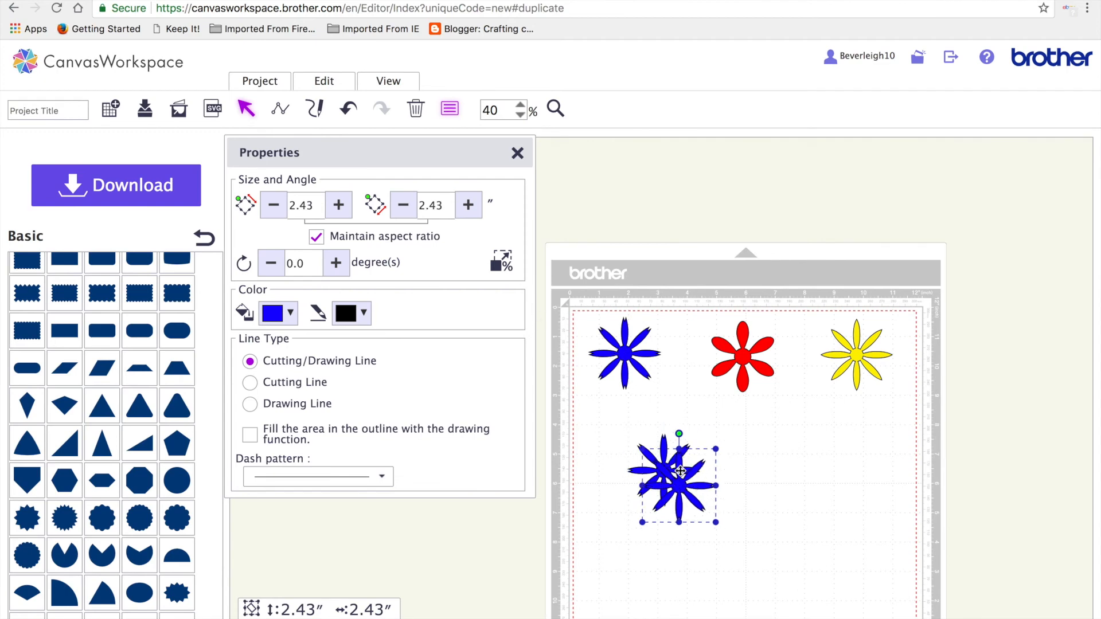
right_click(679, 469)
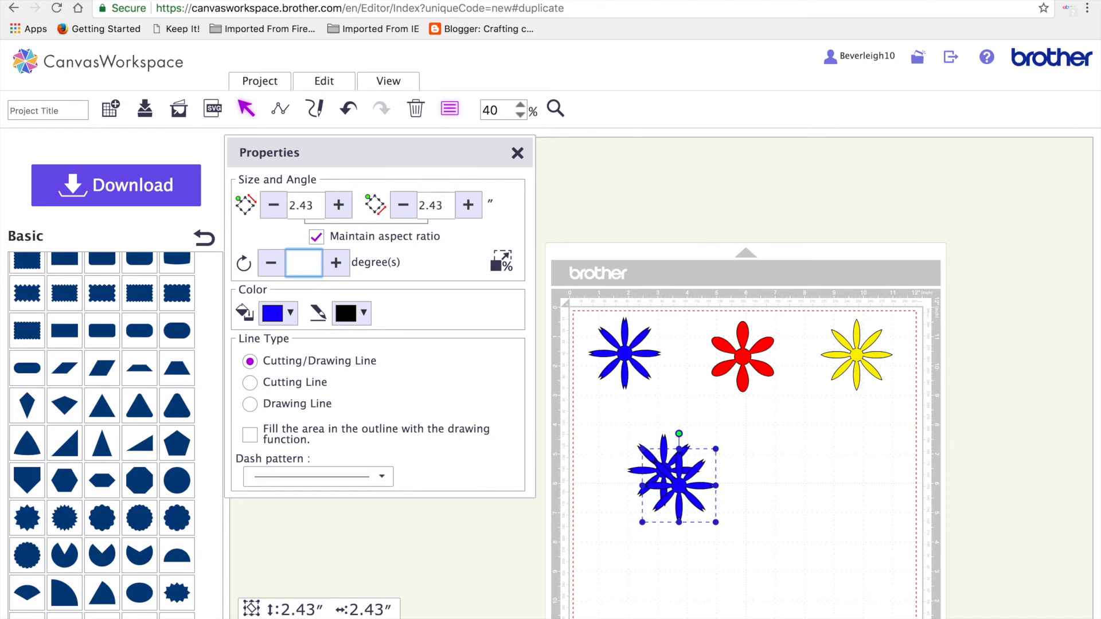
text(22)
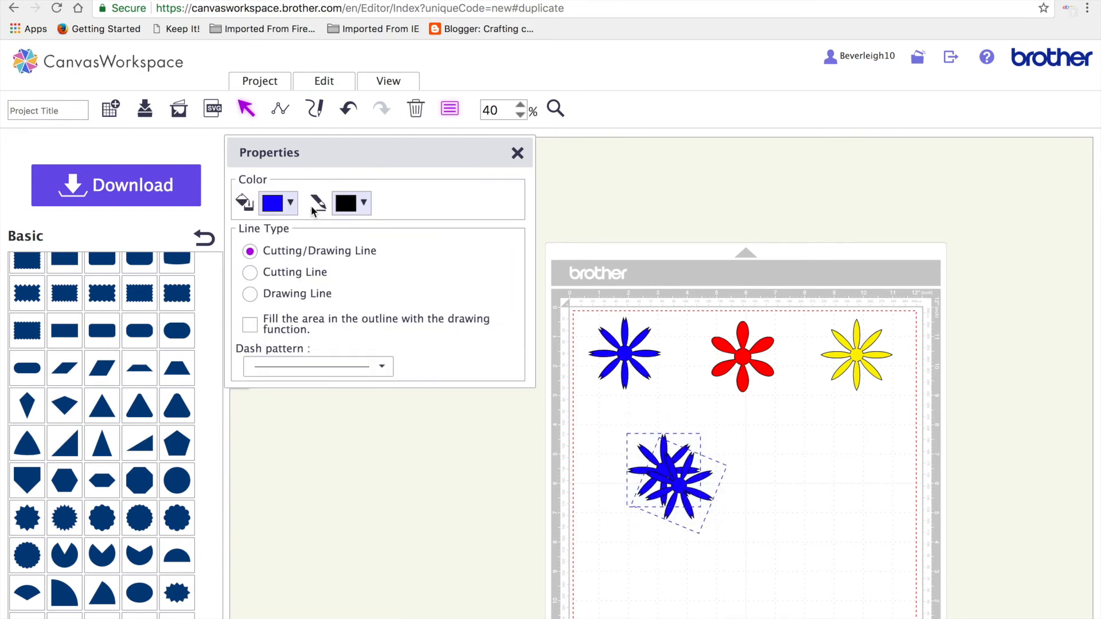
- Weld both overlapping blue copies into a starburst and move it further right
click(324, 80)
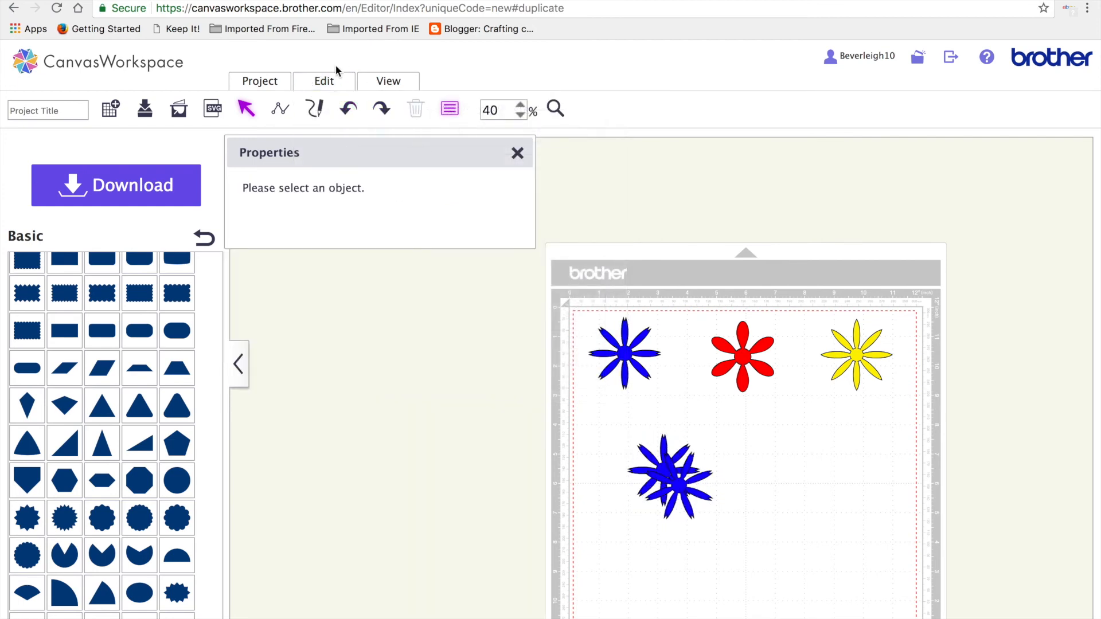
click(323, 81)
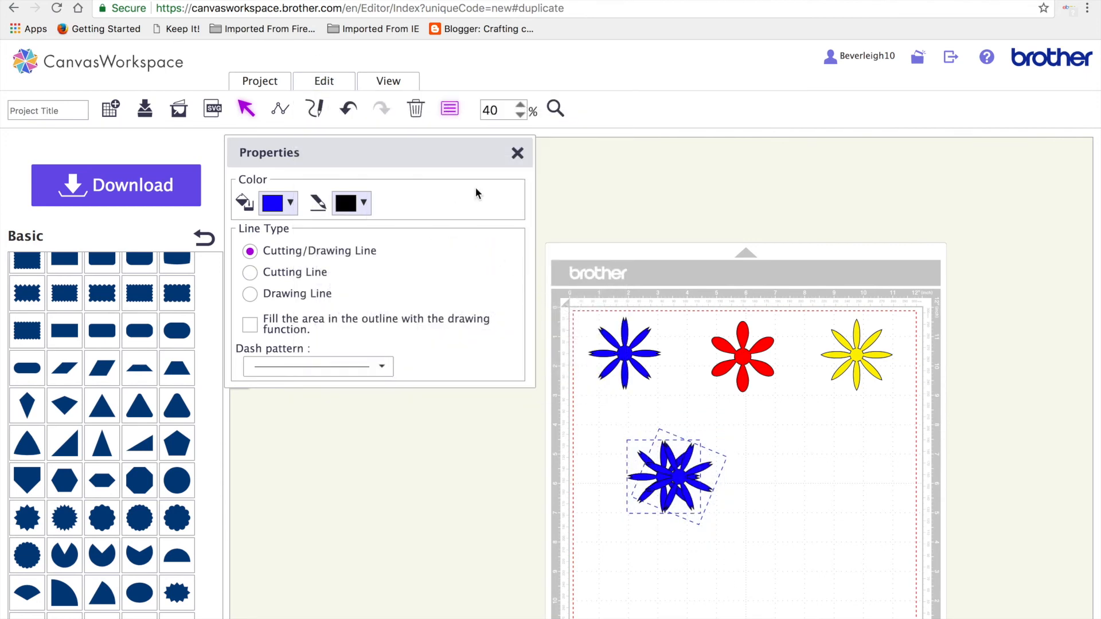
click(324, 80)
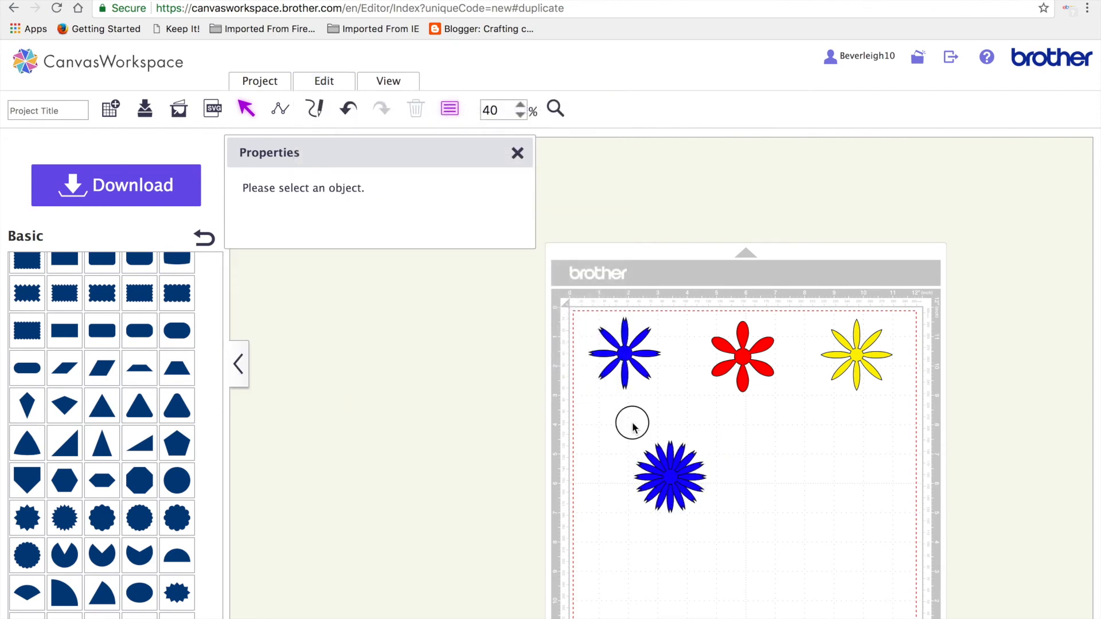
click(324, 81)
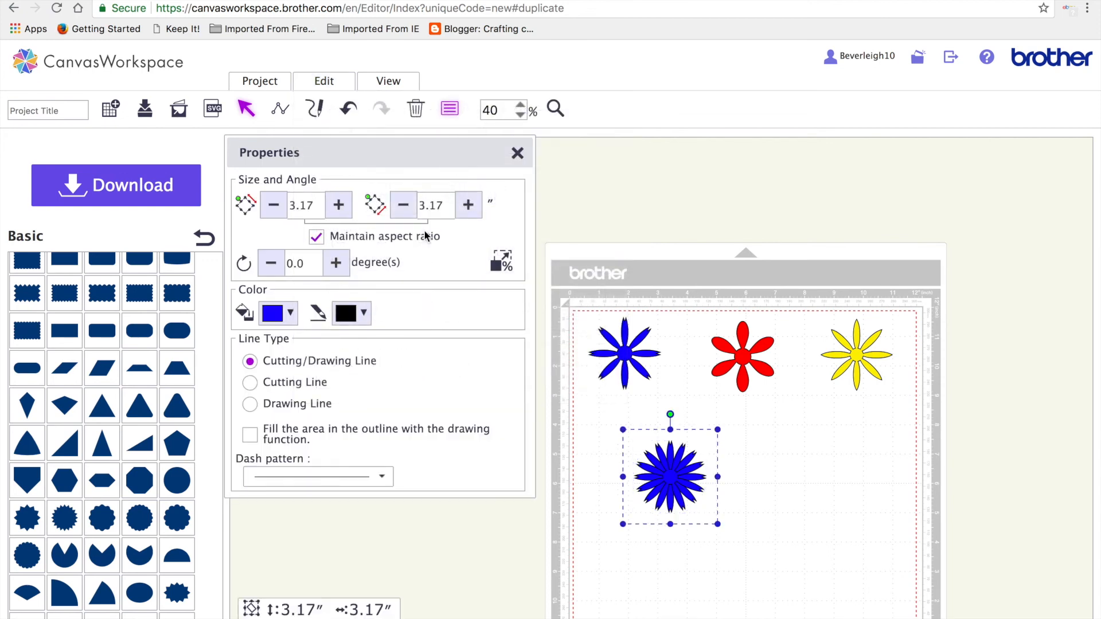
drag(669, 475, 732, 476)
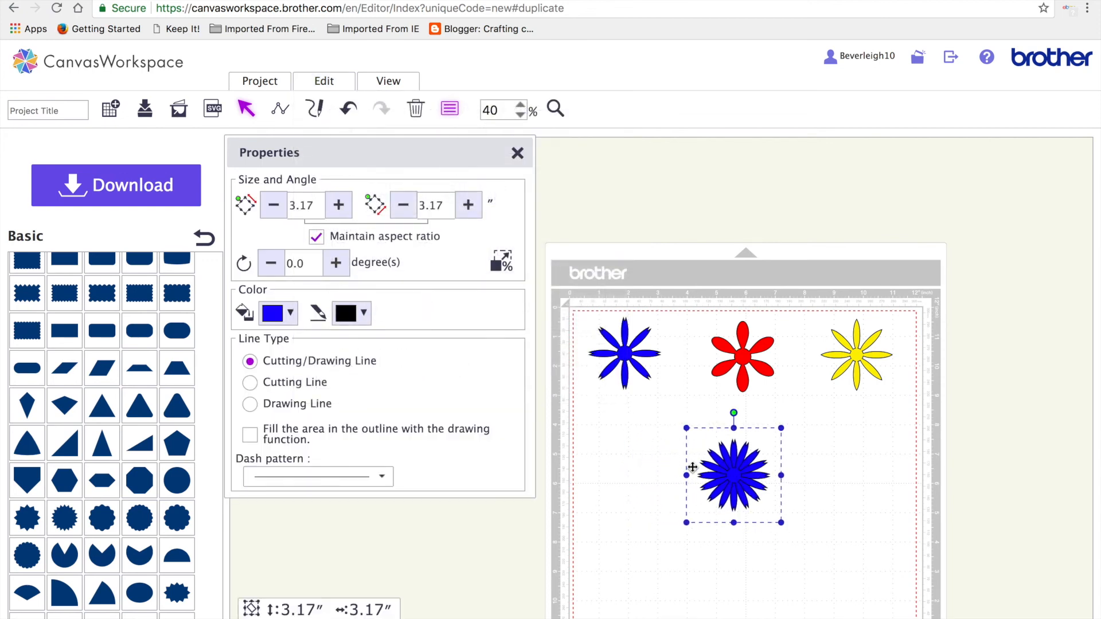
click(324, 81)
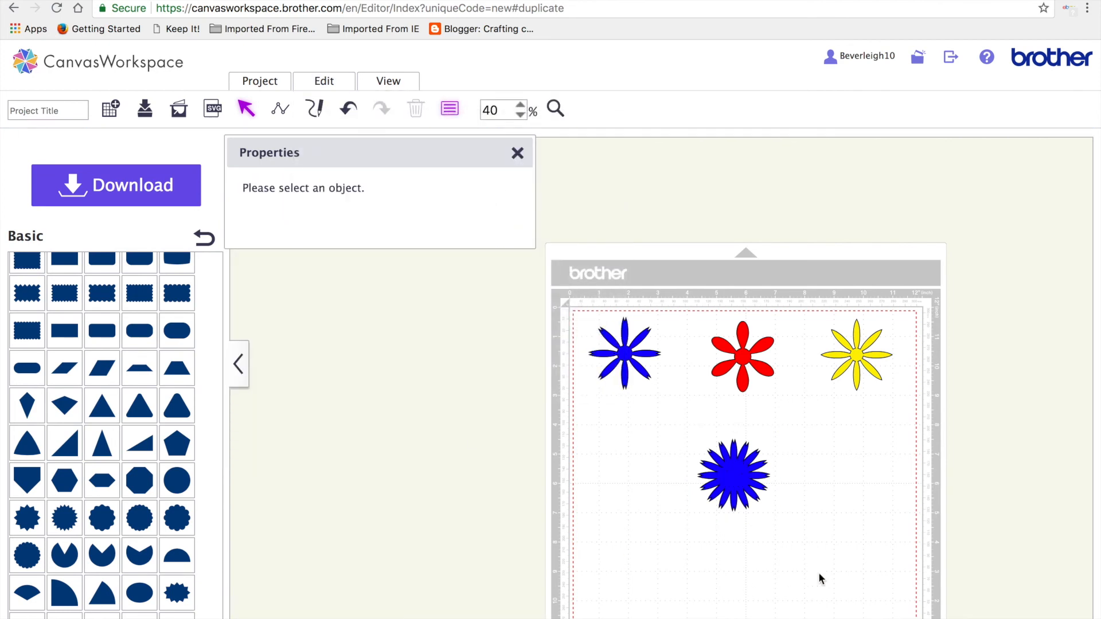
- Put the starburst under the blue flower, save as 'flower embellishments', and enlarge the red flower
drag(733, 475, 639, 453)
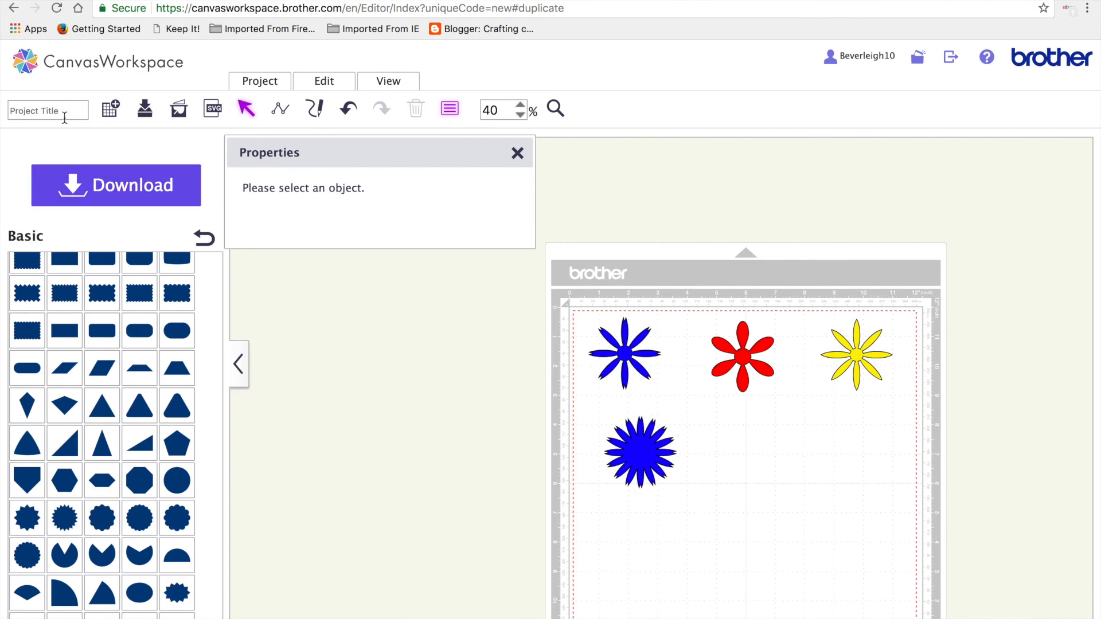
click(48, 110)
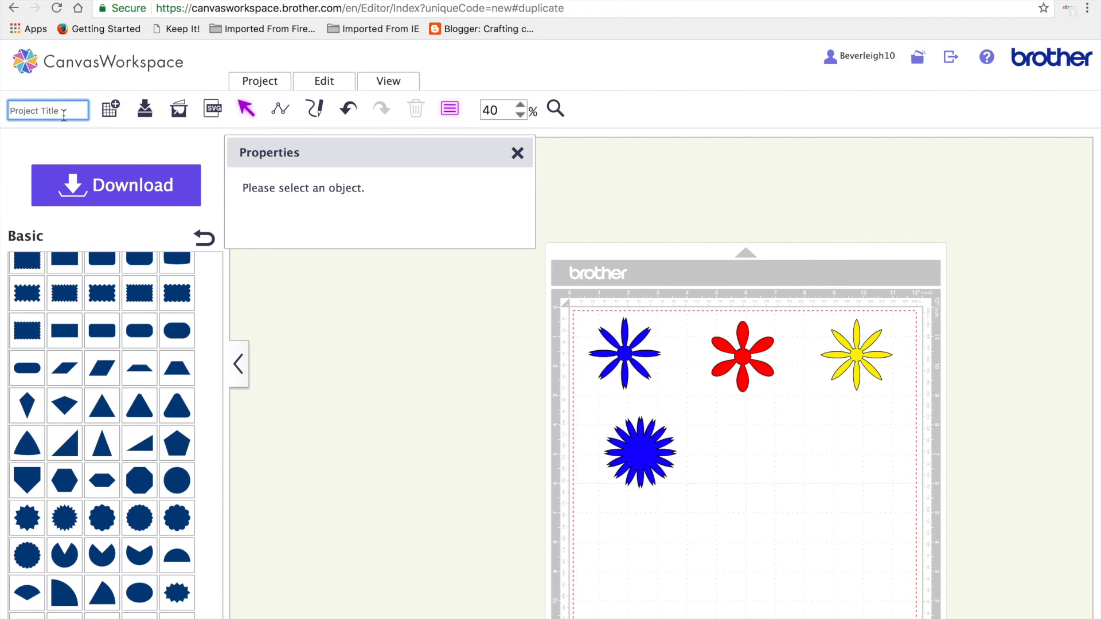
text(flower)
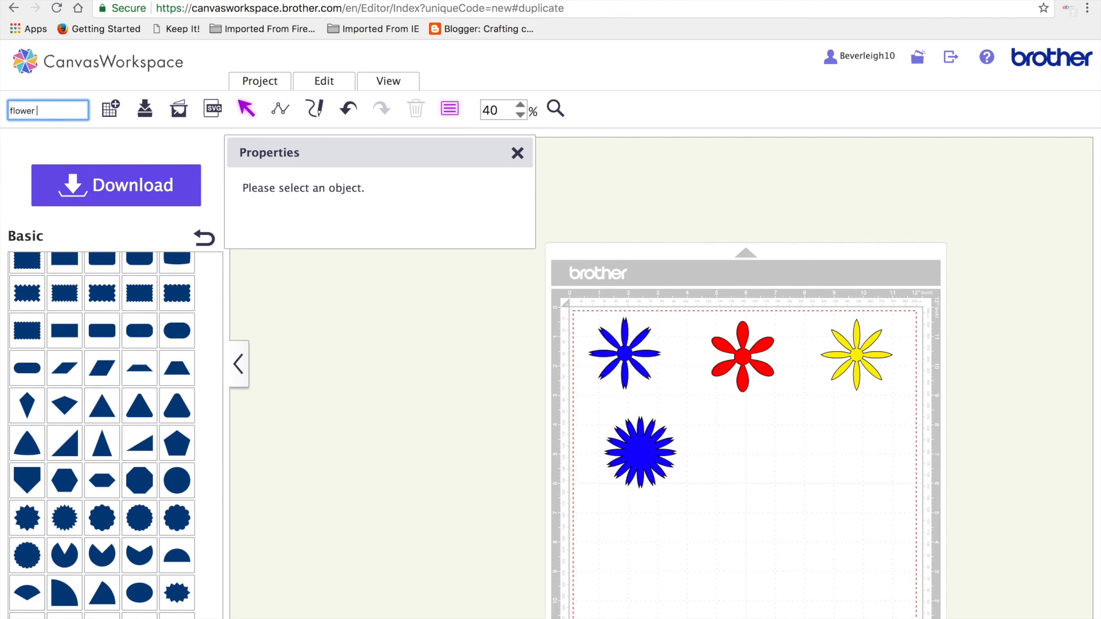
text(embellishme)
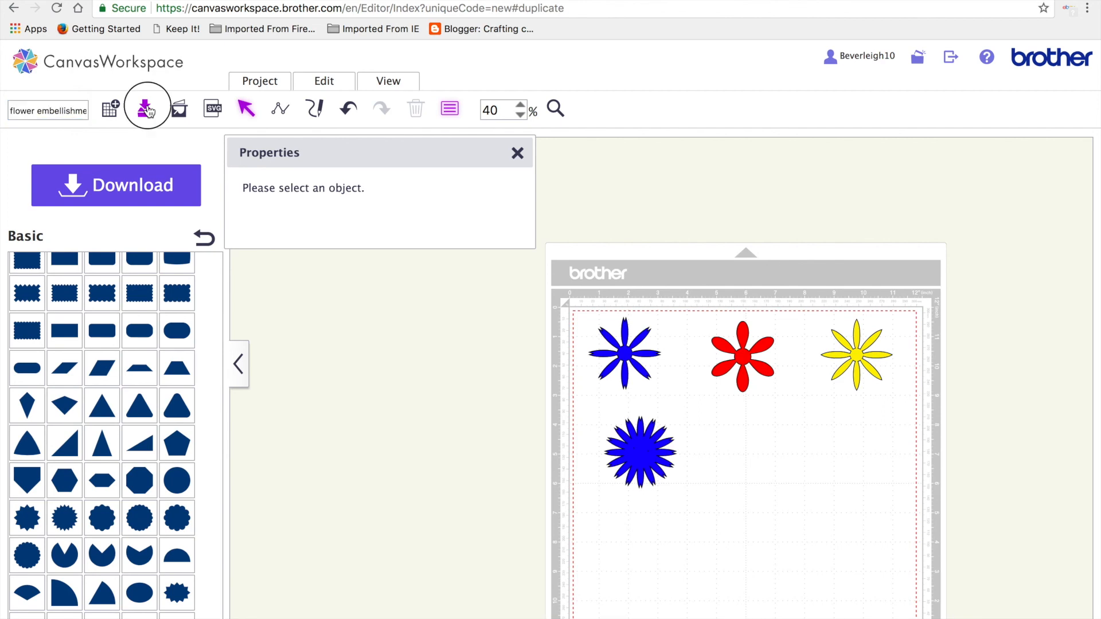
click(145, 108)
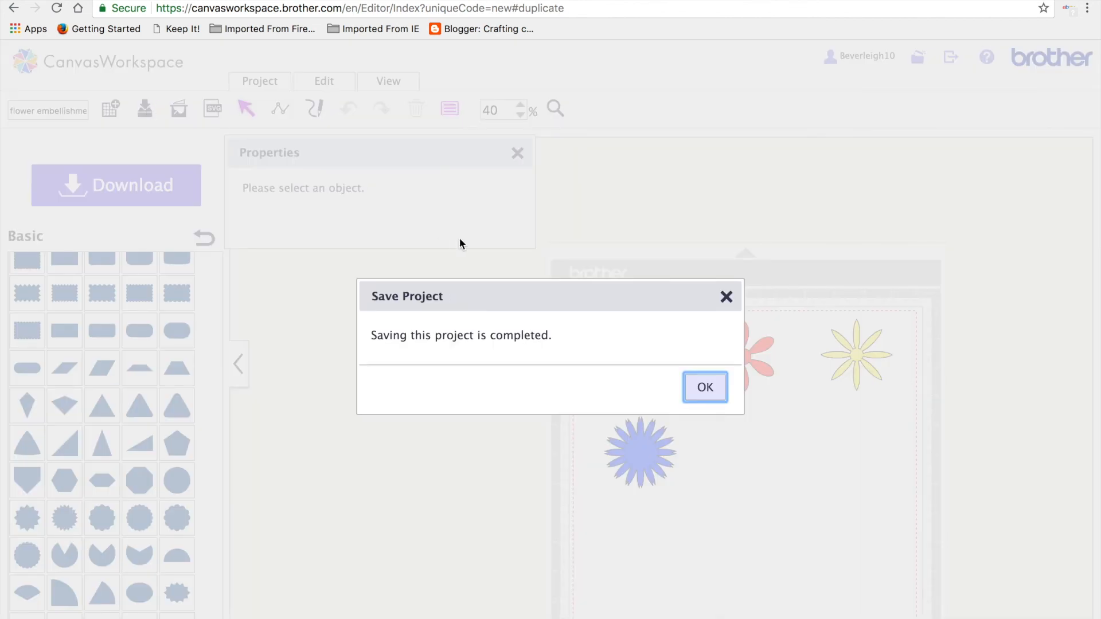
click(705, 387)
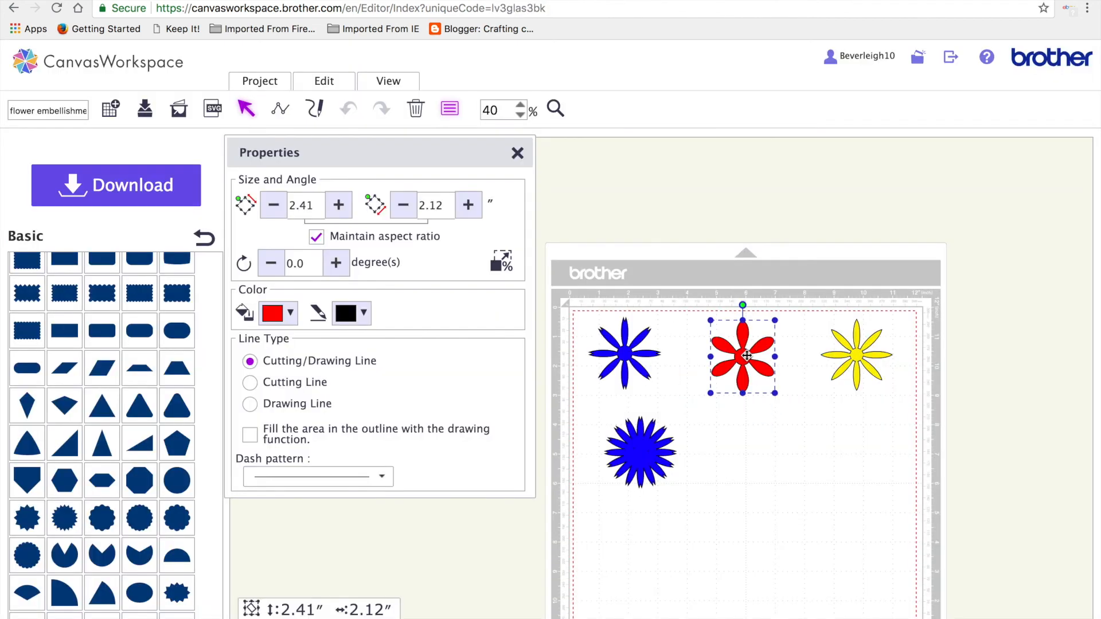
drag(781, 388, 844, 472)
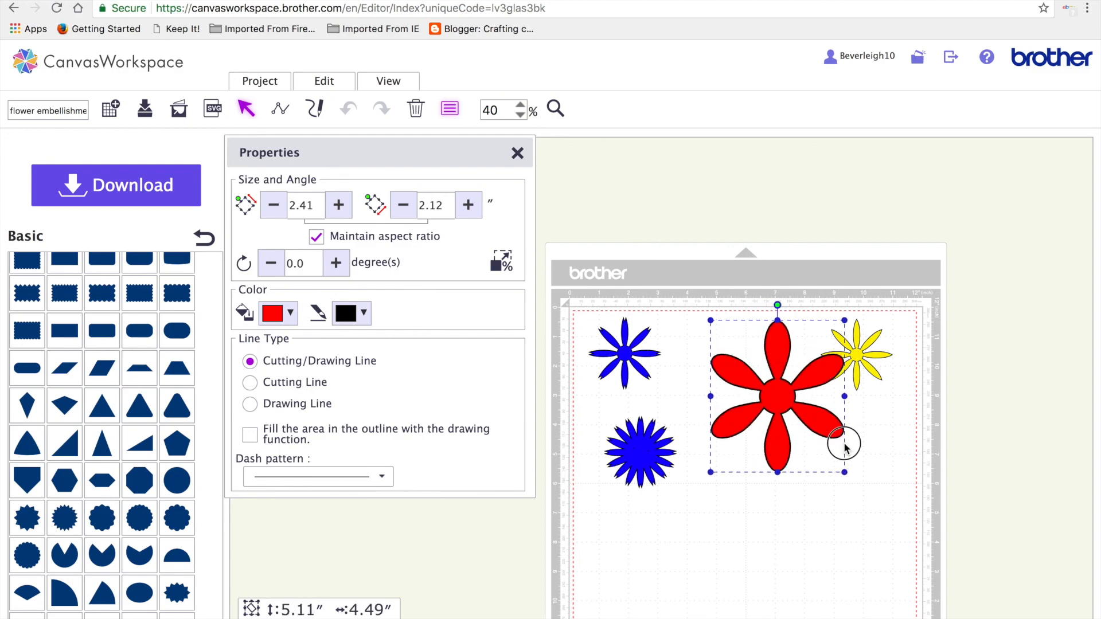